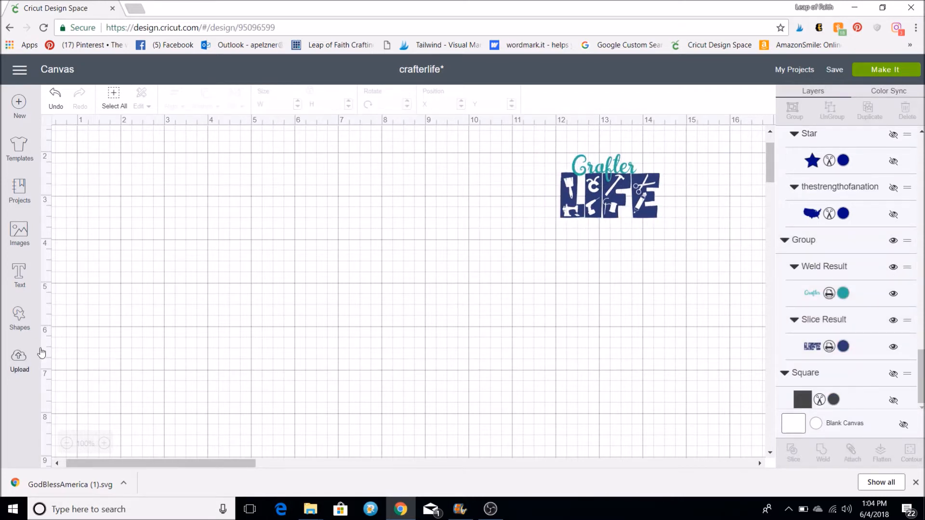
mouse_move(20, 358)
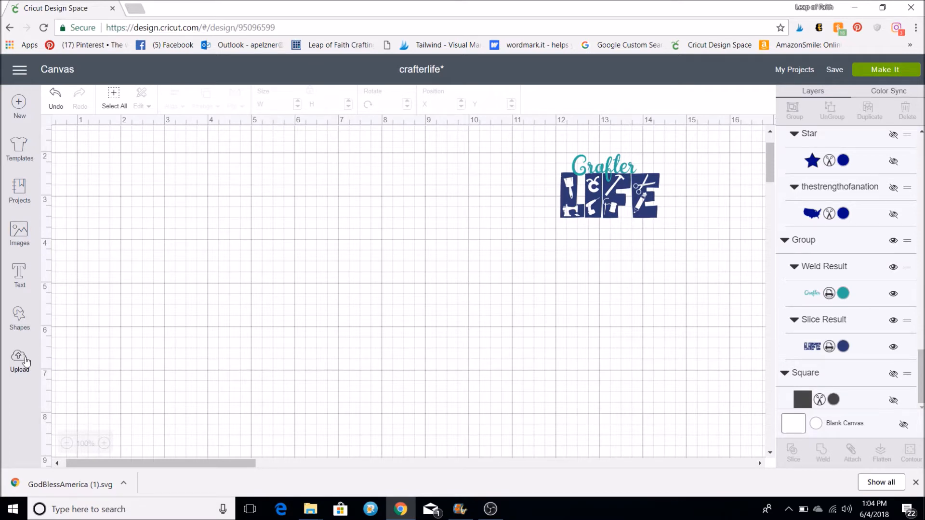
mouse_move(22, 288)
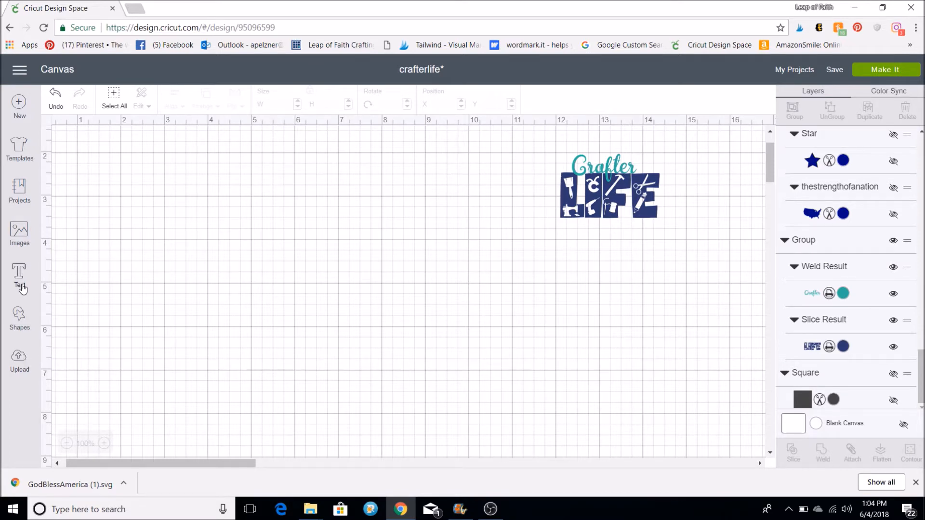
Add a new text box and set its font to Candy via the font search.
click(20, 277)
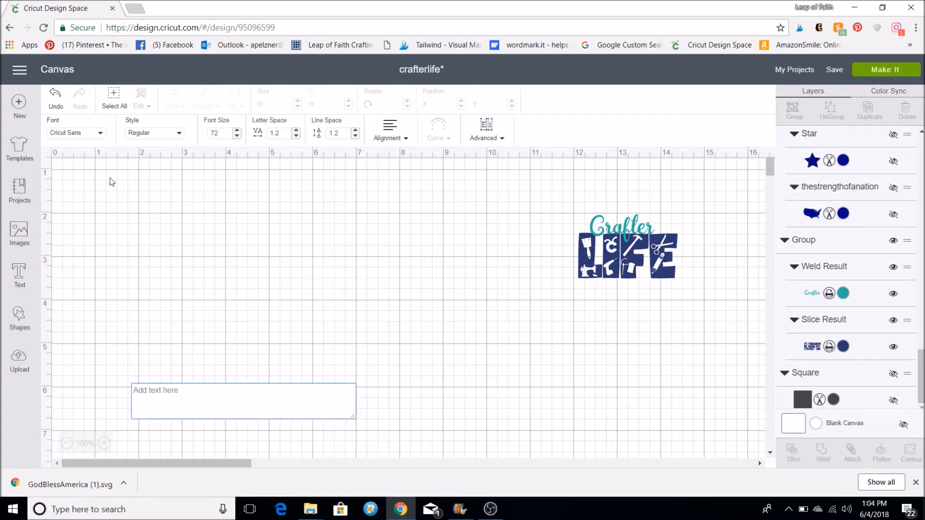
mouse_move(115, 244)
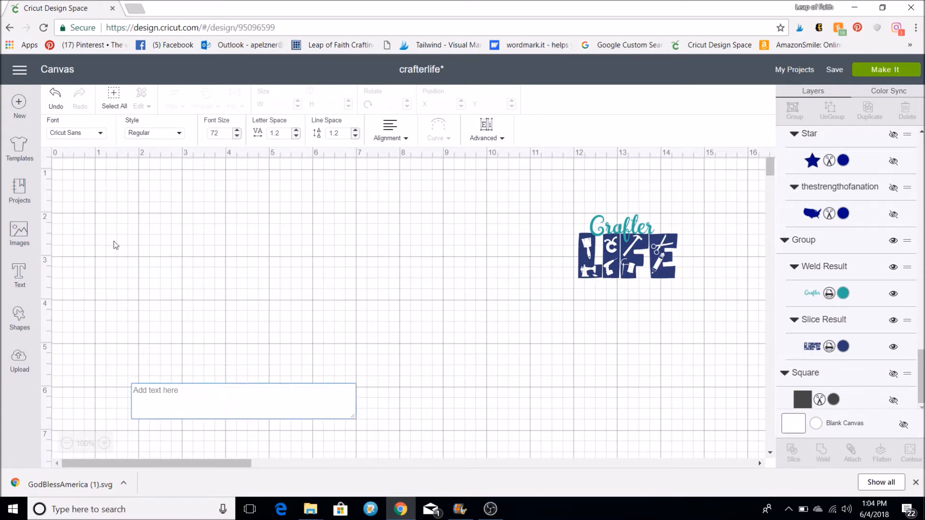
click(75, 133)
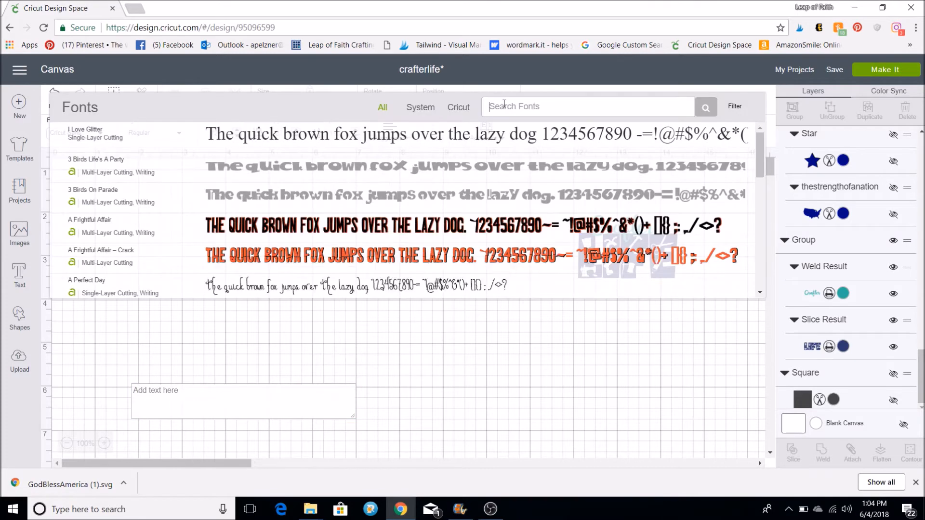
text(cnaby)
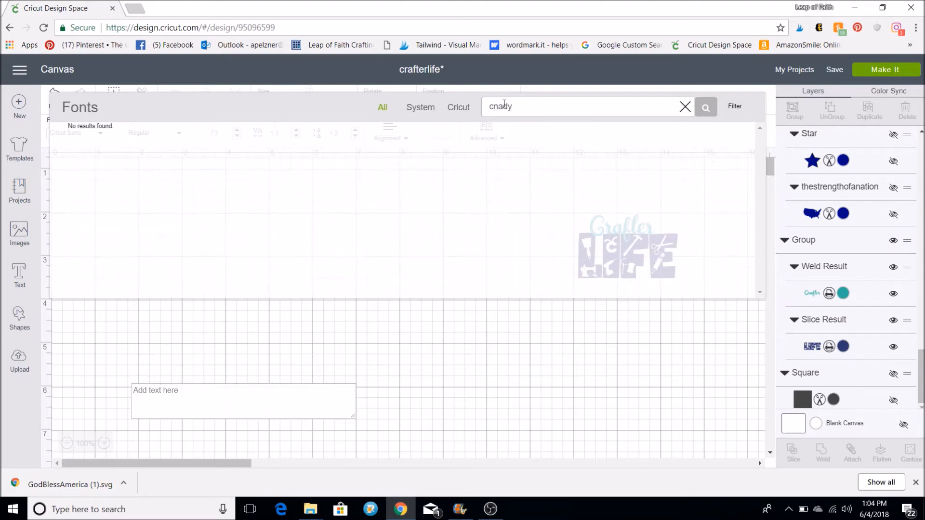
key(Backspace)
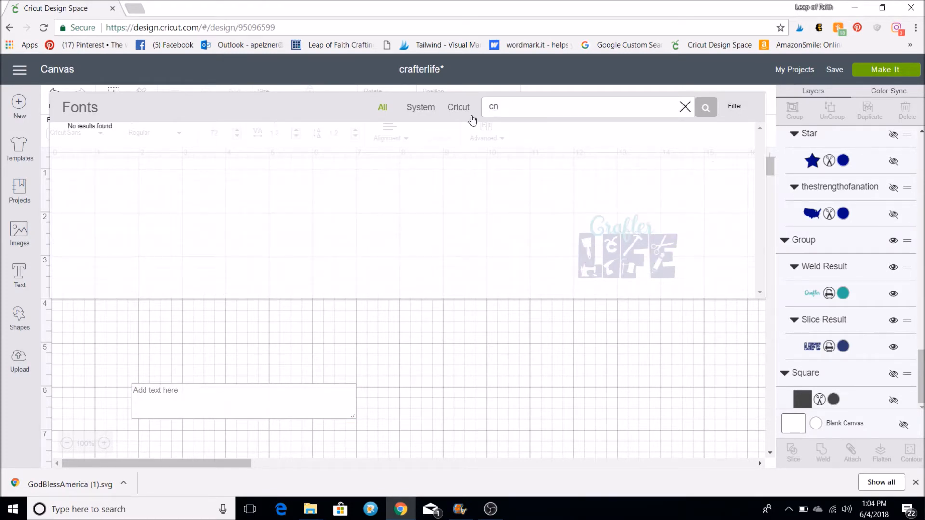
text(candy)
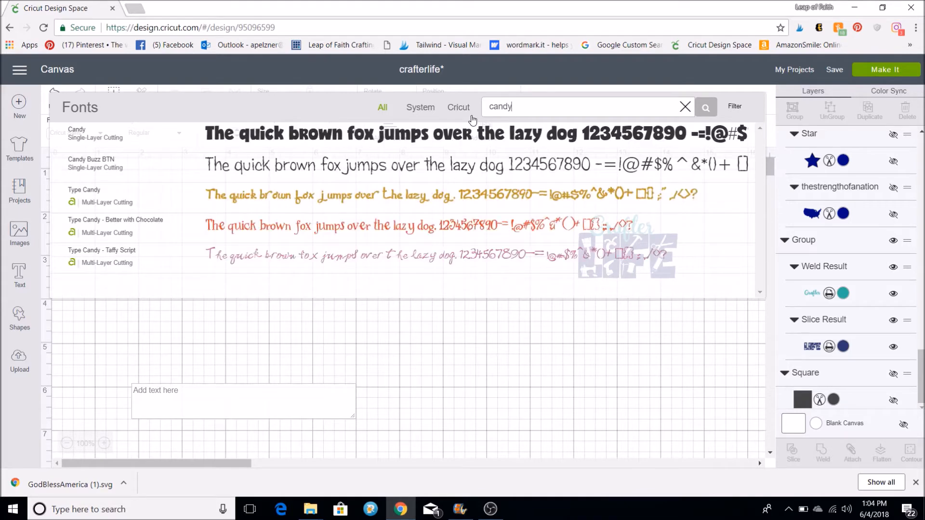
click(77, 133)
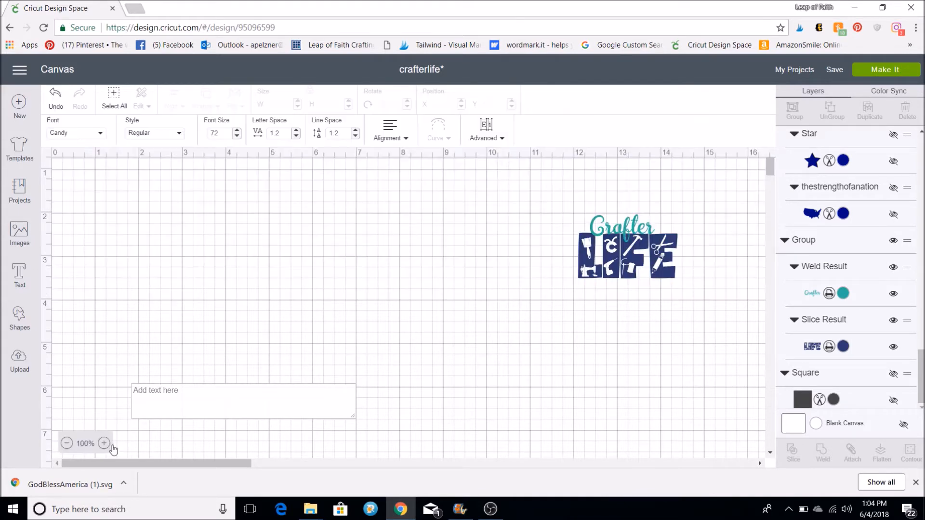
Enter the word LIFE into the new text box.
text(LI)
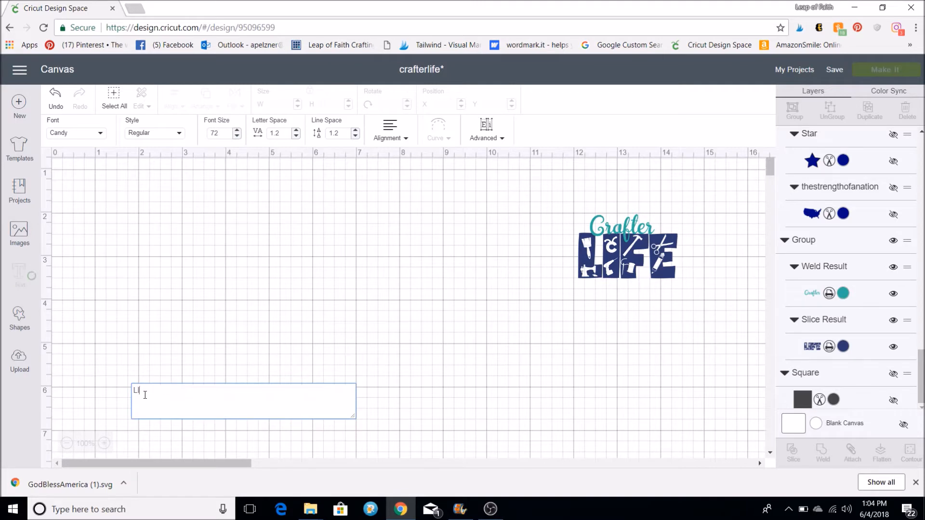
text(FE)
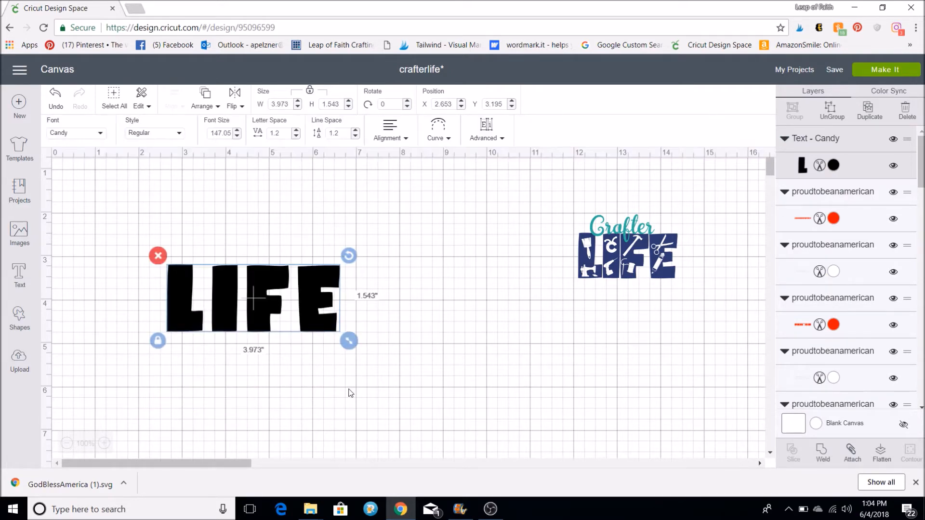
mouse_move(254, 312)
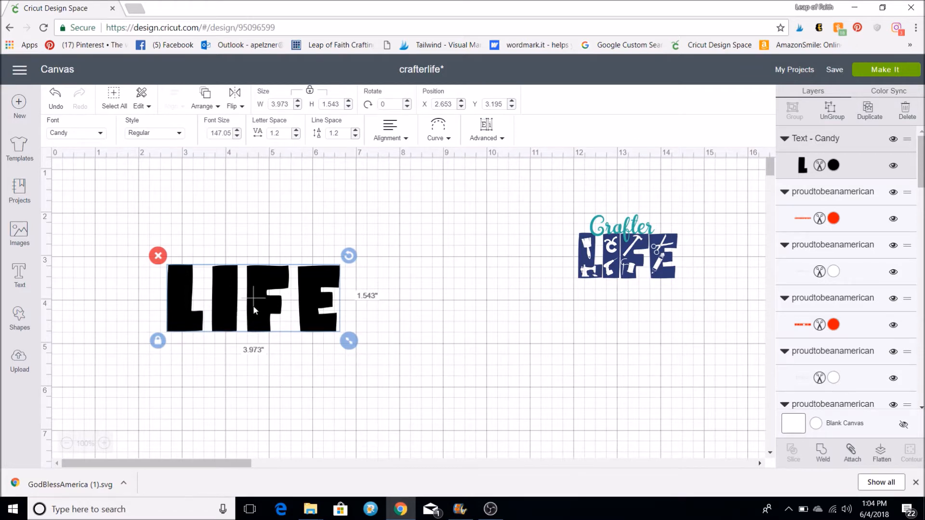
mouse_move(266, 223)
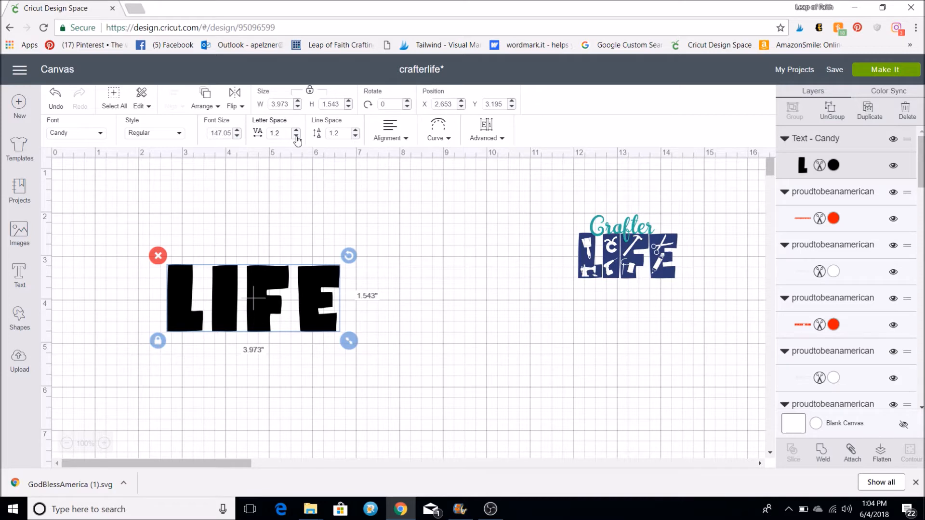
Reduce the Letter Space of LIFE step by step down to 0.2 so the letters nearly touch.
click(296, 136)
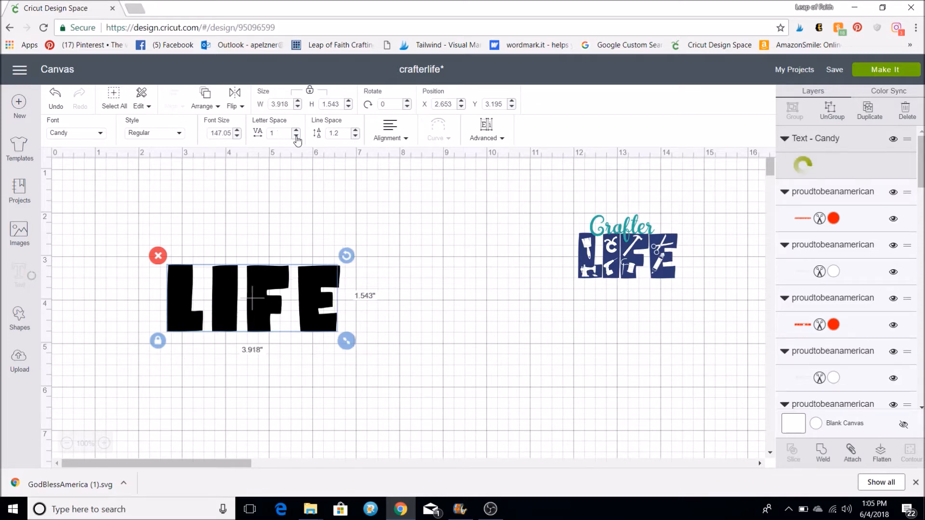
click(296, 135)
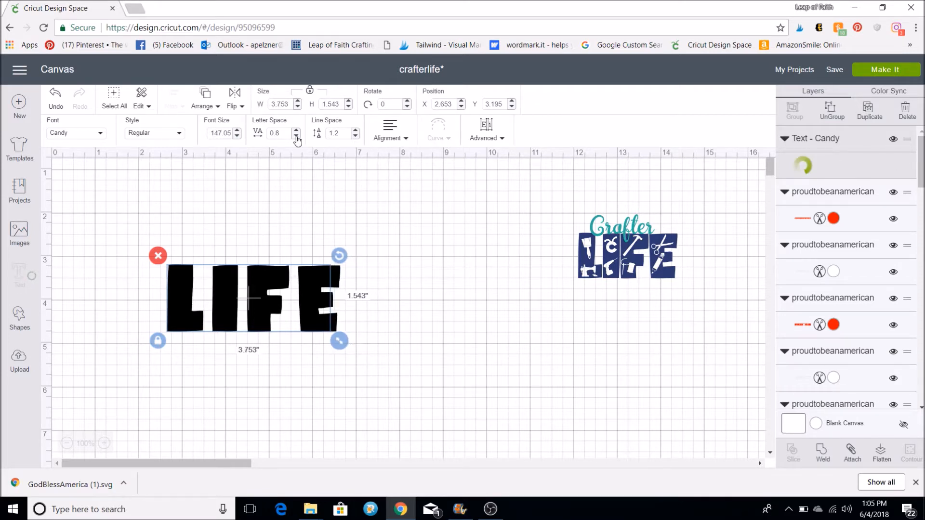
click(295, 135)
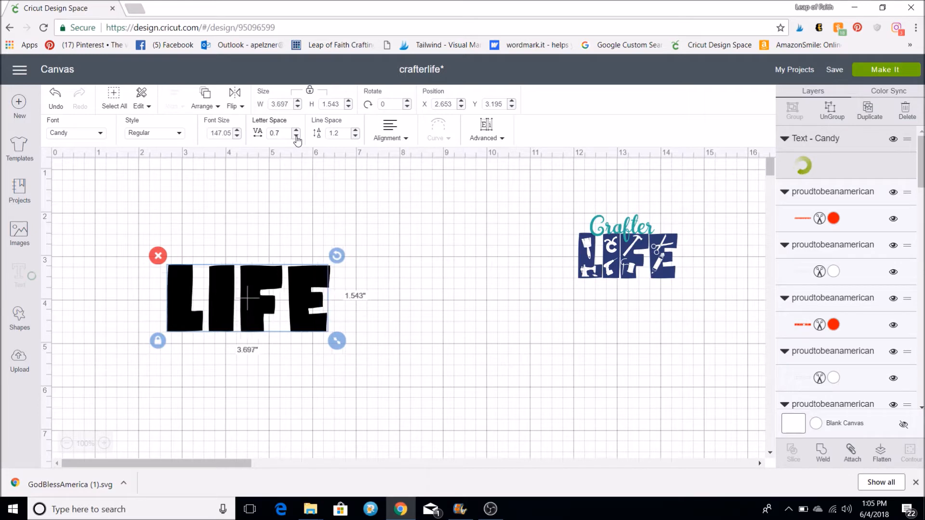
click(296, 135)
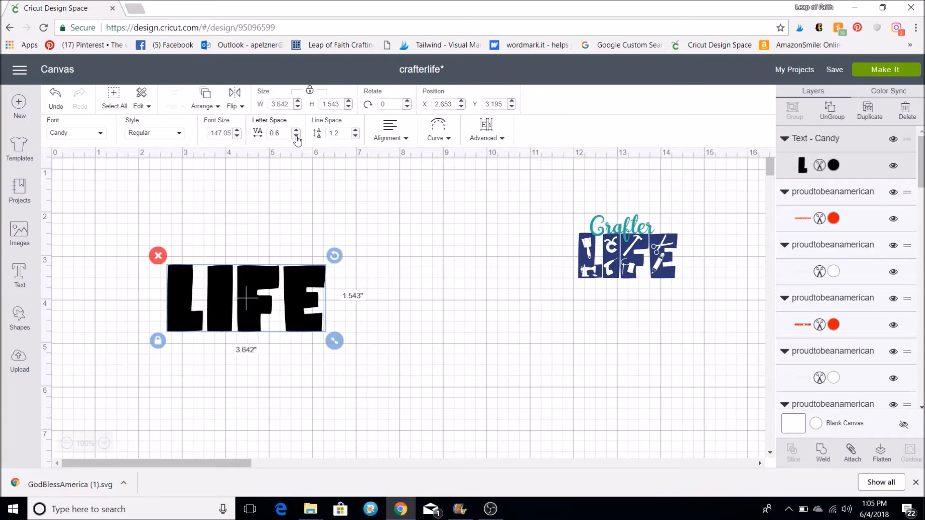
click(296, 136)
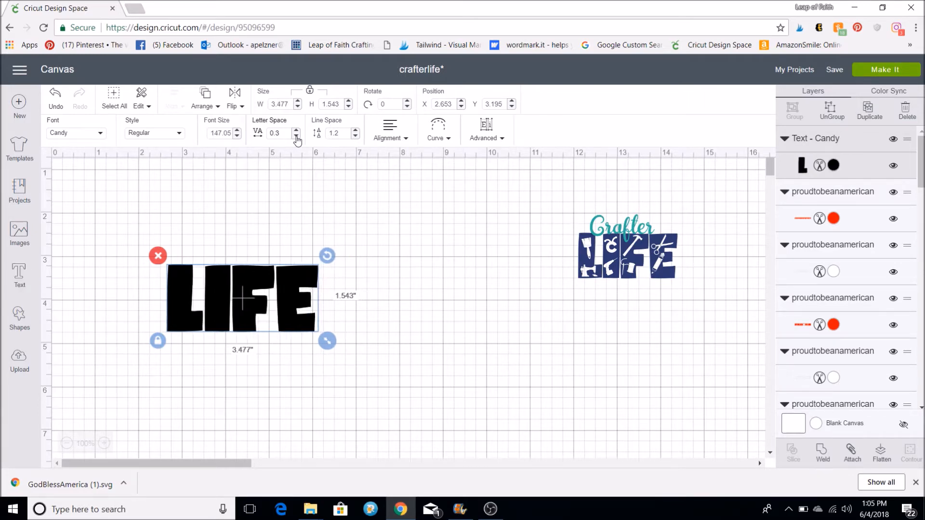
click(296, 136)
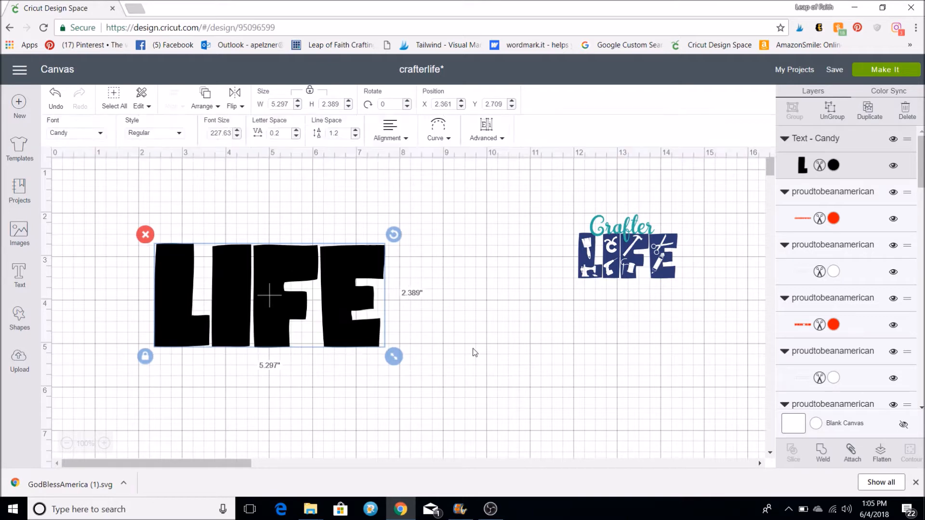
Deselect the LIFE text and go to the Cricut image library.
click(59, 358)
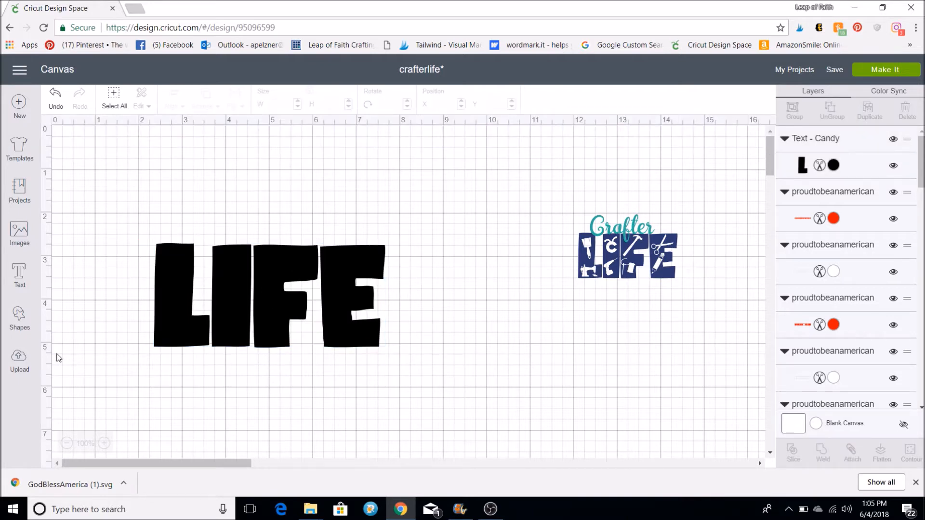
mouse_move(143, 286)
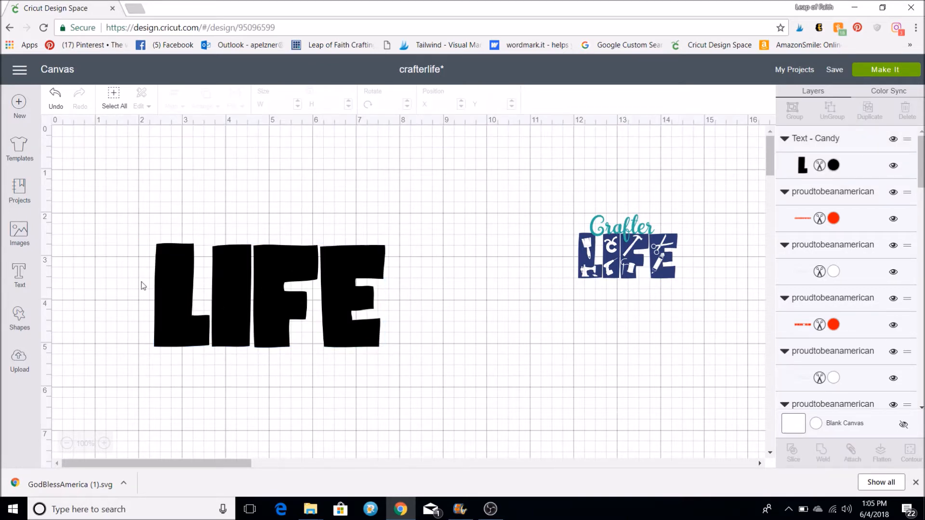
click(19, 233)
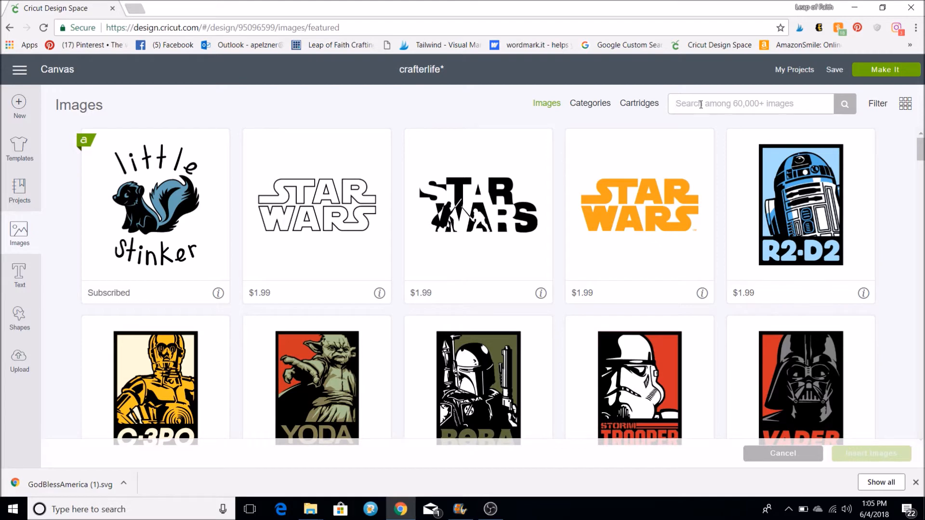
Search the image library for 'scissors' and mark the teal scissors image.
text(scisoors)
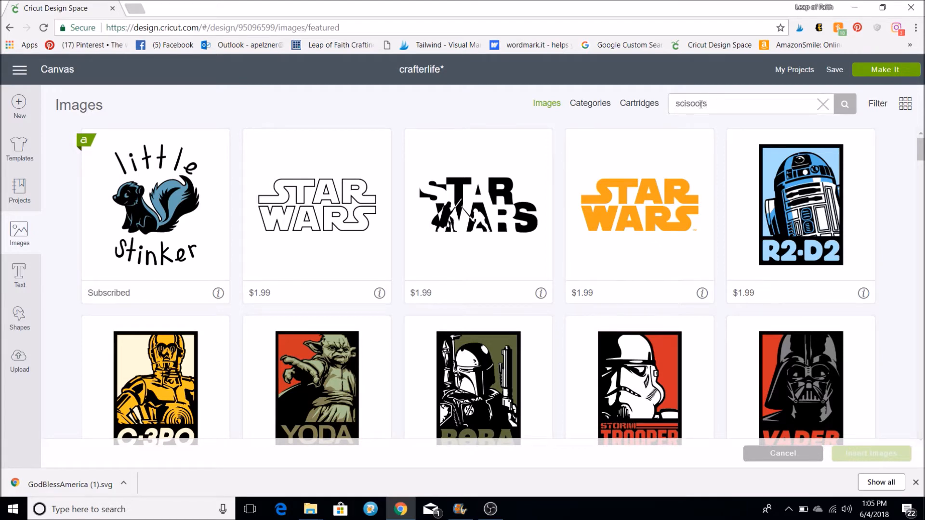
text(scissors)
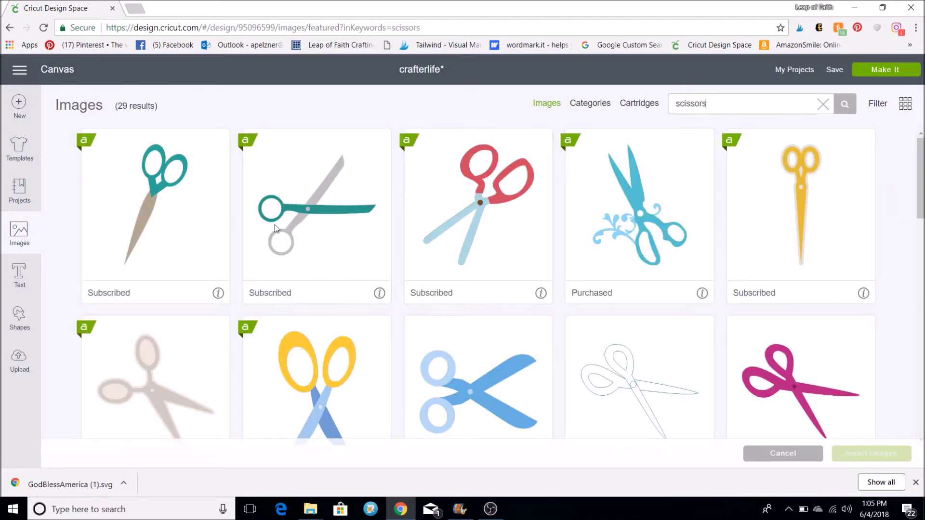
scroll(down, 3)
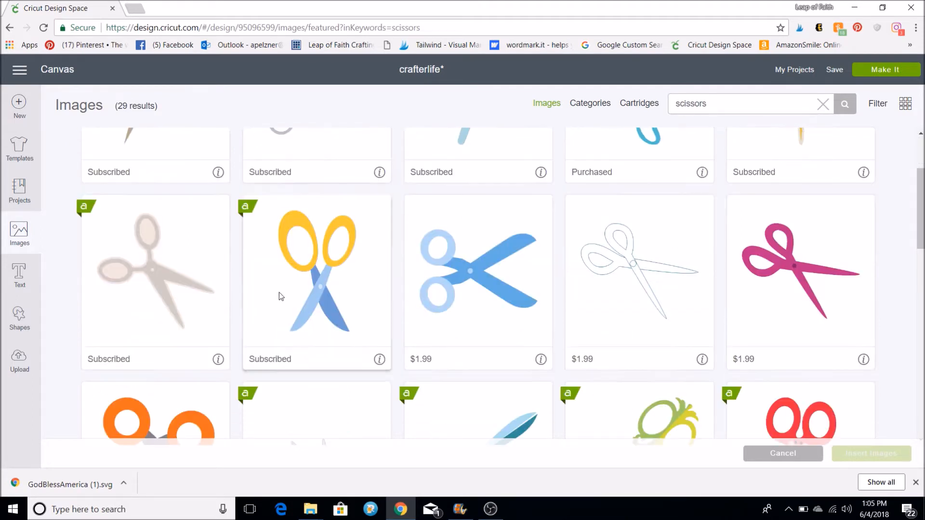
scroll(up, 3)
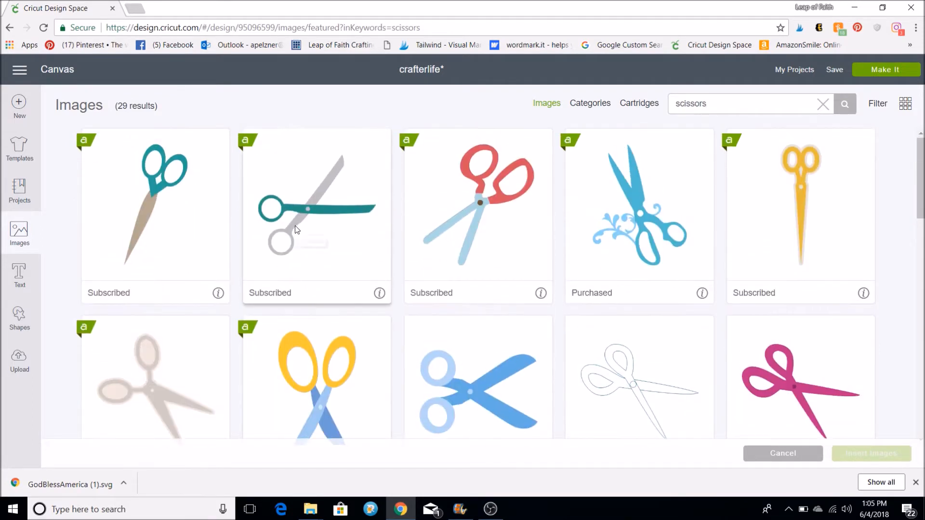
click(317, 212)
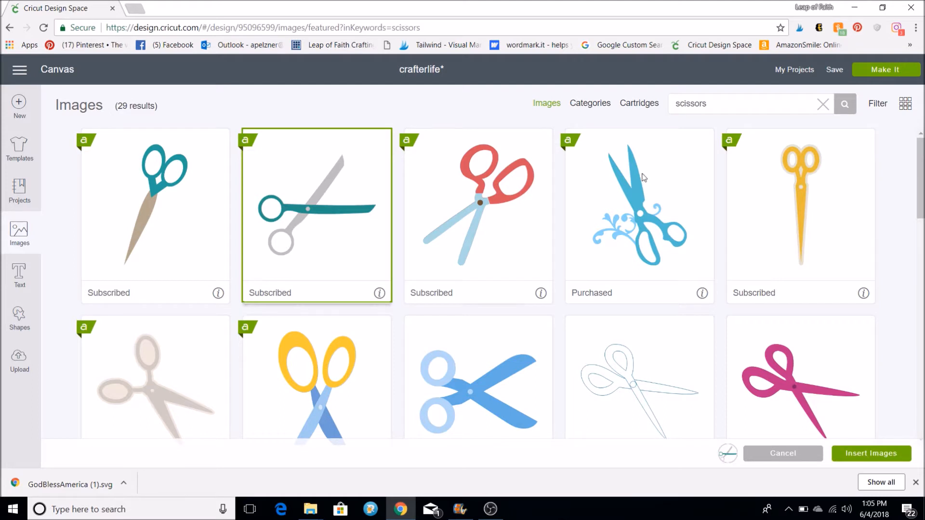
mouse_move(717, 105)
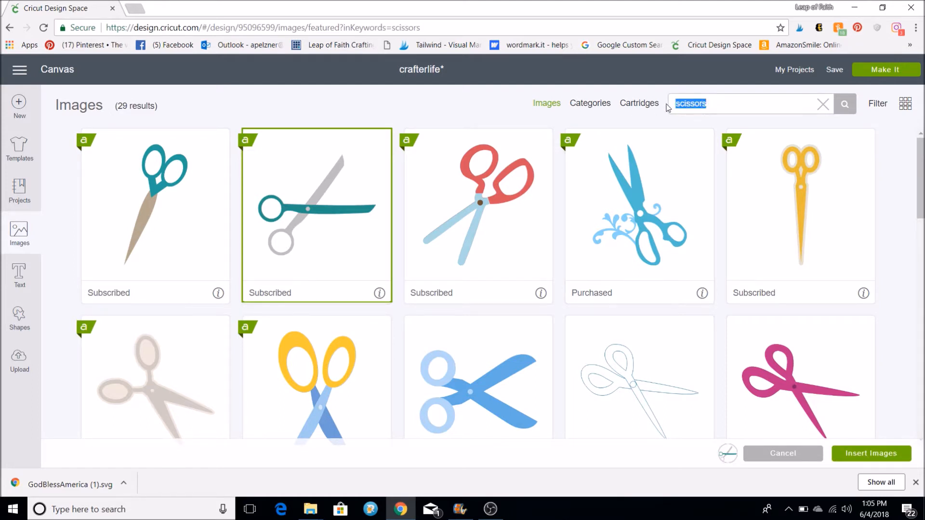
Search for 'cricut' and mark the teal Cricut 'C' logo image.
text(cricut)
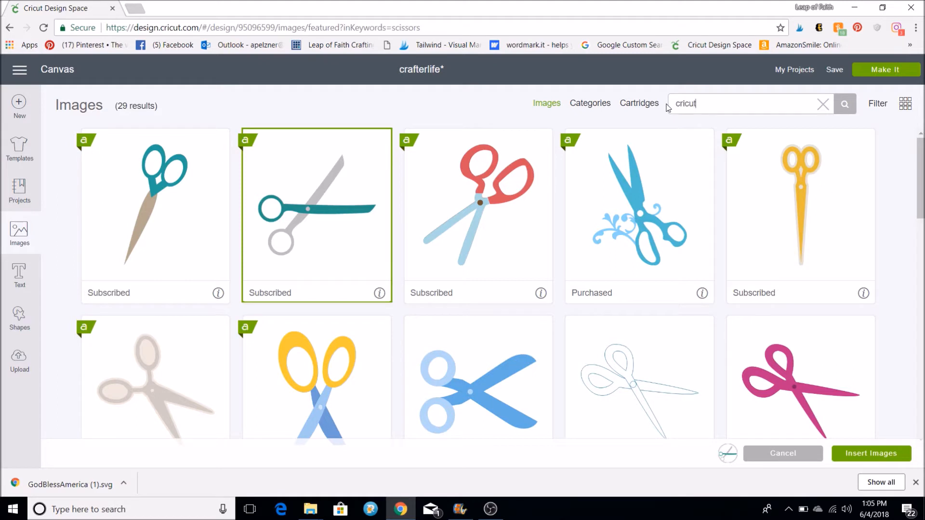
click(846, 104)
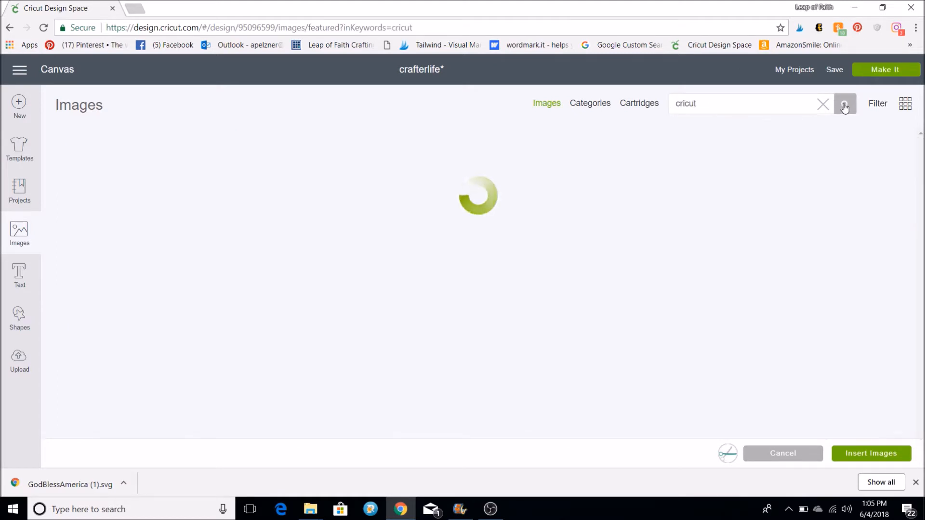
click(845, 107)
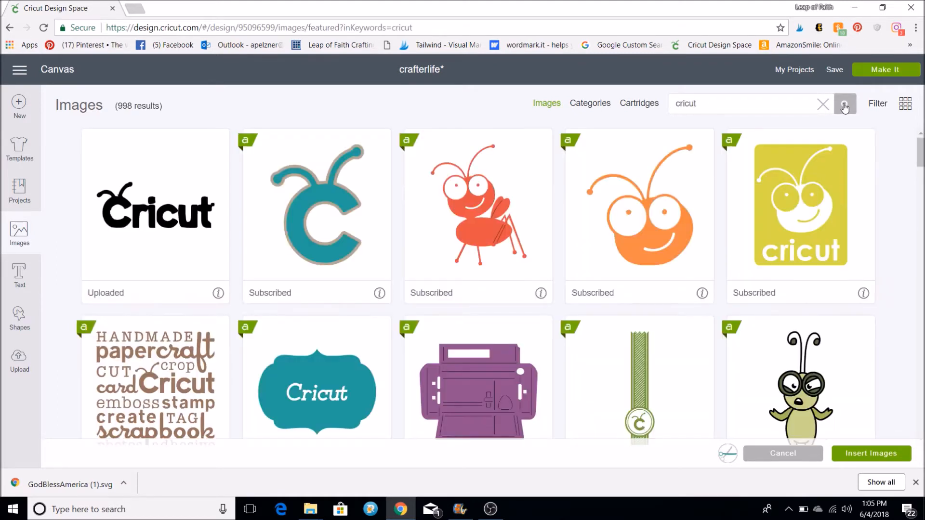
click(318, 215)
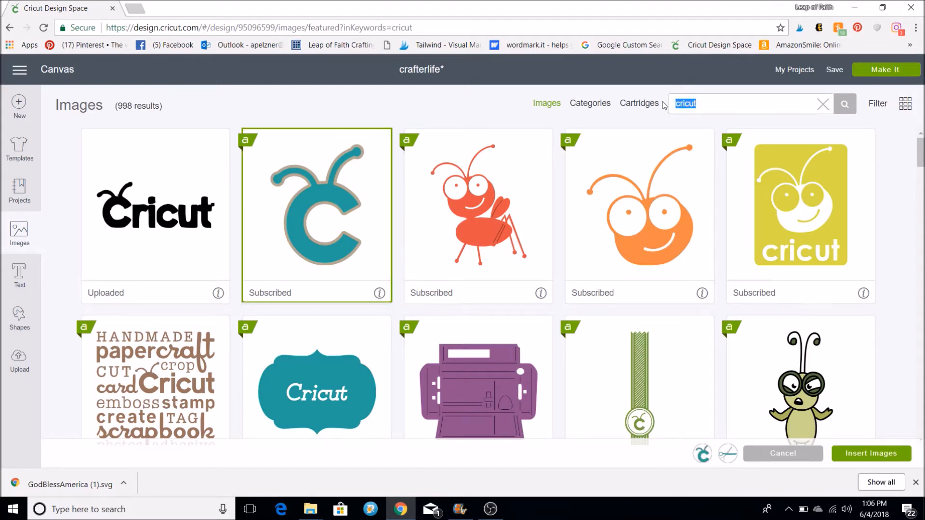
Search 'sewing', browse all 22 results, then start a 'hammer' search.
text(sewing)
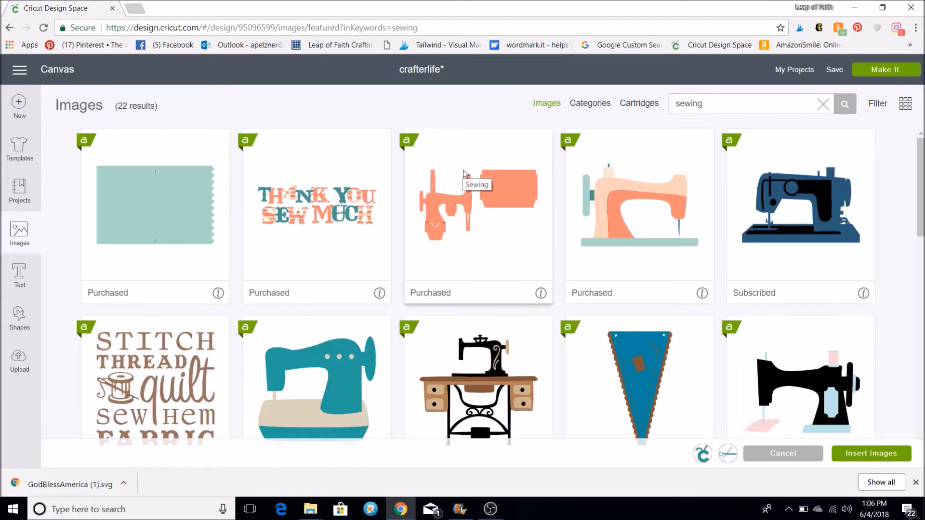
scroll(down, 3)
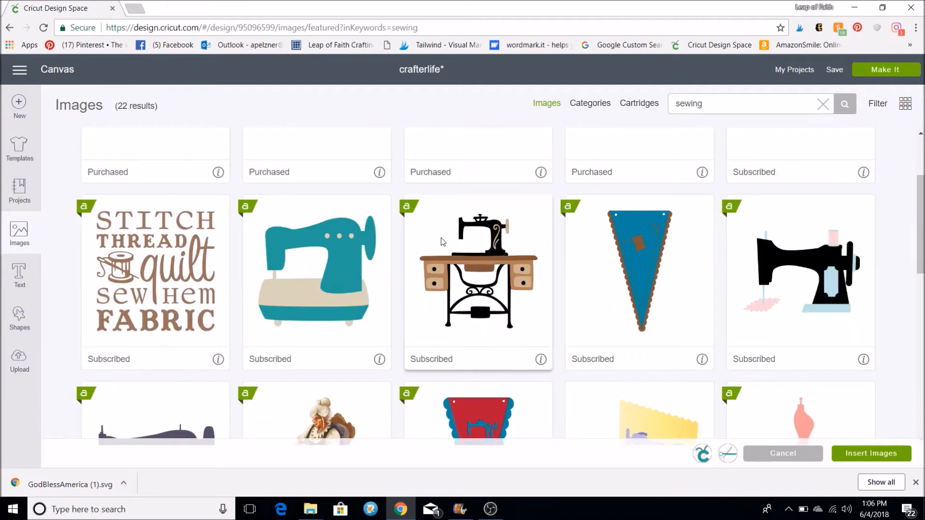
scroll(down, 3)
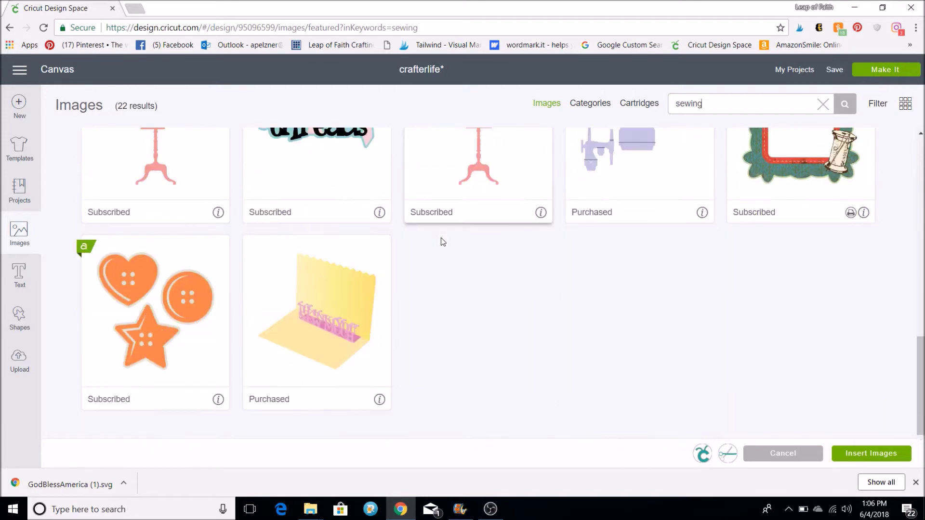
scroll(up, 3)
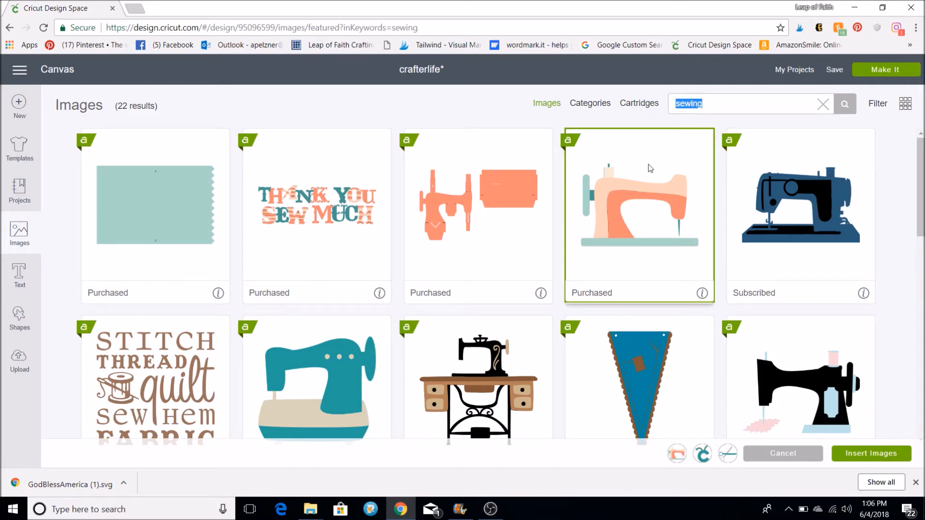
mouse_move(649, 168)
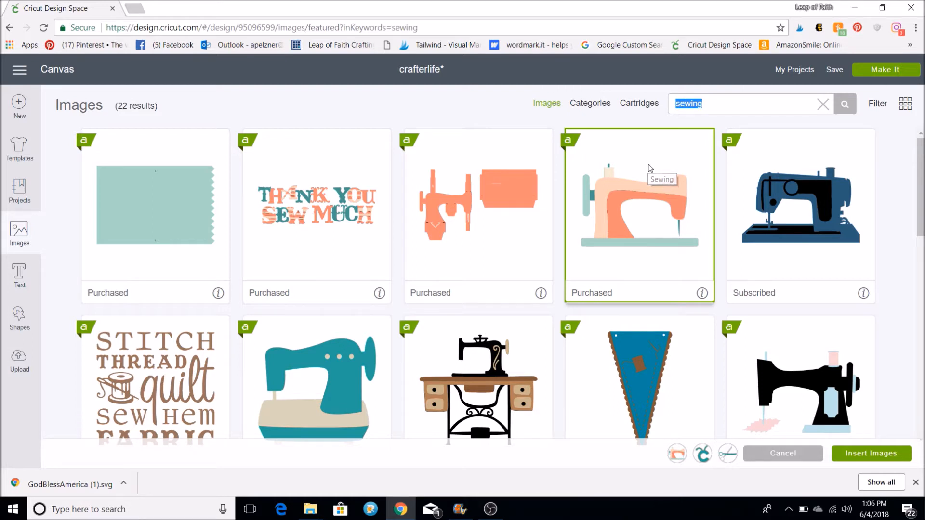
text(hammer)
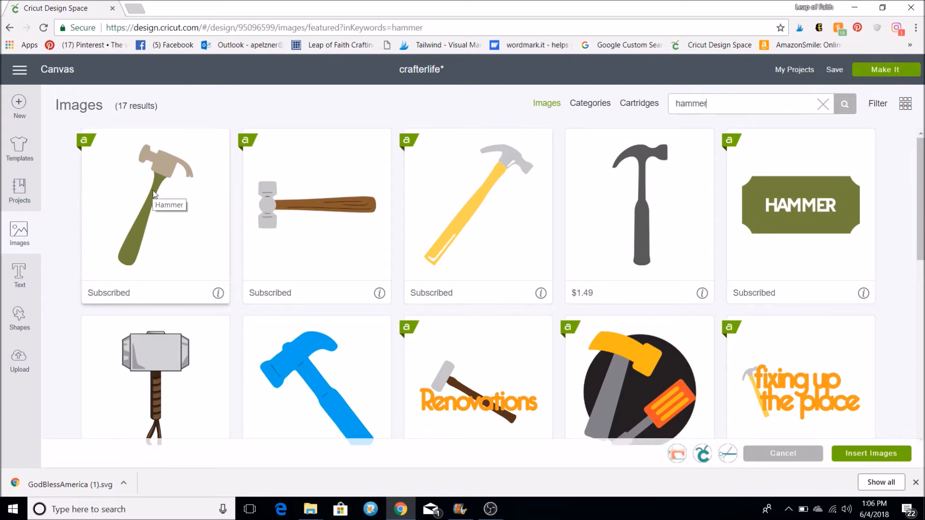
Mark the yellow hammer image, then search the library for 'drill'.
click(478, 204)
text(thread)
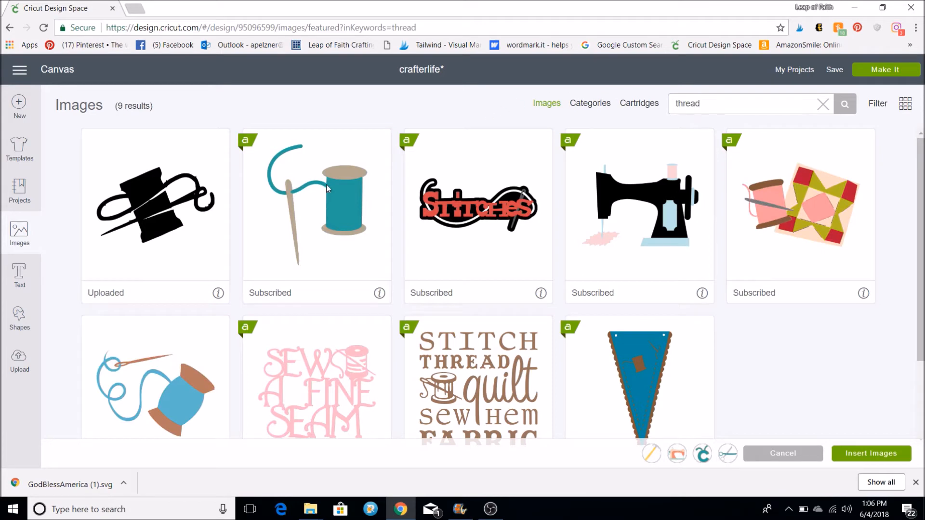
mouse_move(359, 186)
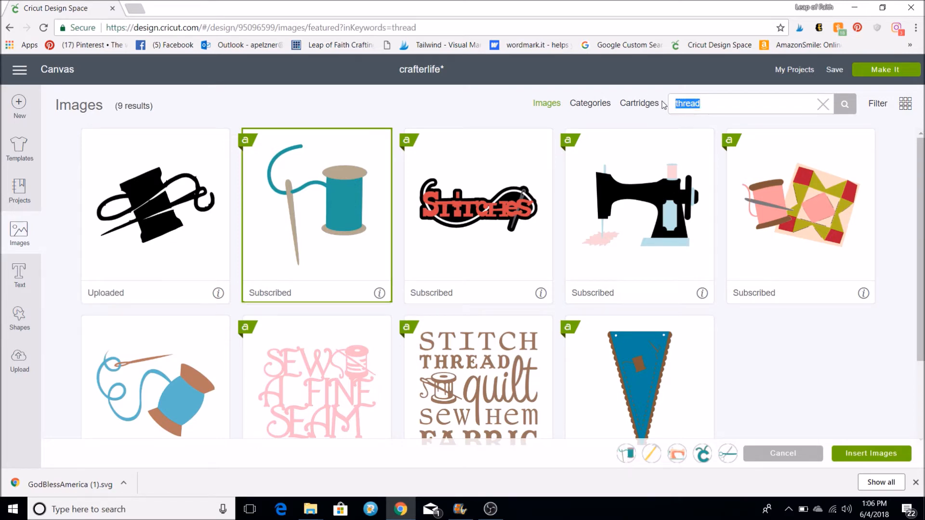
mouse_move(660, 120)
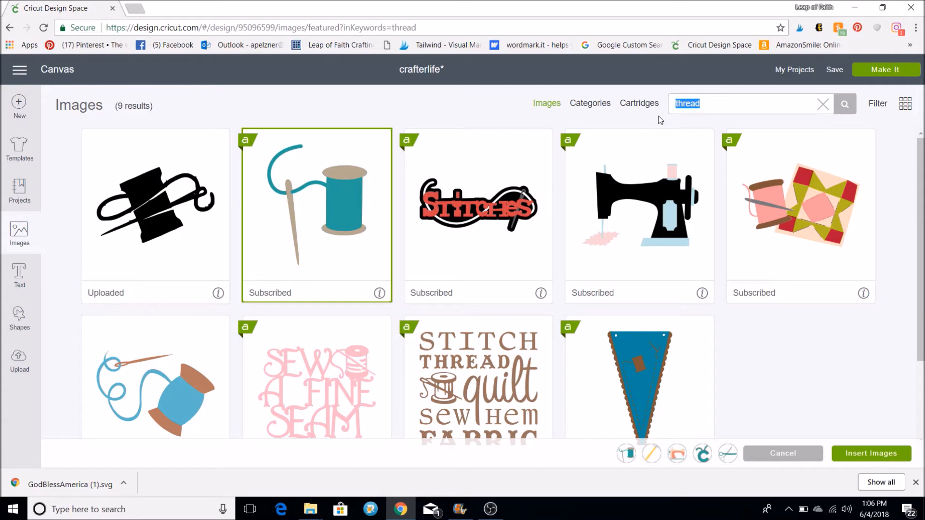
text(drill)
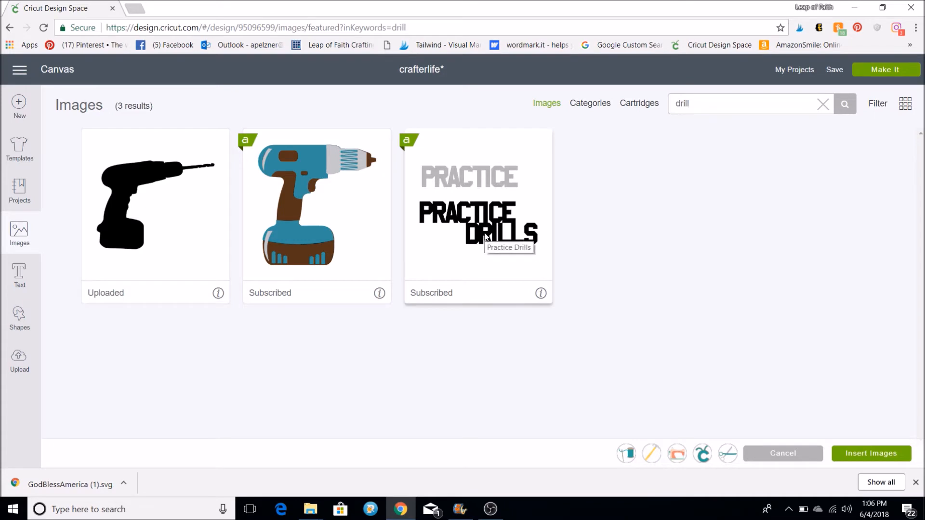
mouse_move(198, 225)
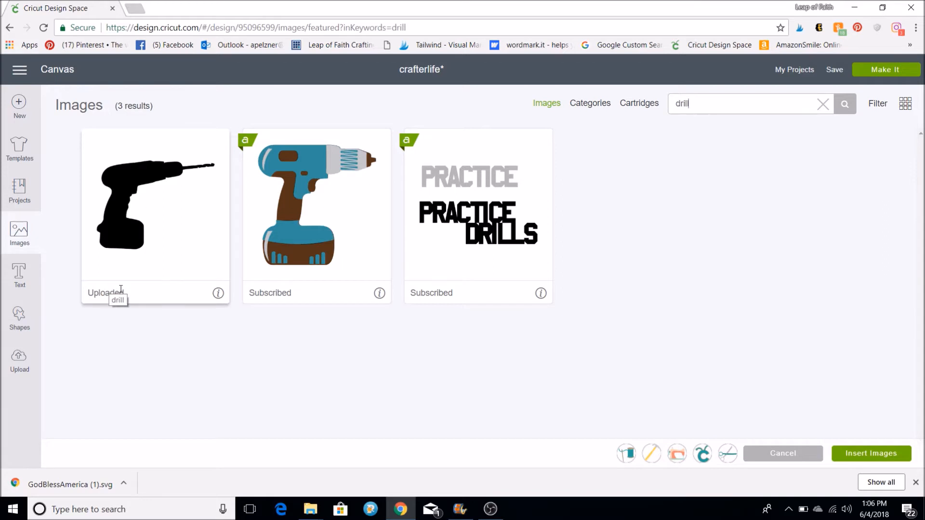
mouse_move(224, 139)
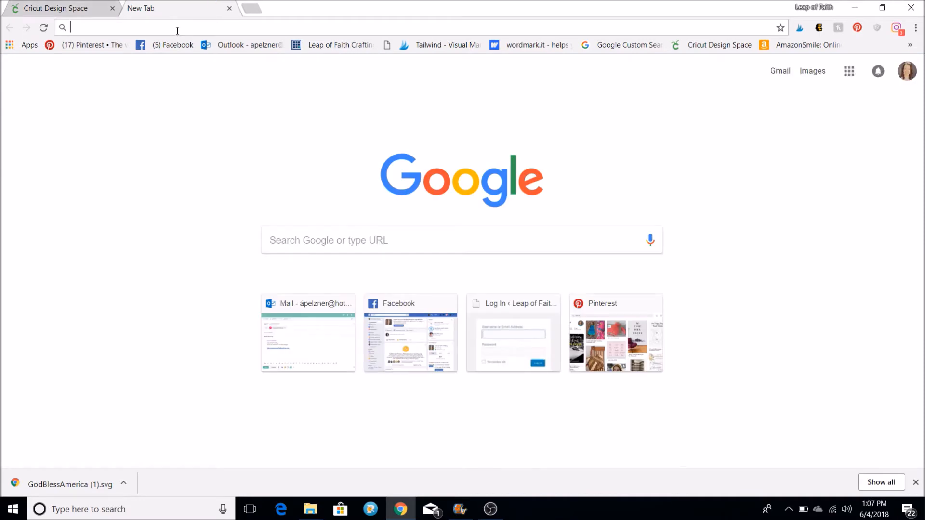
Google 'drill silhouette' and open the cordless drill image result.
text(drill)
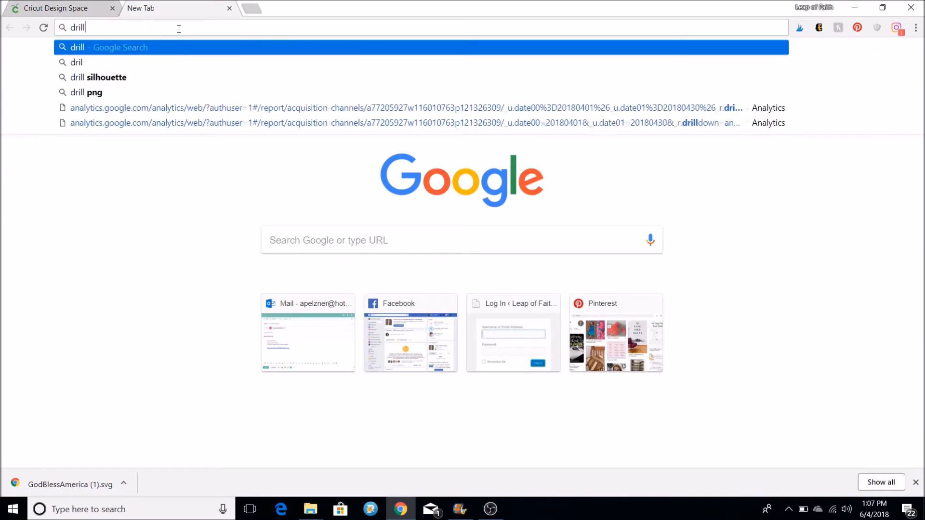
text(sil)
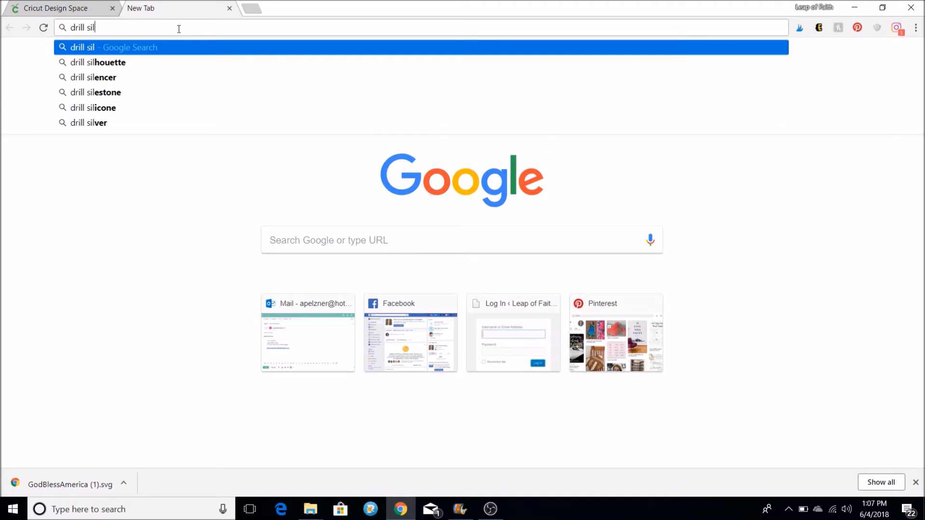
click(98, 61)
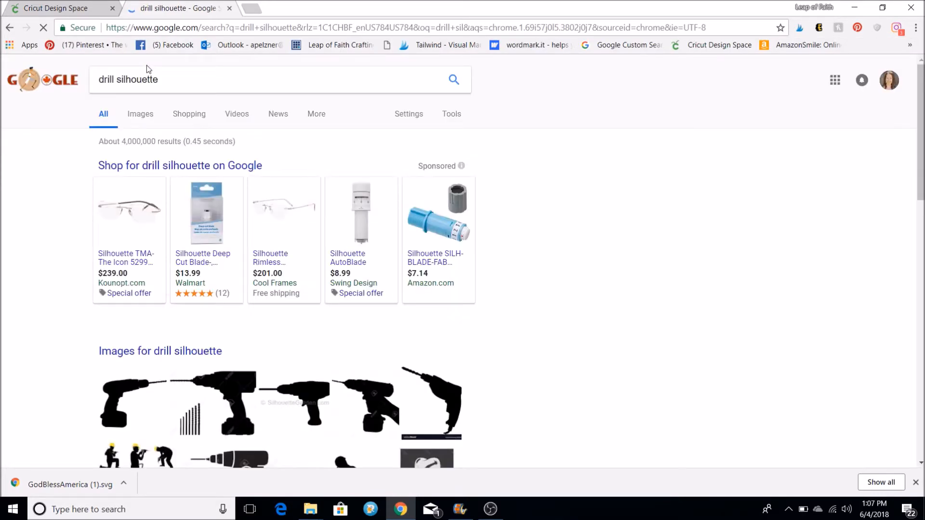
mouse_move(140, 117)
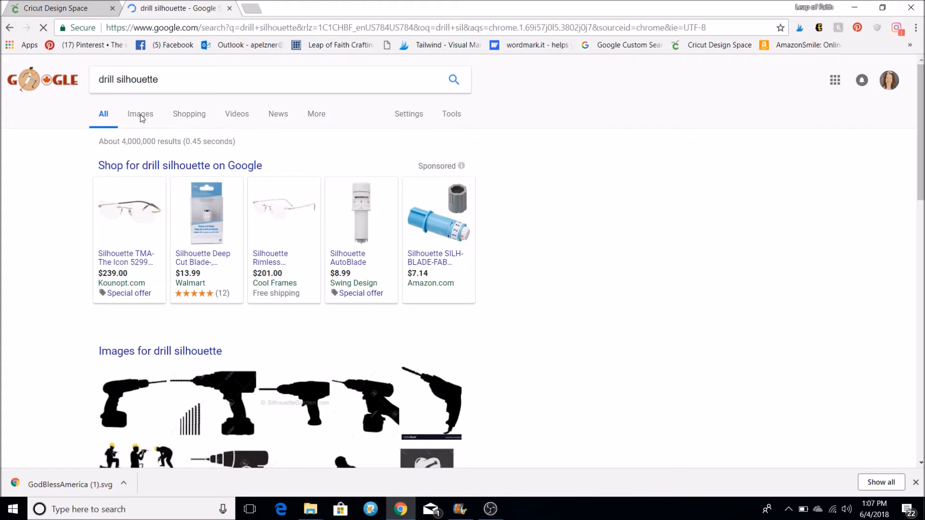
click(140, 114)
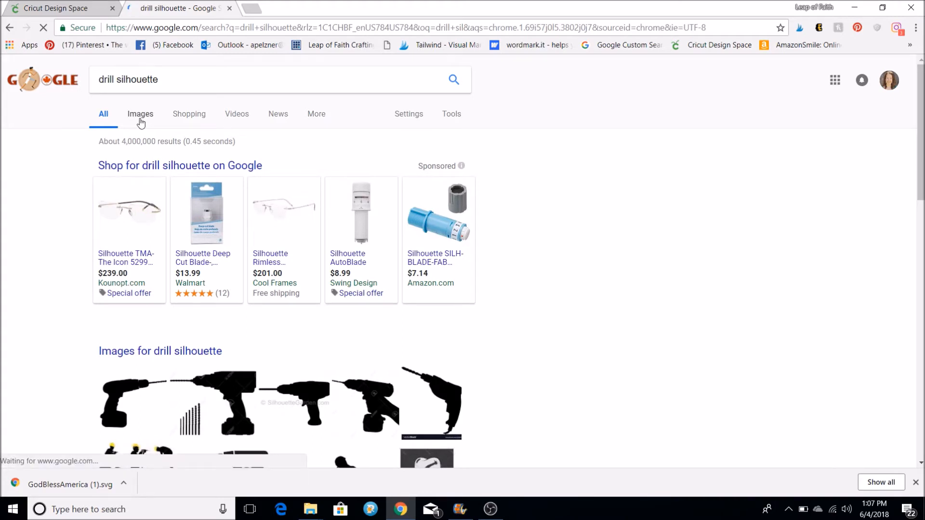
click(140, 114)
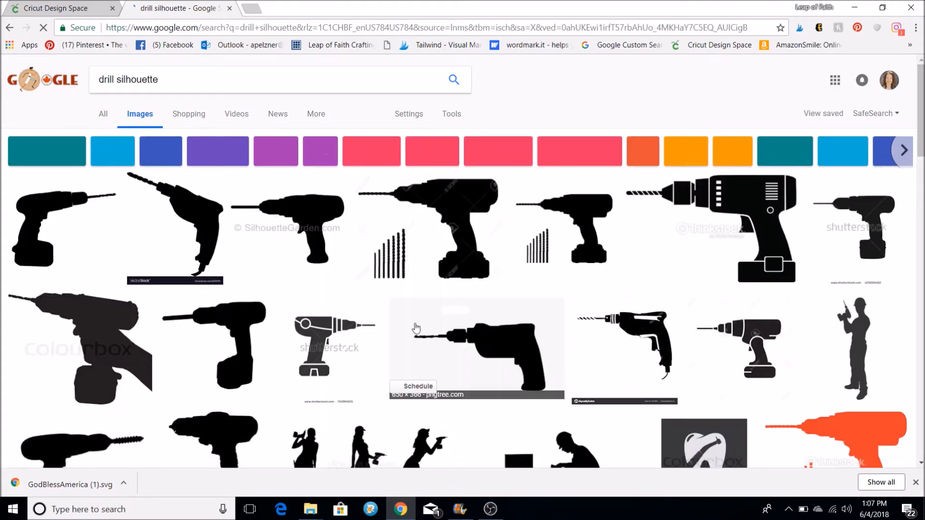
mouse_move(44, 209)
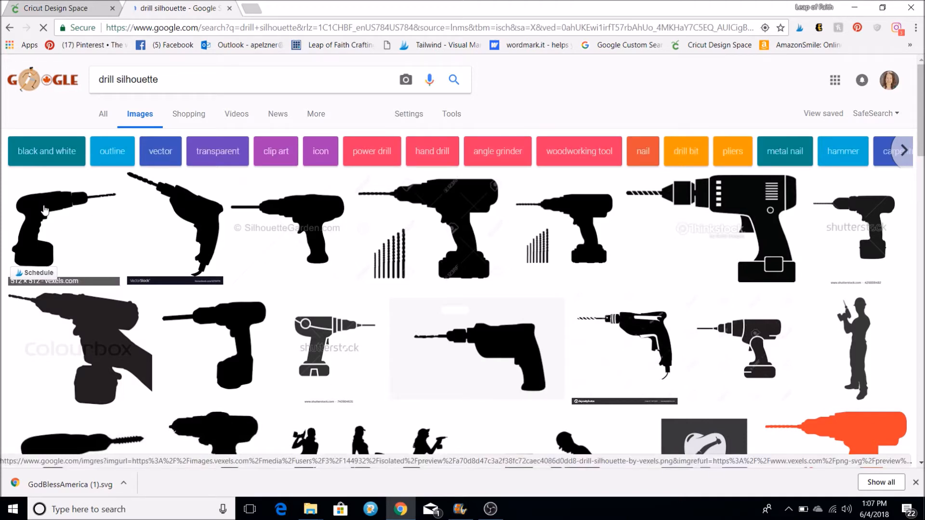
click(65, 227)
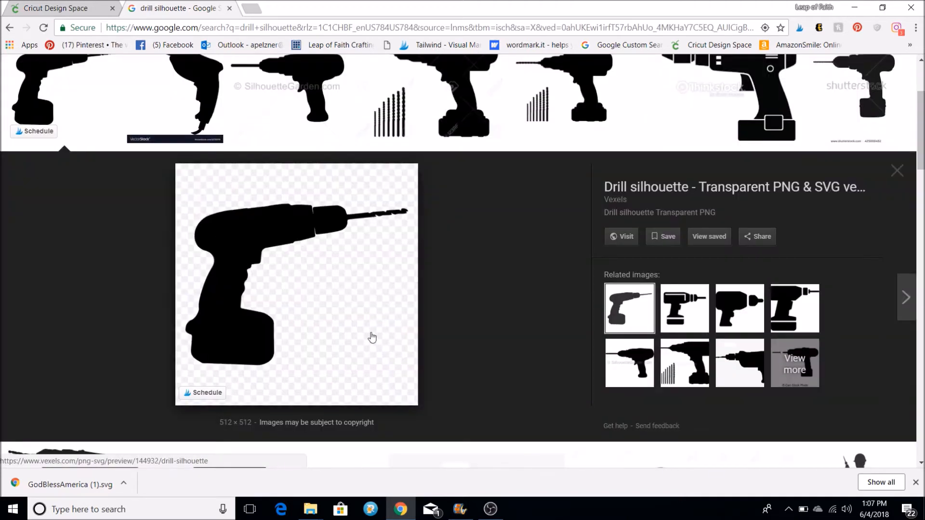
mouse_move(270, 298)
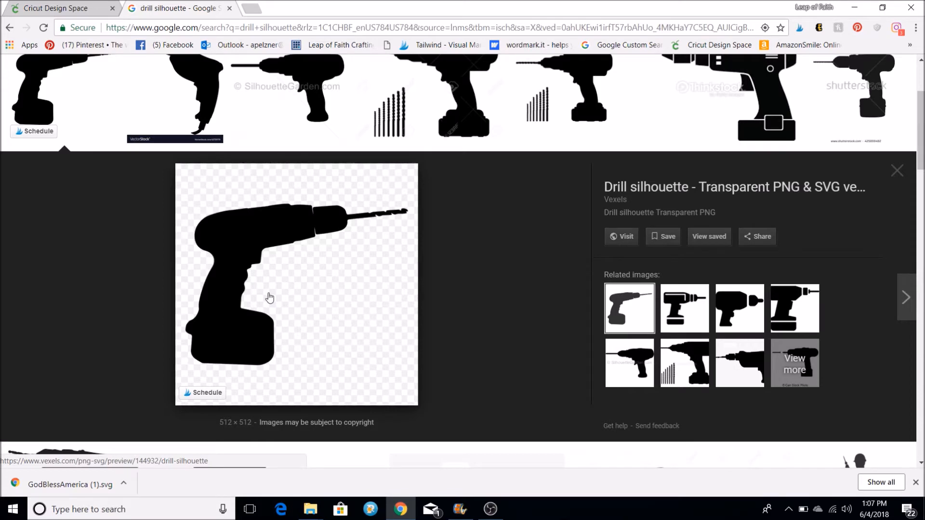
Save the image to the Desktop as drill.png, replacing the existing file.
right_click(270, 297)
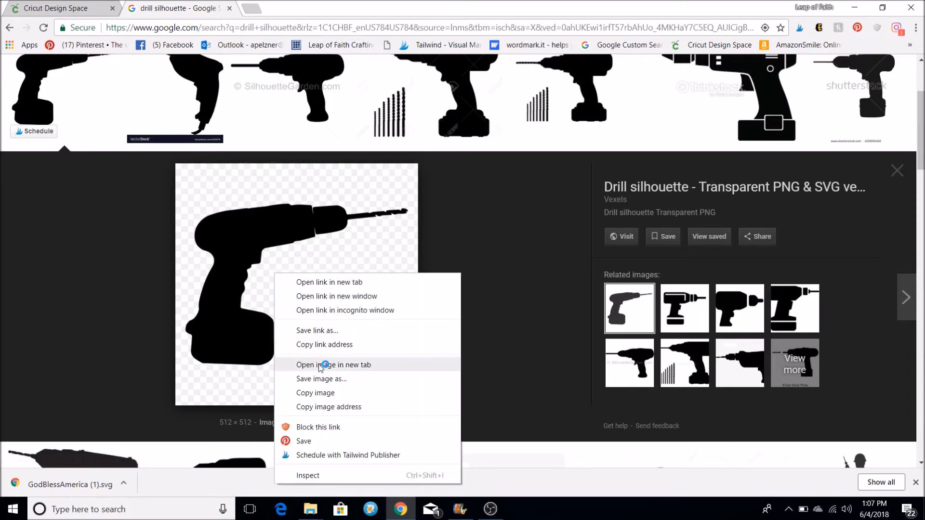
click(322, 379)
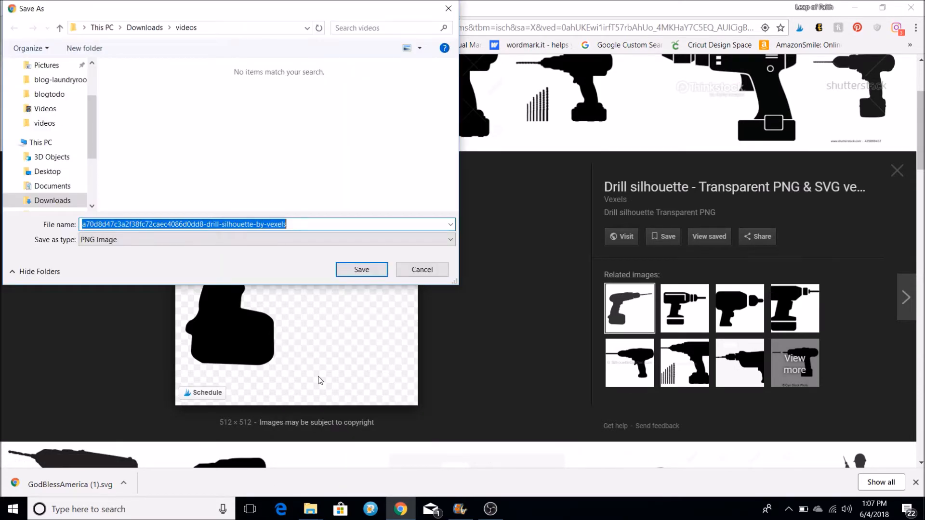
text(drill)
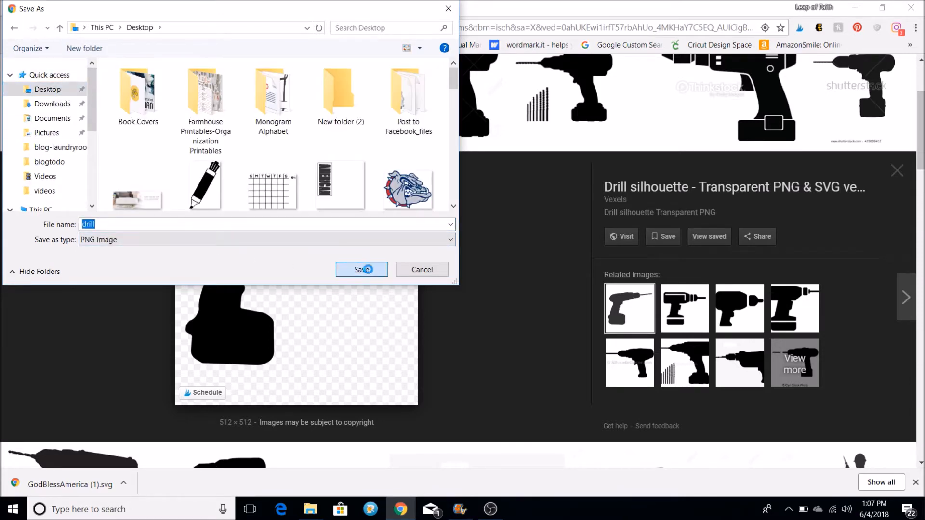
click(361, 270)
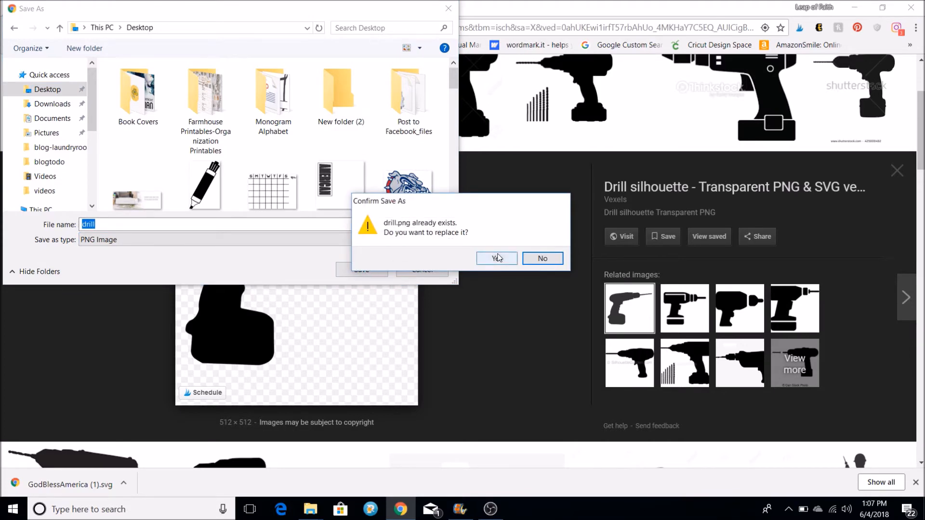
click(495, 258)
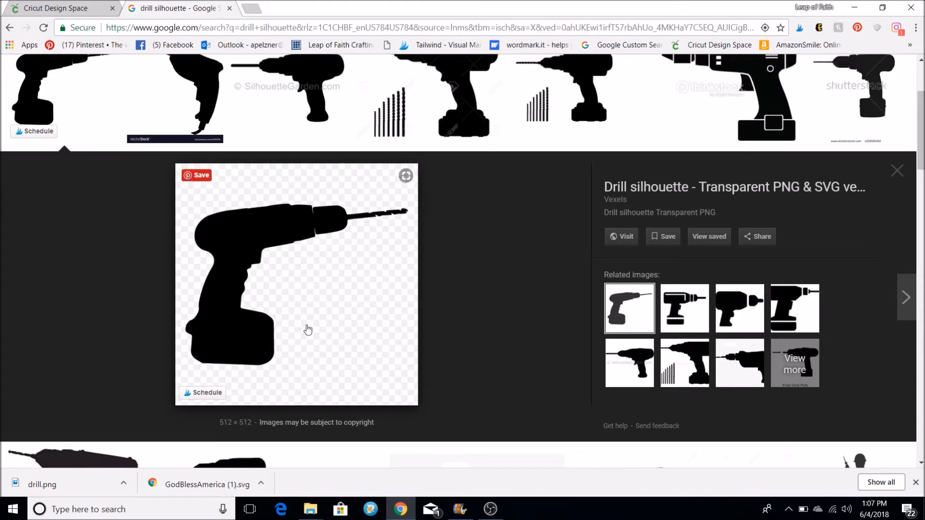
mouse_move(356, 278)
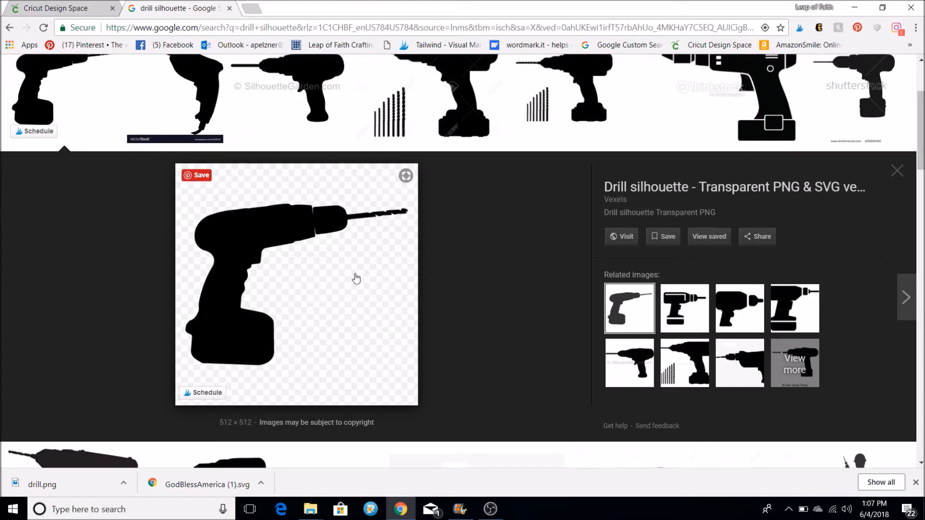
mouse_move(347, 282)
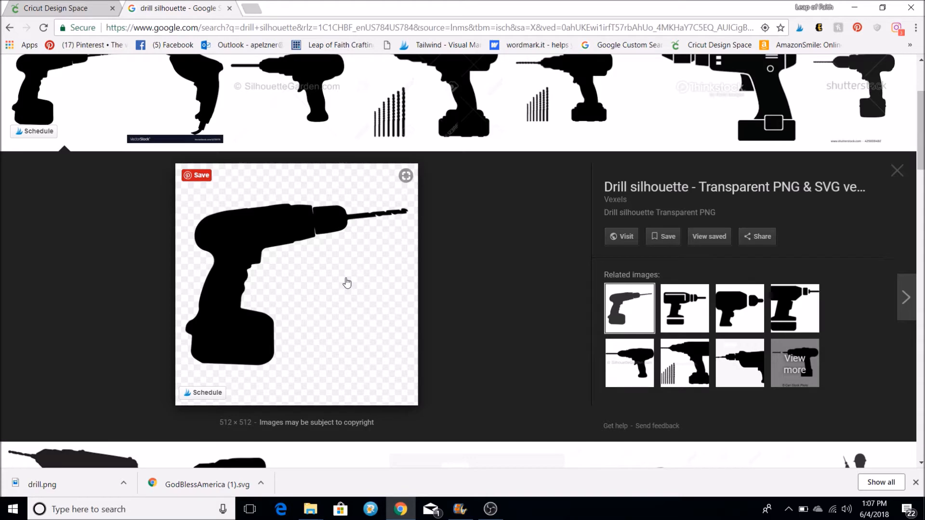
scroll(up, 3)
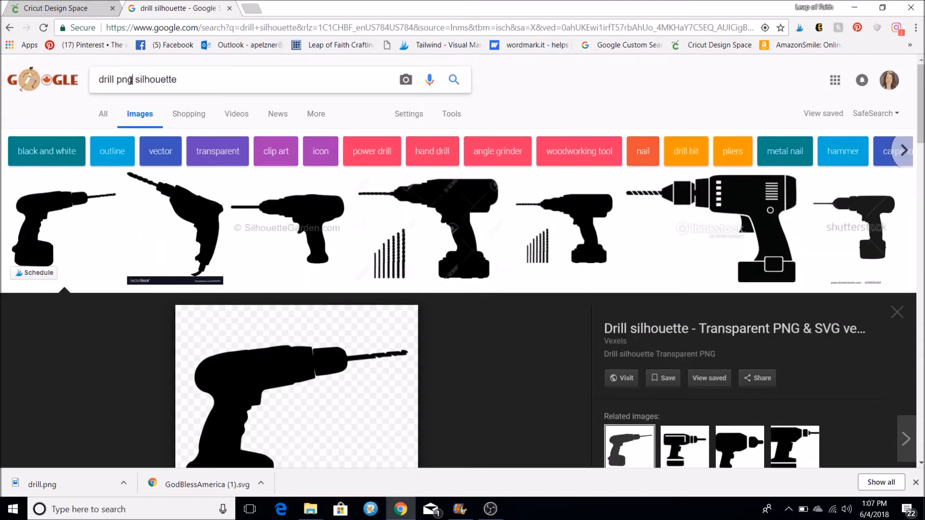
Search Google Images for 'marker png silhouette' and browse the results.
key(Return)
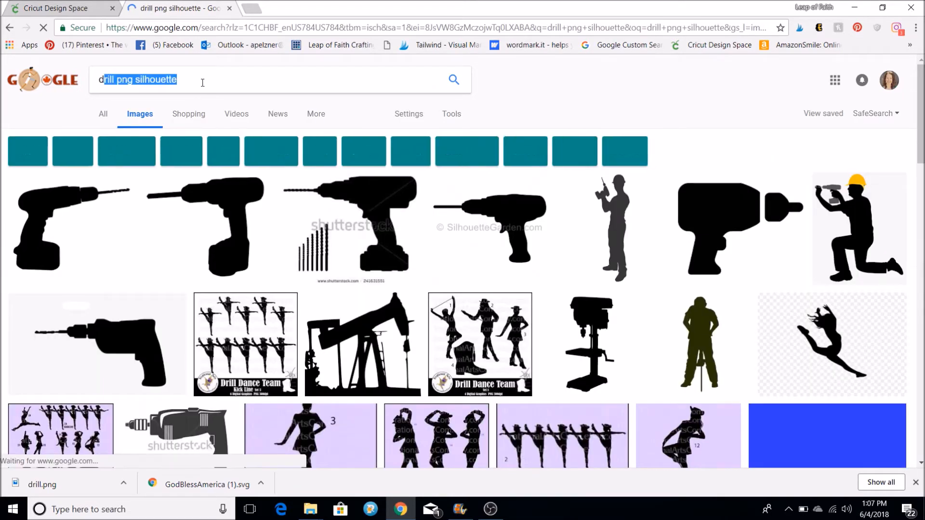
text(marker)
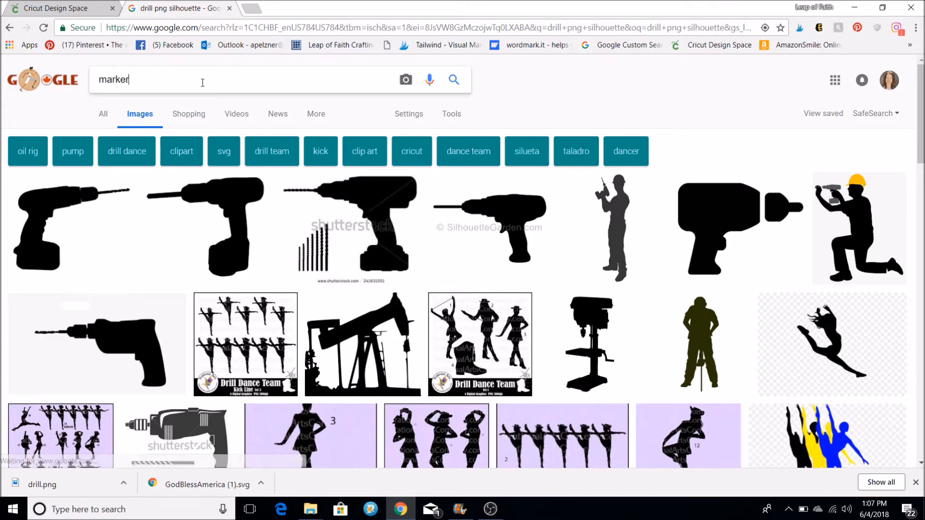
text(png silhouette)
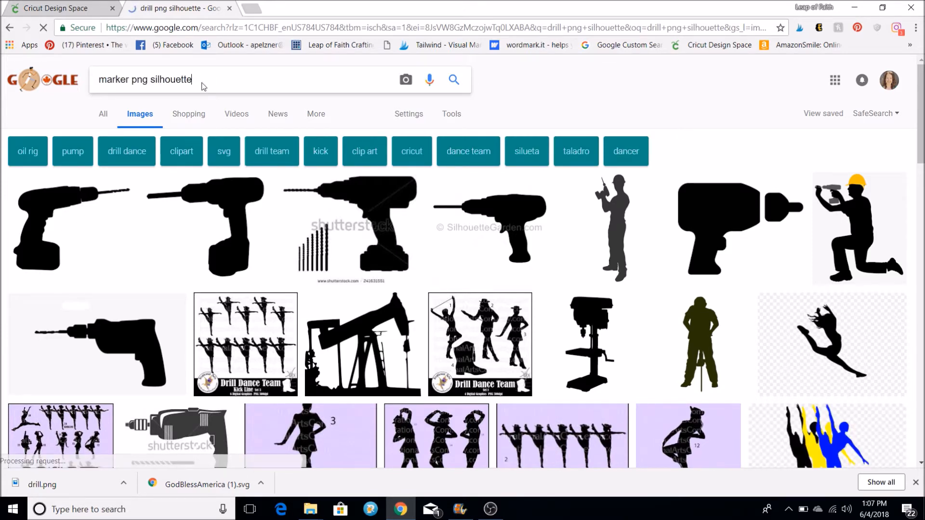
key(Return)
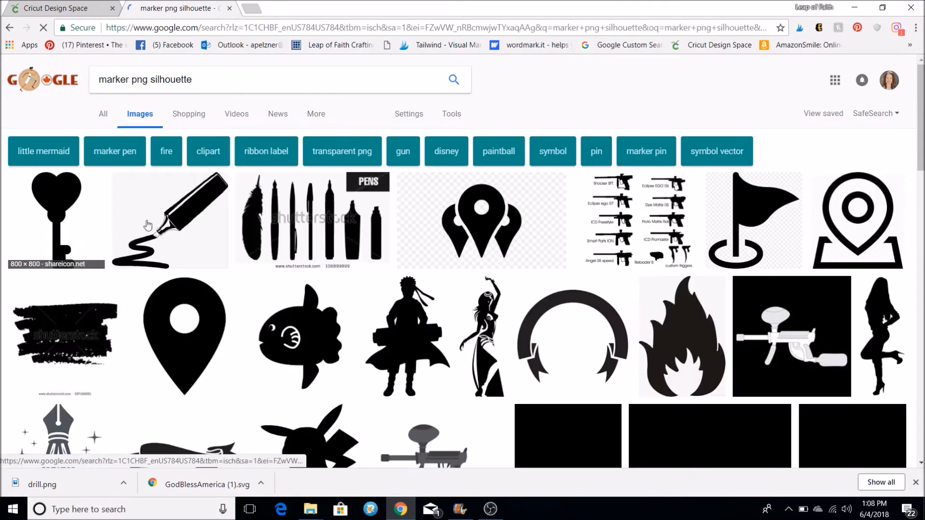
mouse_move(256, 316)
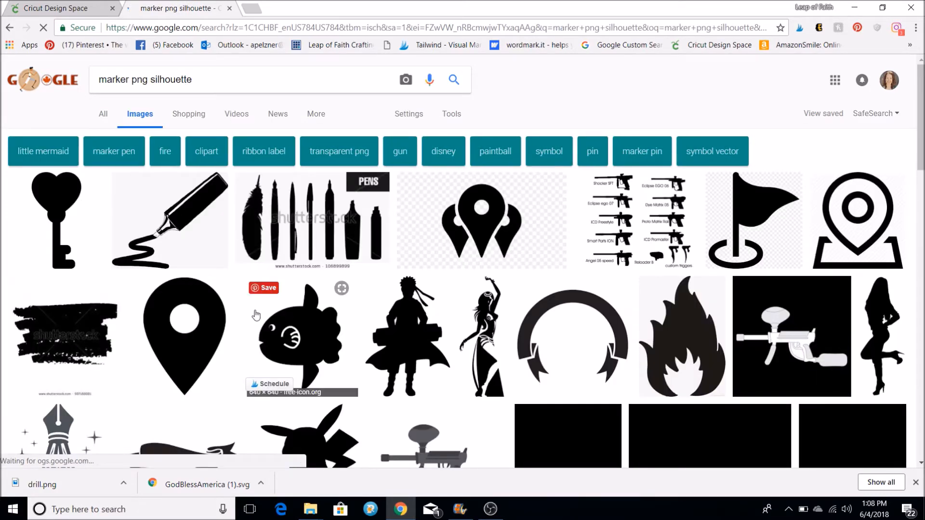
scroll(down, 3)
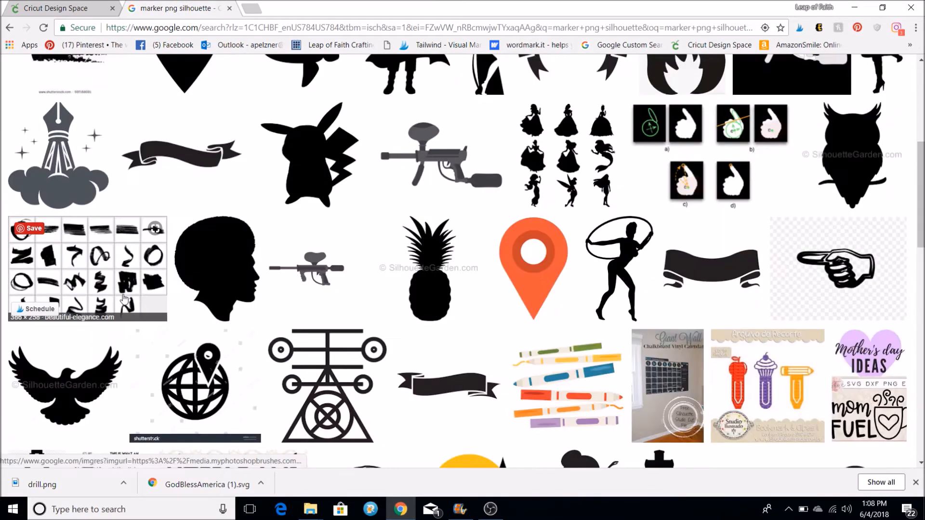
scroll(up, 3)
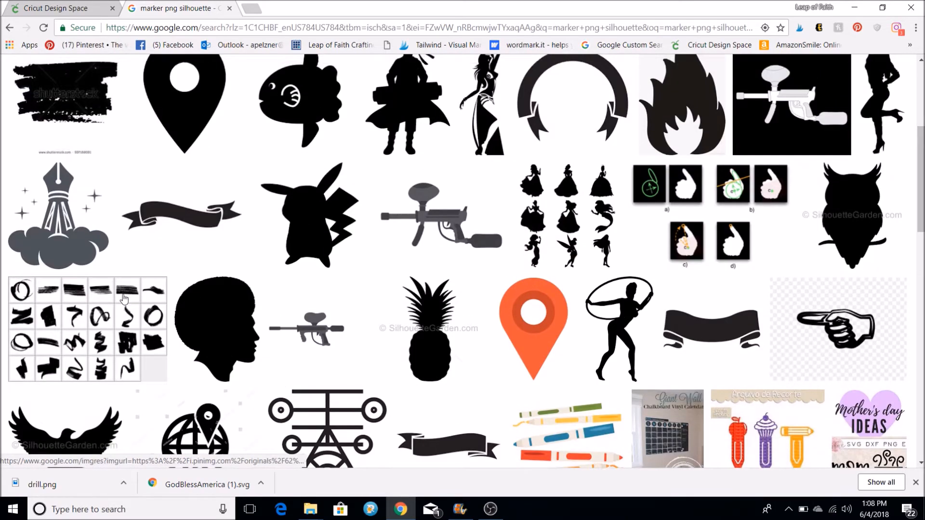
scroll(up, 3)
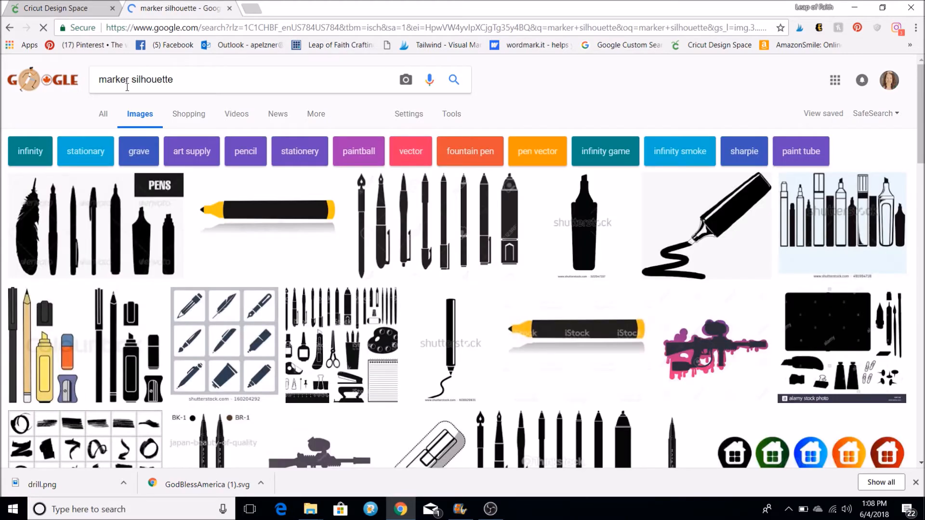
scroll(down, 3)
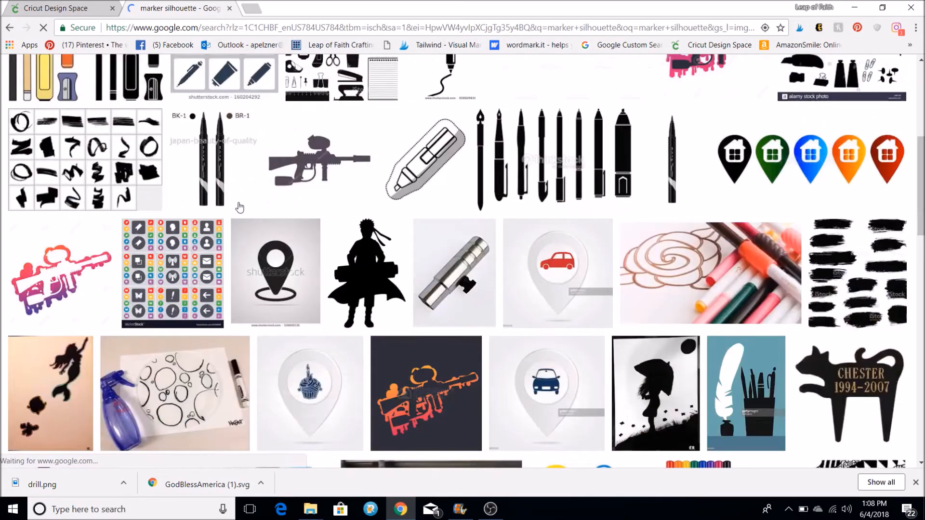
scroll(up, 3)
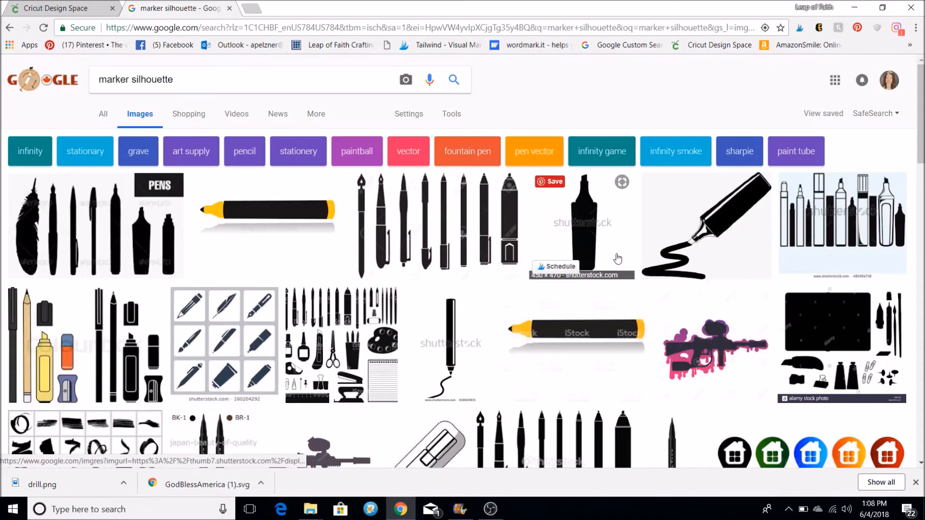
mouse_move(717, 224)
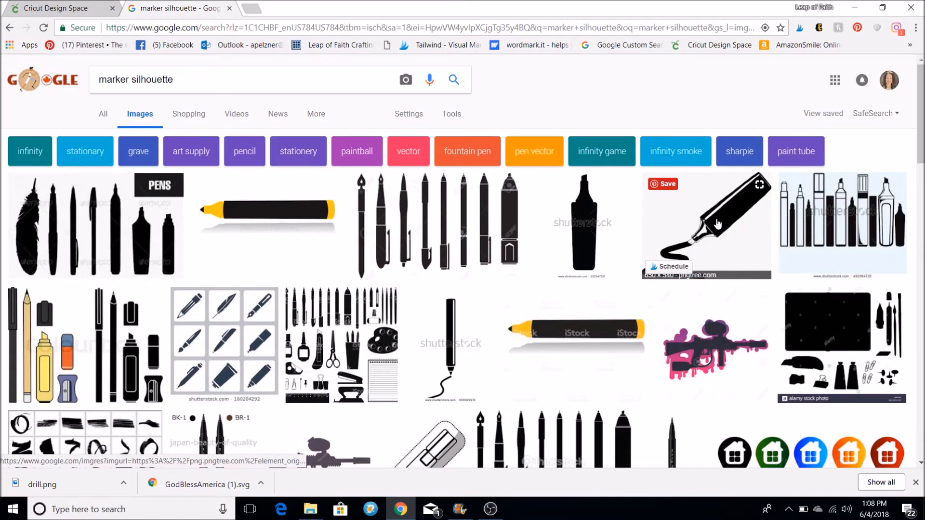
Open the hand-painted marker silhouette, save it as marker.jpg, and return to Cricut.
click(705, 224)
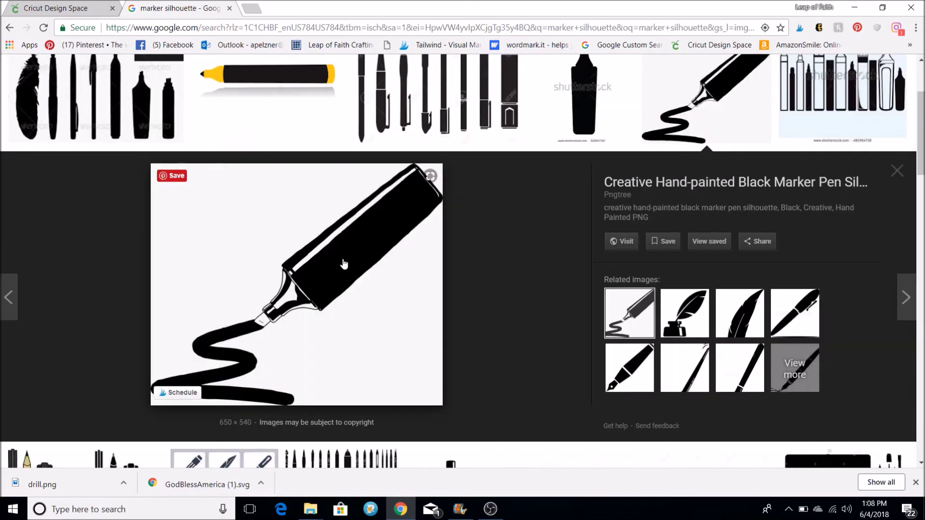
mouse_move(388, 371)
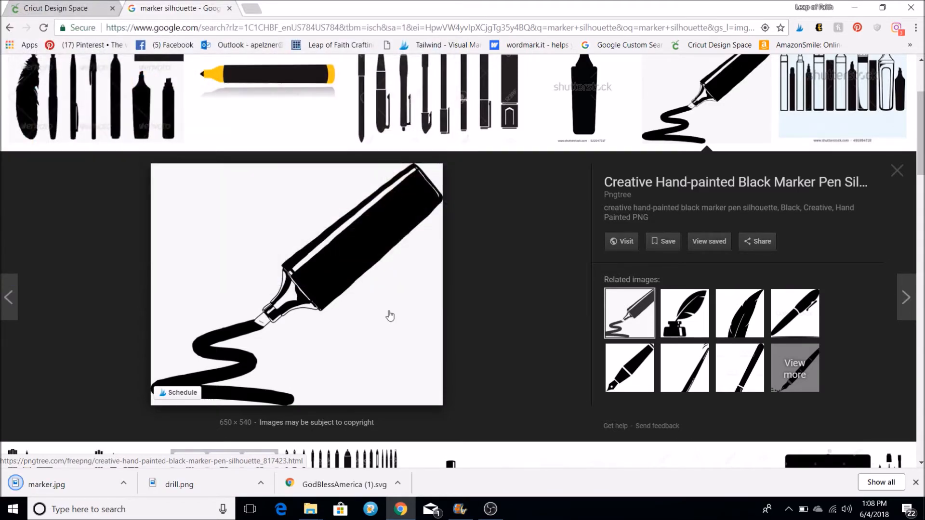
click(56, 8)
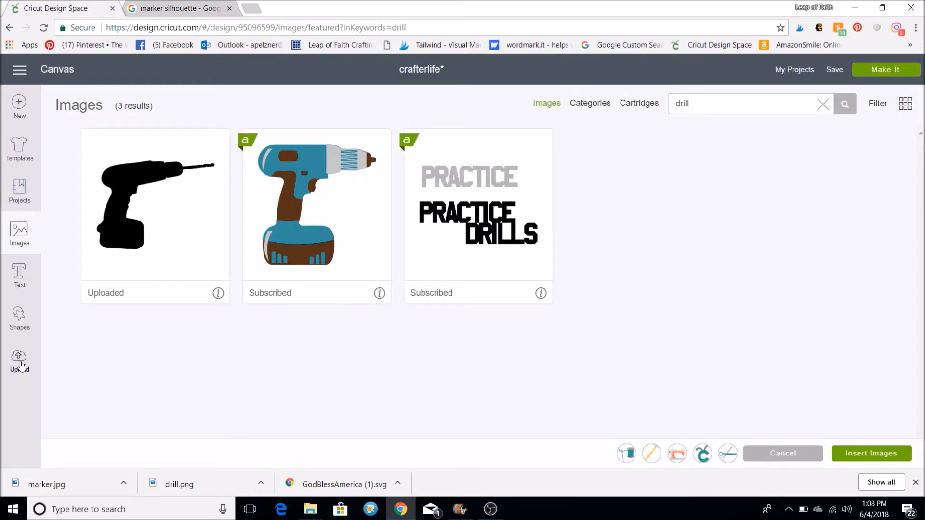
Start an upload and choose drill.png from the Desktop as the file.
click(19, 359)
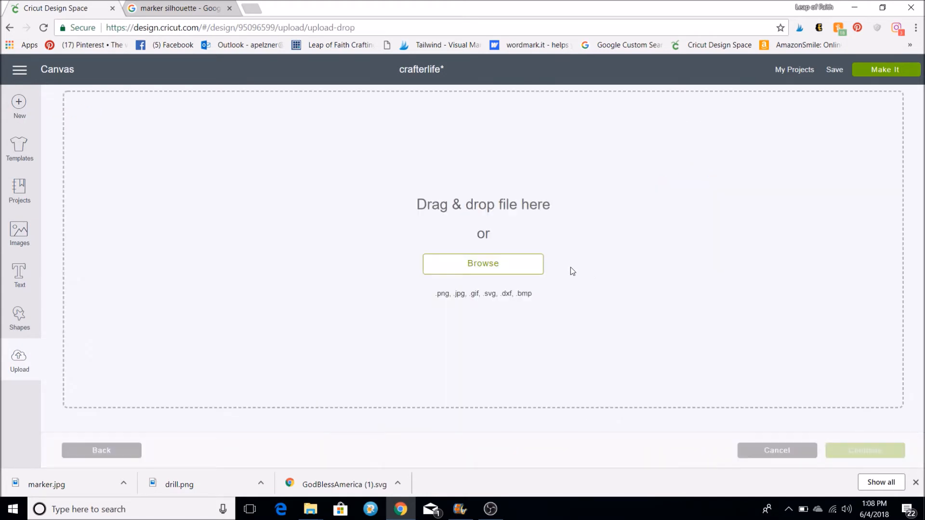
click(482, 263)
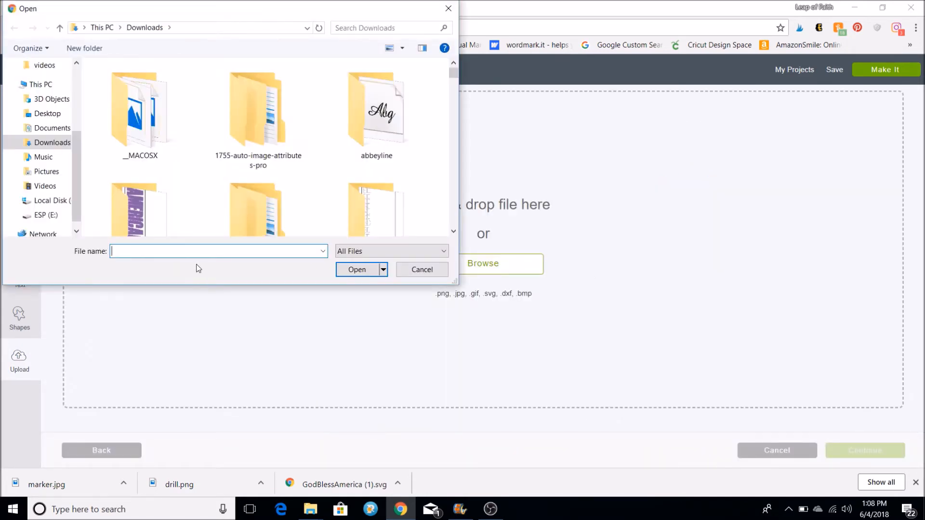
scroll(up, 3)
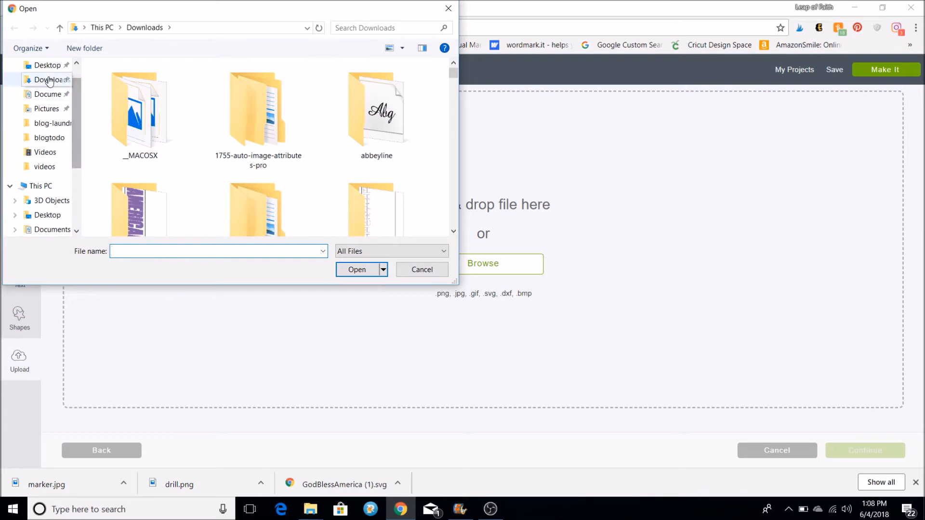
text(drill)
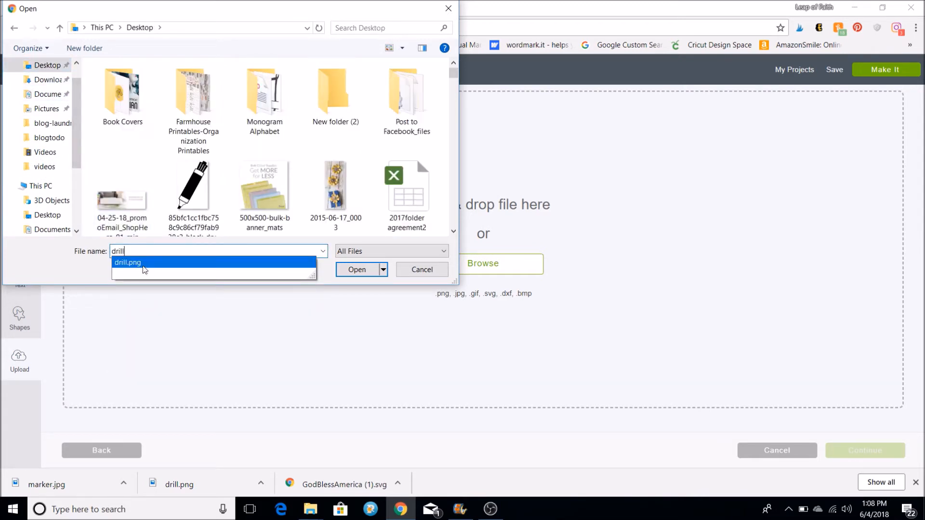
click(357, 270)
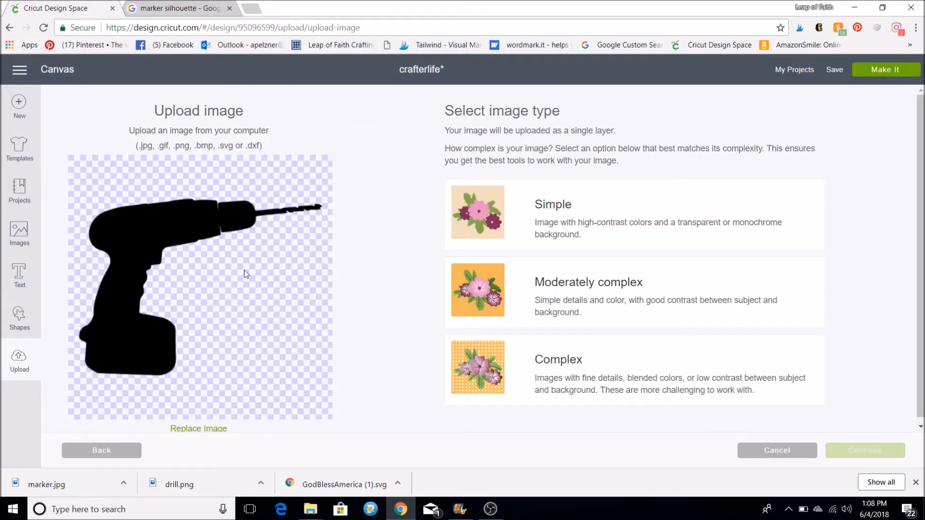
mouse_move(231, 346)
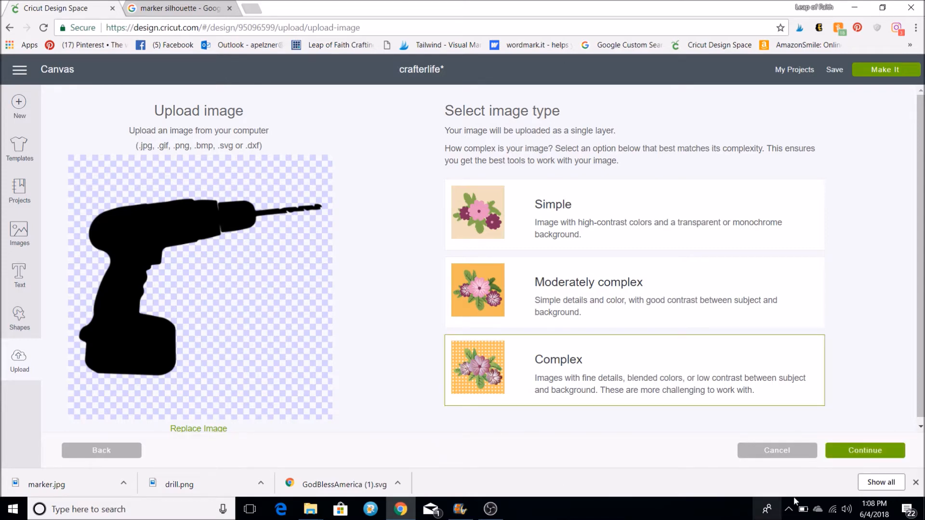
Keep the Complex type, skip erasing, and save drill as a cut image.
click(864, 450)
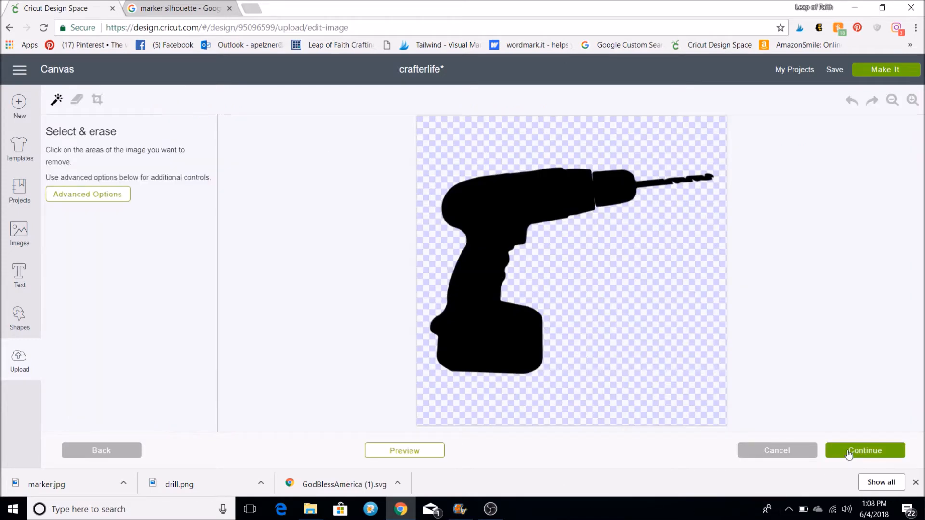
click(864, 450)
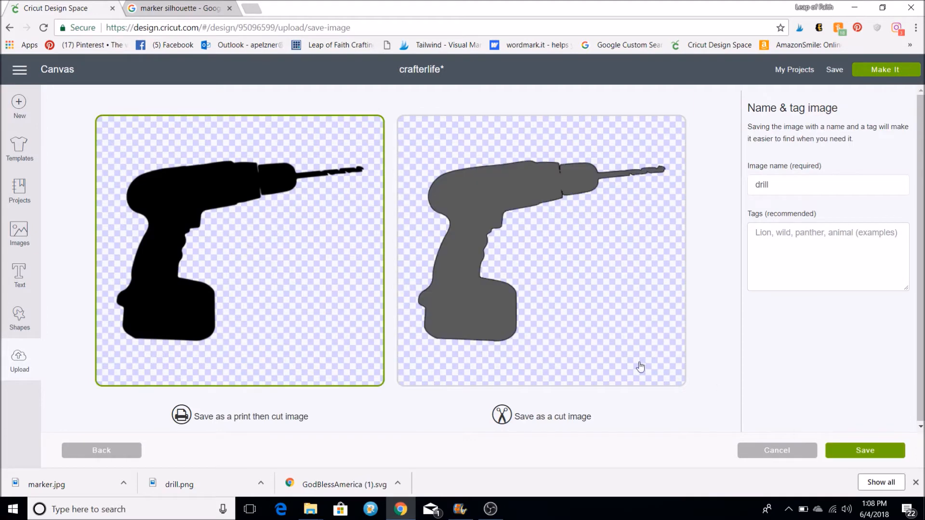
click(541, 249)
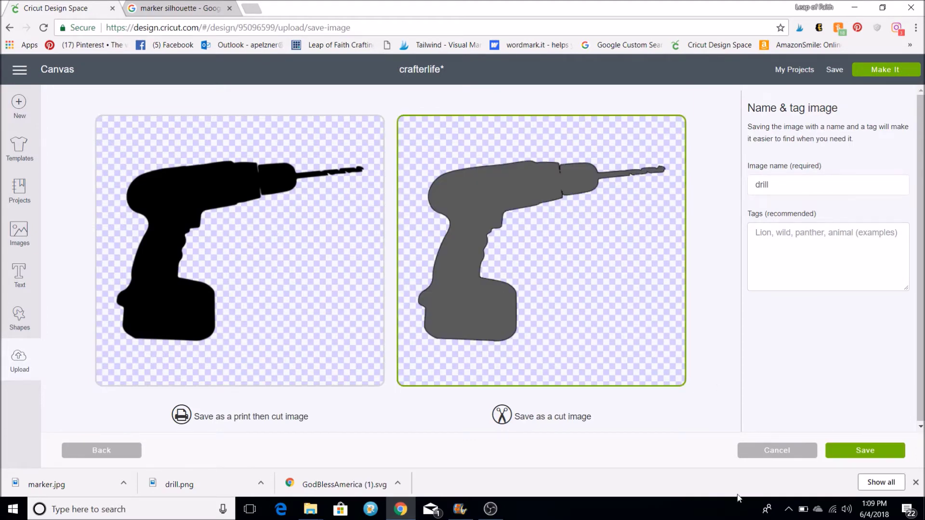
click(865, 450)
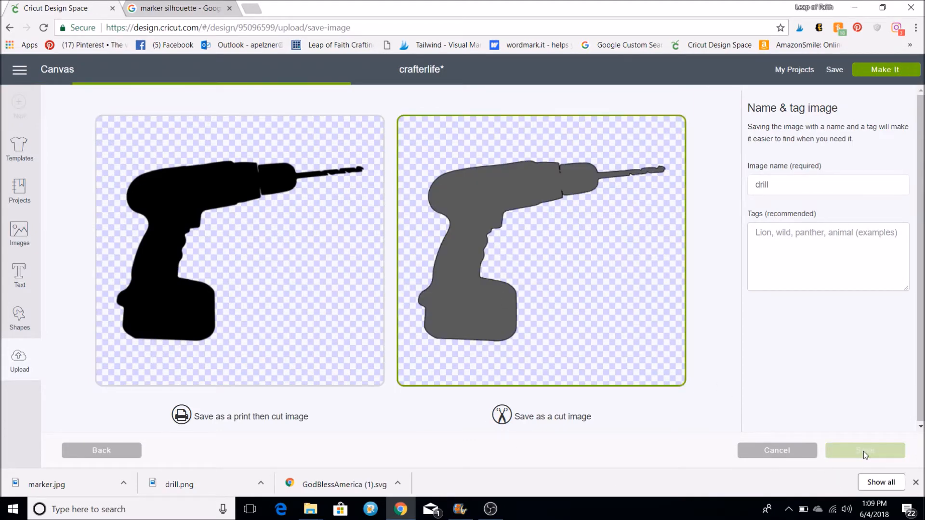
click(865, 450)
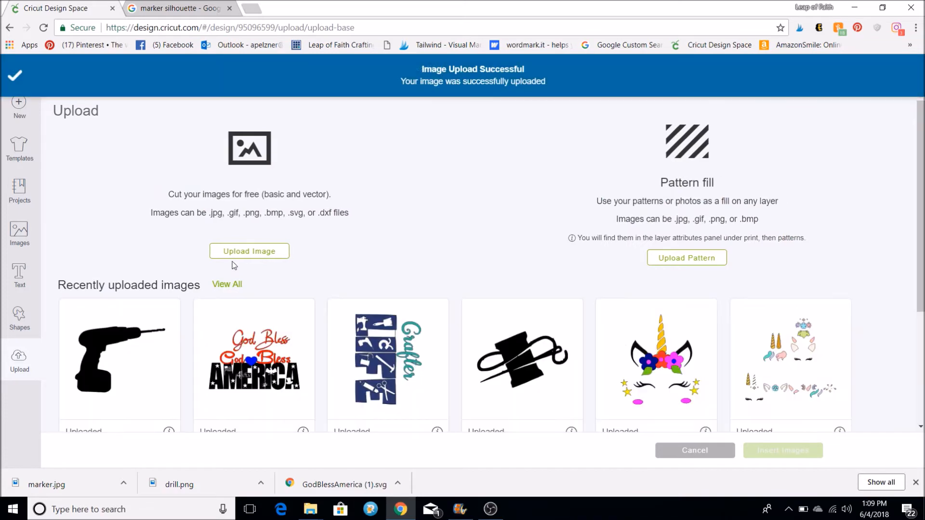
Upload marker.jpg from the computer and classify it as a Complex image.
click(248, 250)
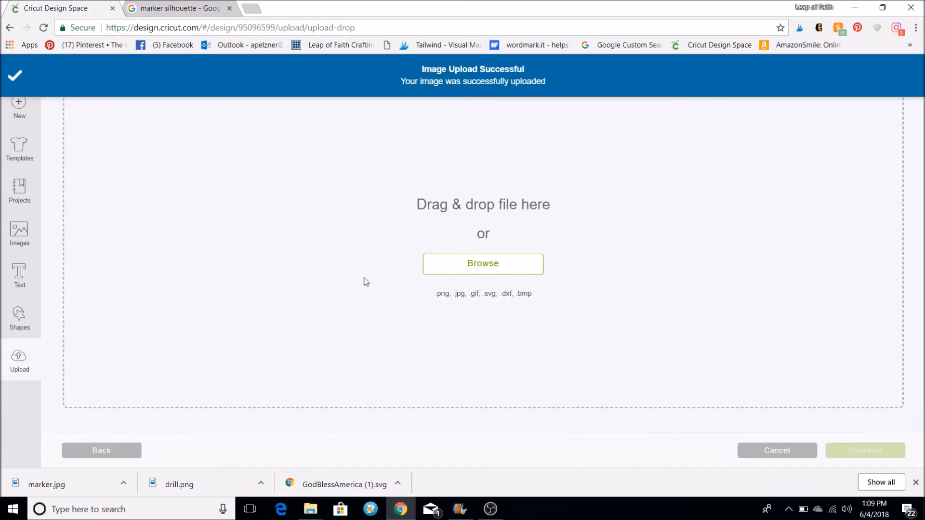
click(482, 263)
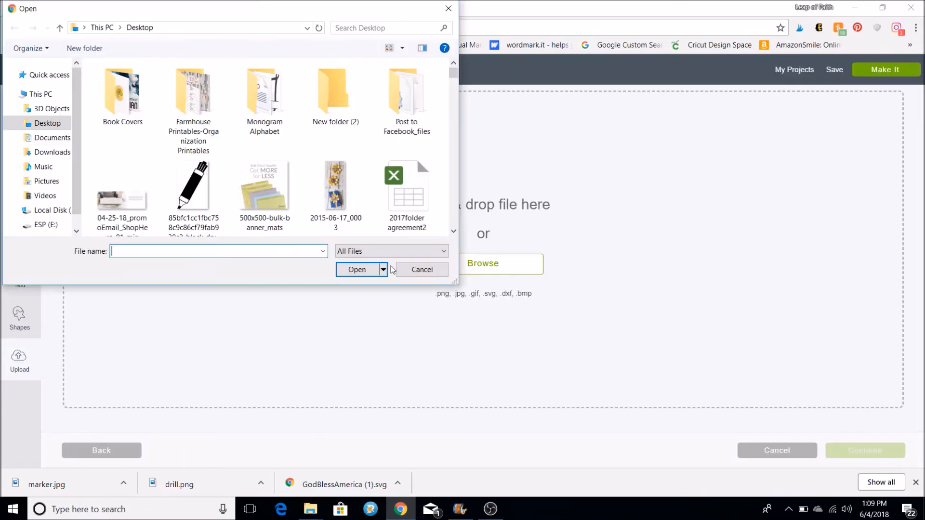
text(mark)
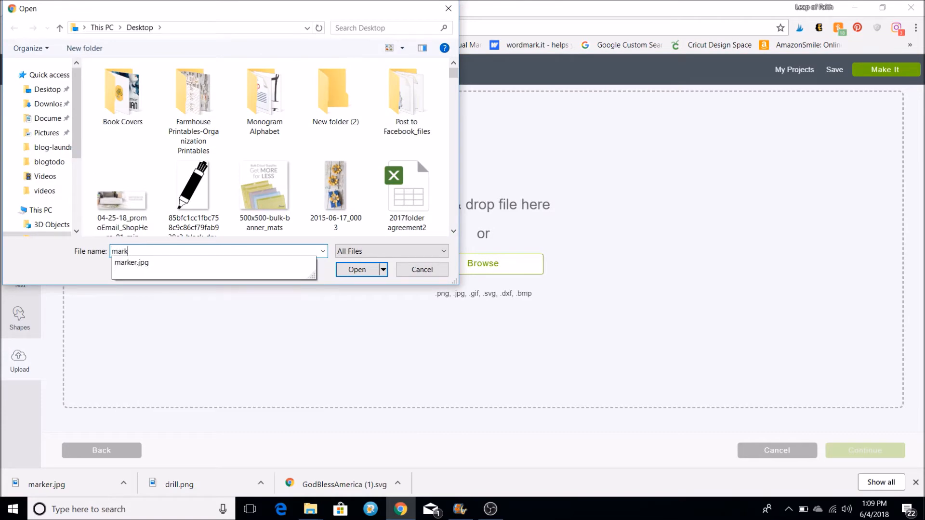
click(131, 262)
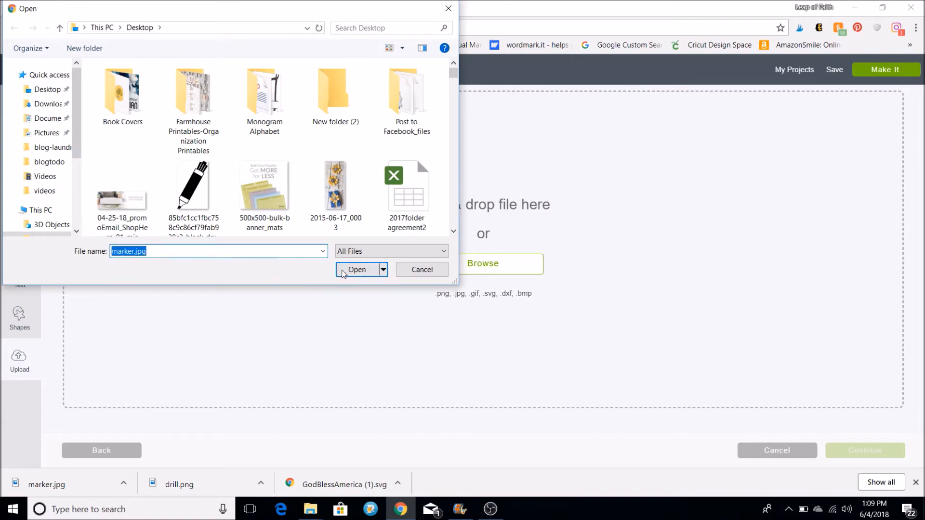
click(357, 269)
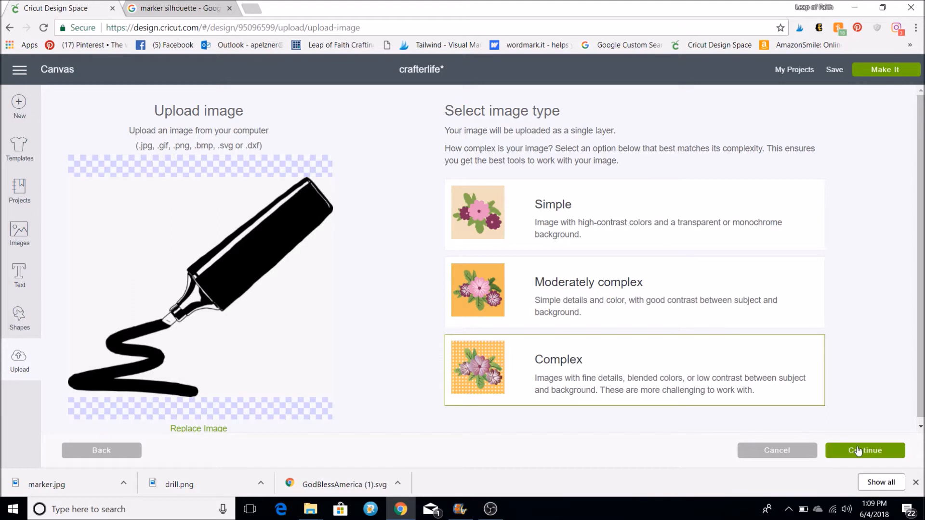
Zoom into the marker, erase its background, and continue to the save step.
click(865, 450)
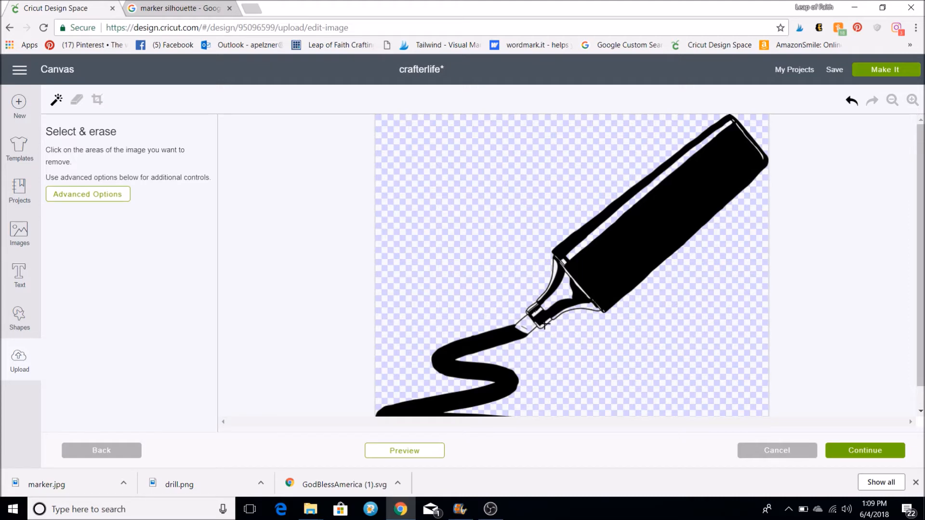
click(912, 100)
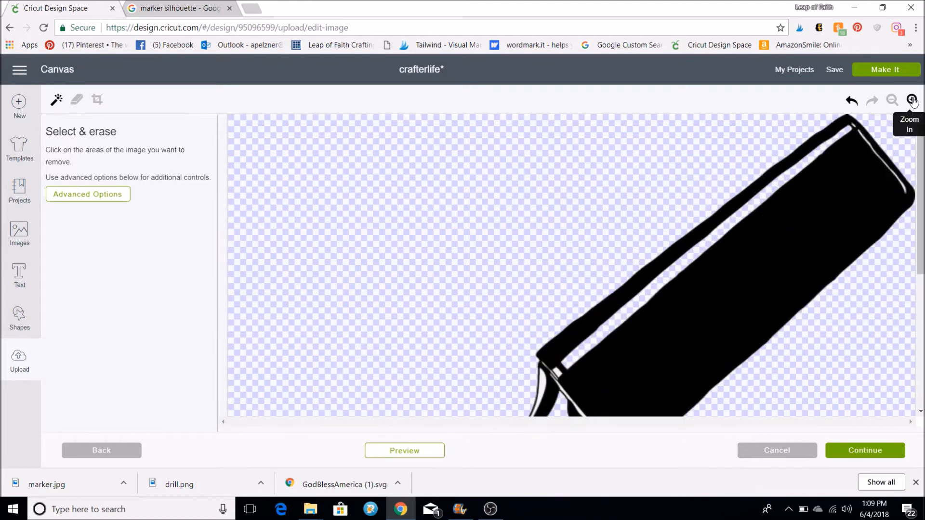
click(911, 99)
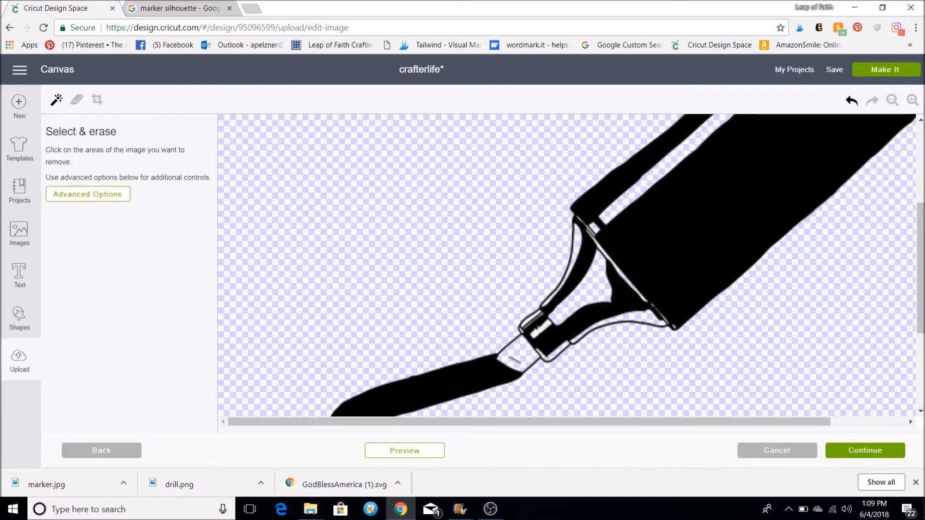
click(558, 342)
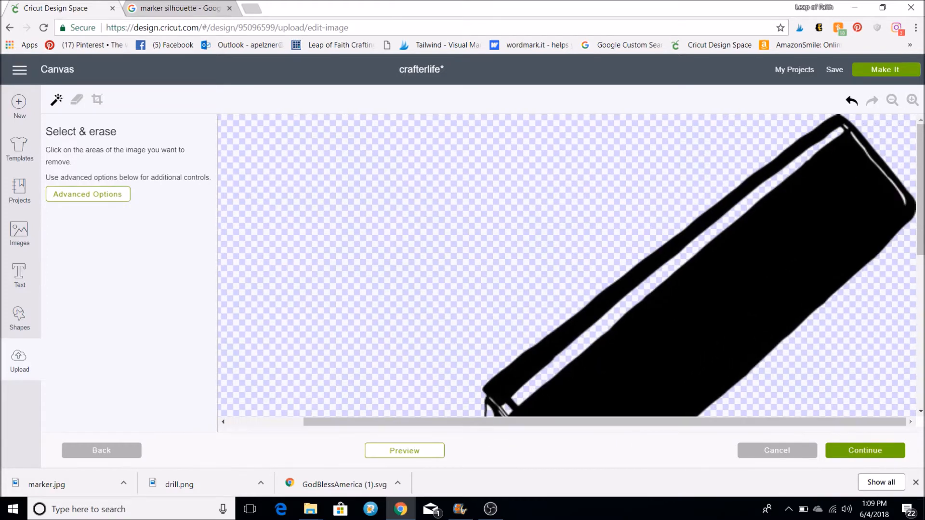
click(864, 450)
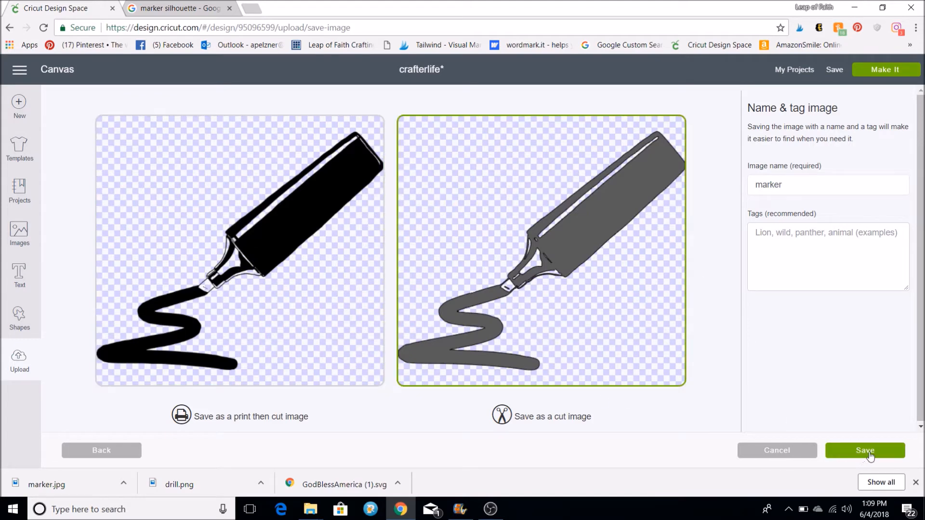
Save the marker as a cut image and insert the marker and drill onto the canvas.
click(865, 450)
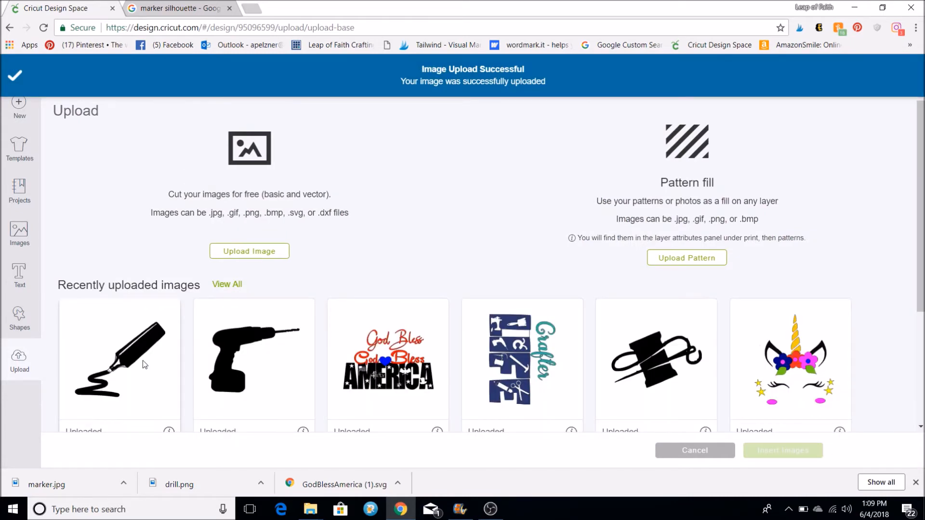
click(253, 360)
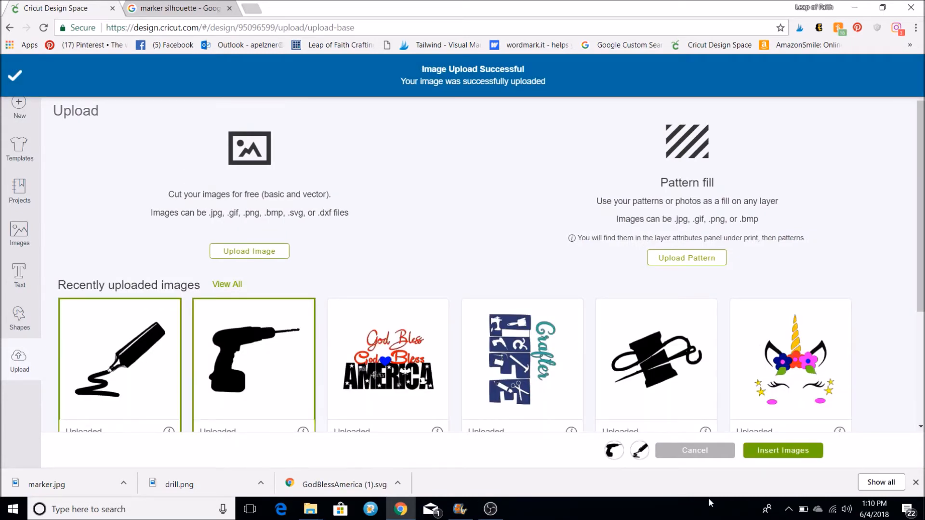
click(782, 450)
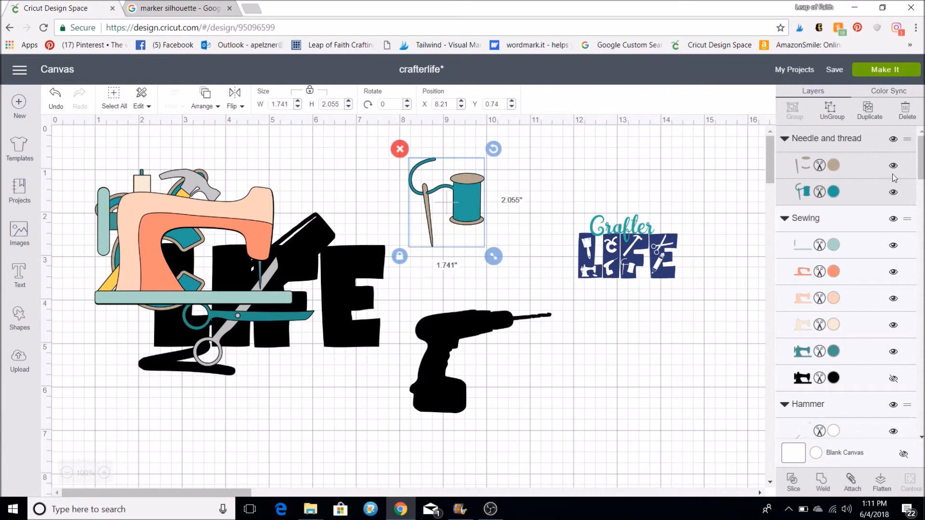
Hide extra layers so the needle-and-thread, sewing machine and hammer become single silhouettes.
click(893, 165)
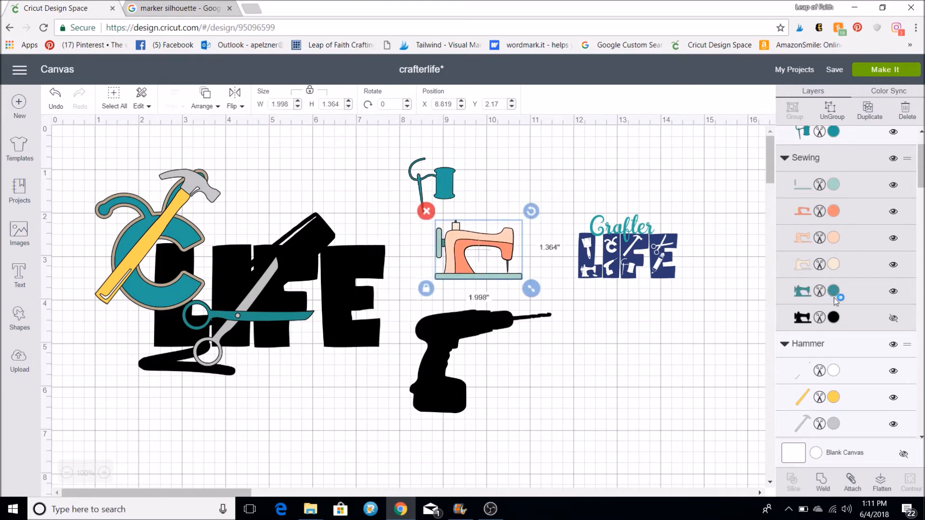
click(892, 264)
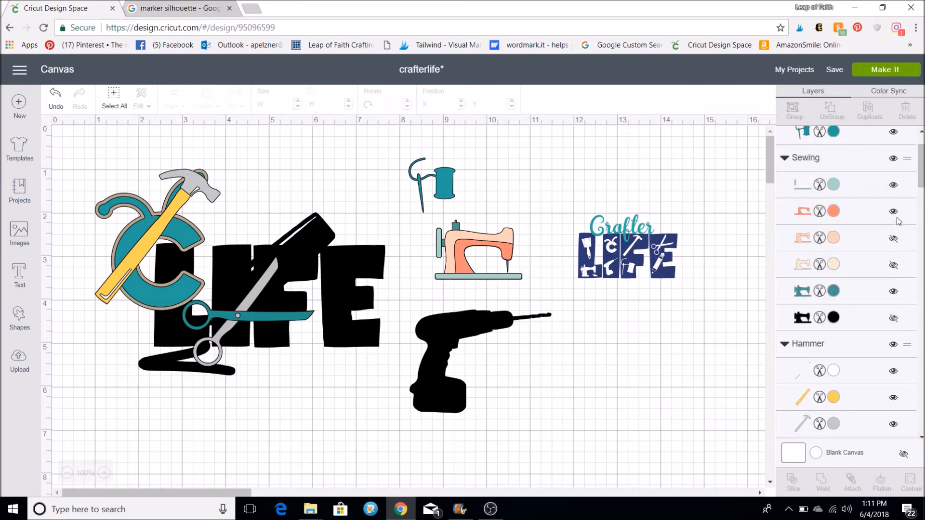
click(895, 212)
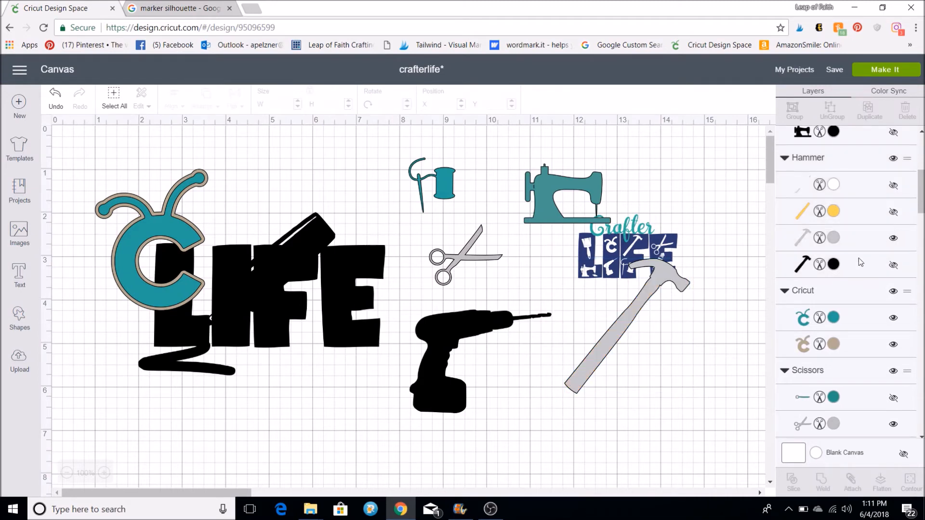
click(634, 331)
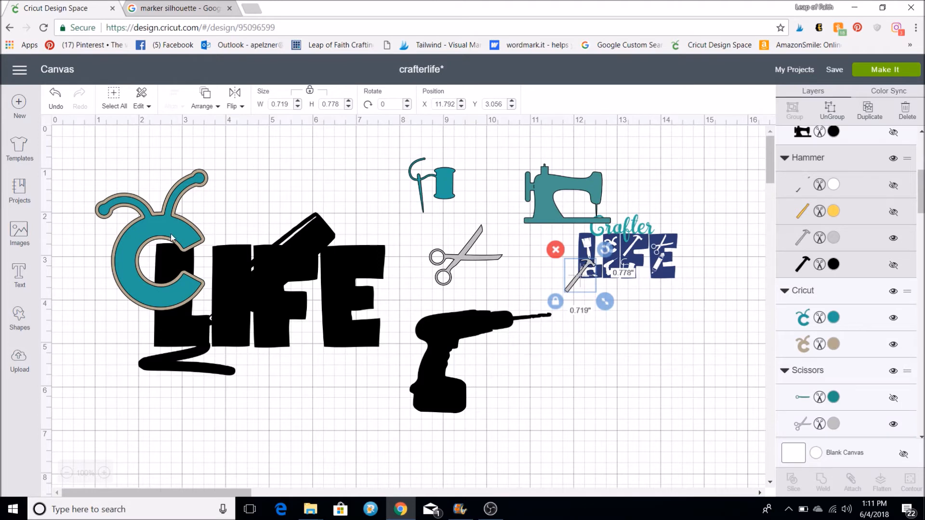
Resize the Cricut logo and select the LIFE text for editing.
click(153, 236)
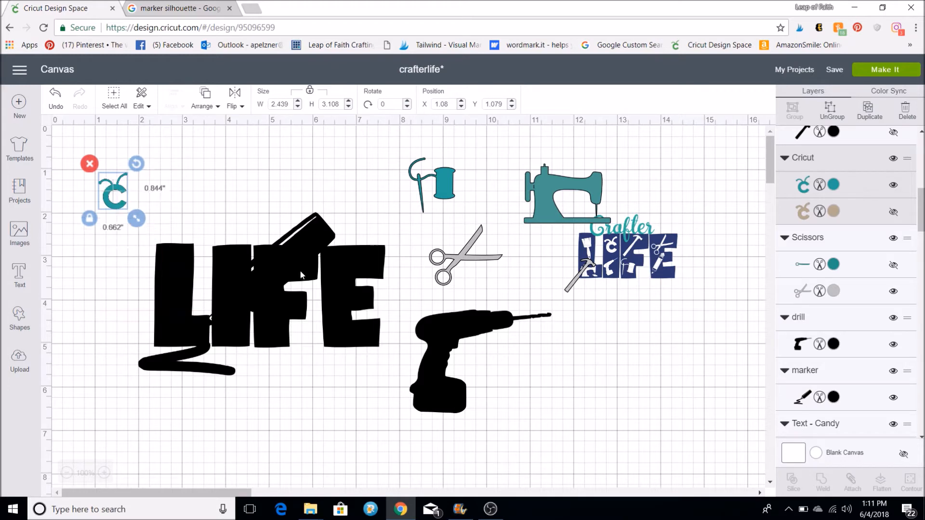
click(266, 295)
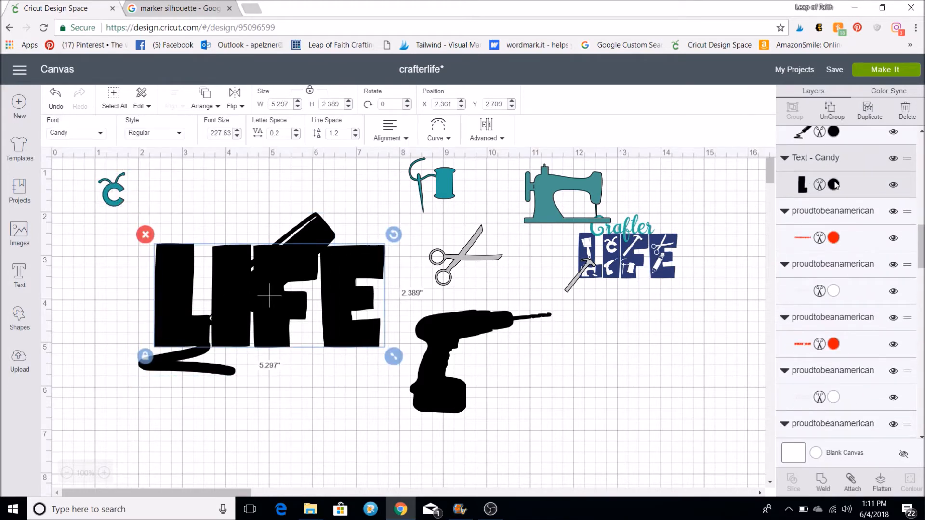
Colour LIFE Fuchsia, then place the marker in the L and needle-and-thread in the F.
click(834, 185)
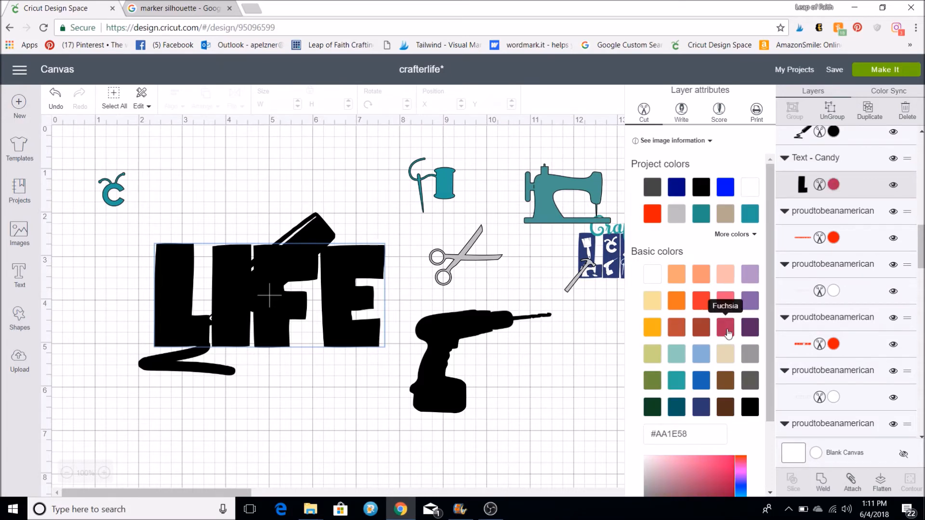
click(725, 328)
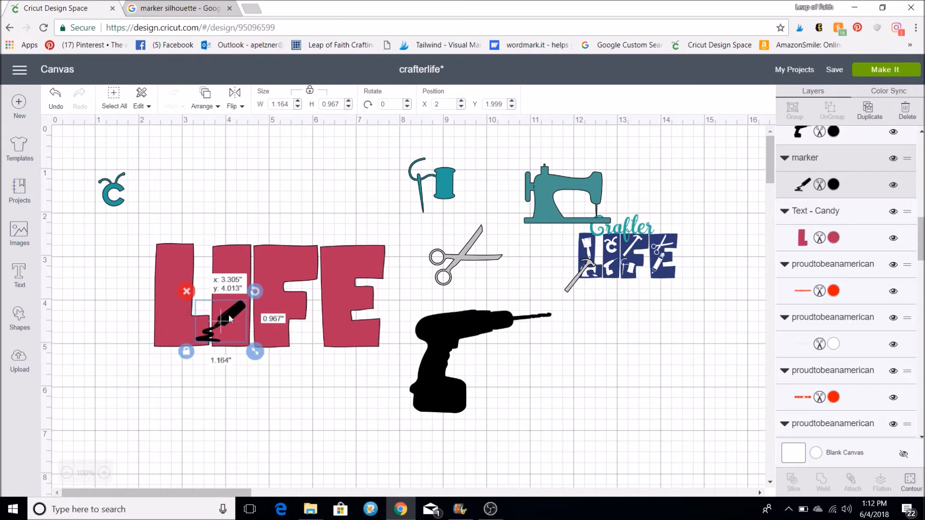
click(444, 415)
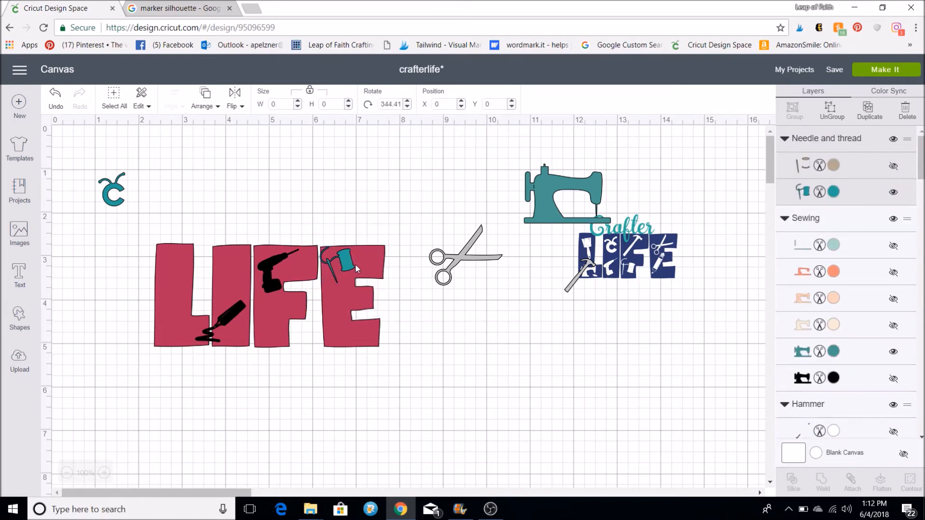
click(345, 266)
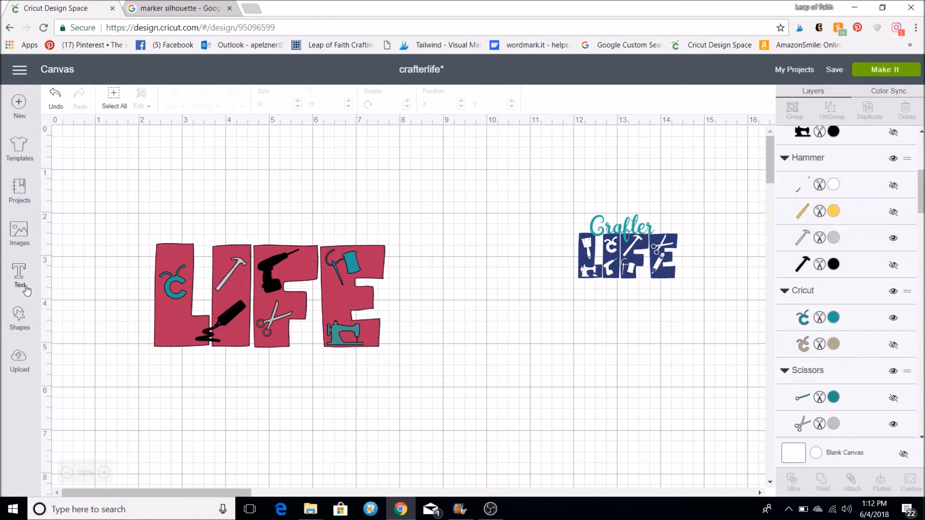
Insert a paint brush from the image library and hide its extra colour layers.
click(19, 233)
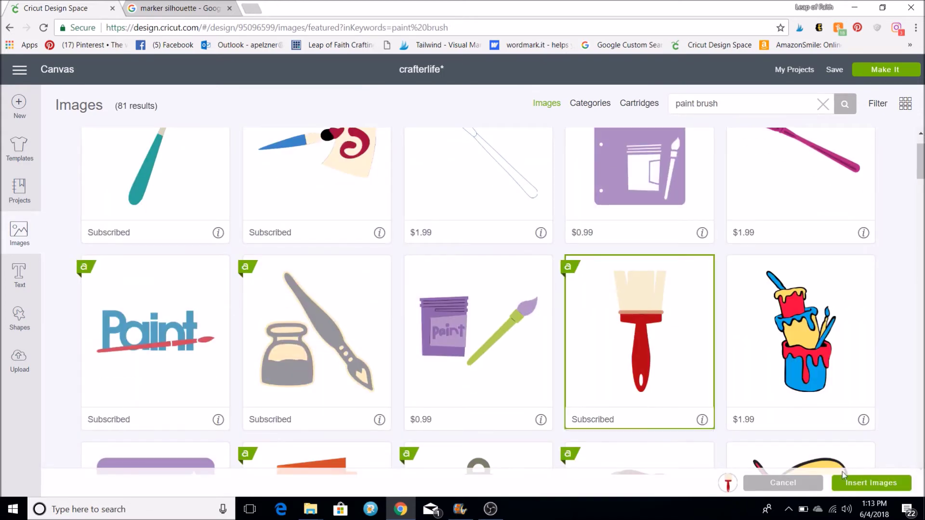
click(870, 482)
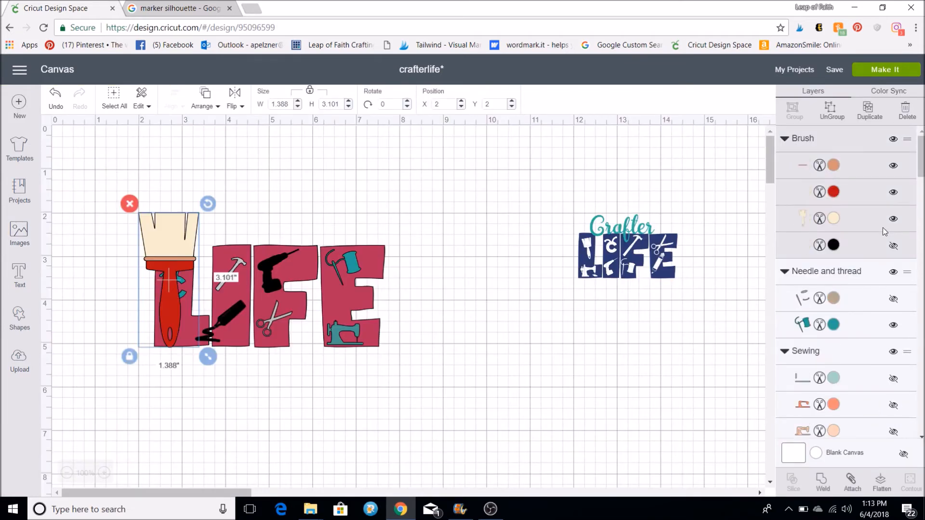
click(894, 192)
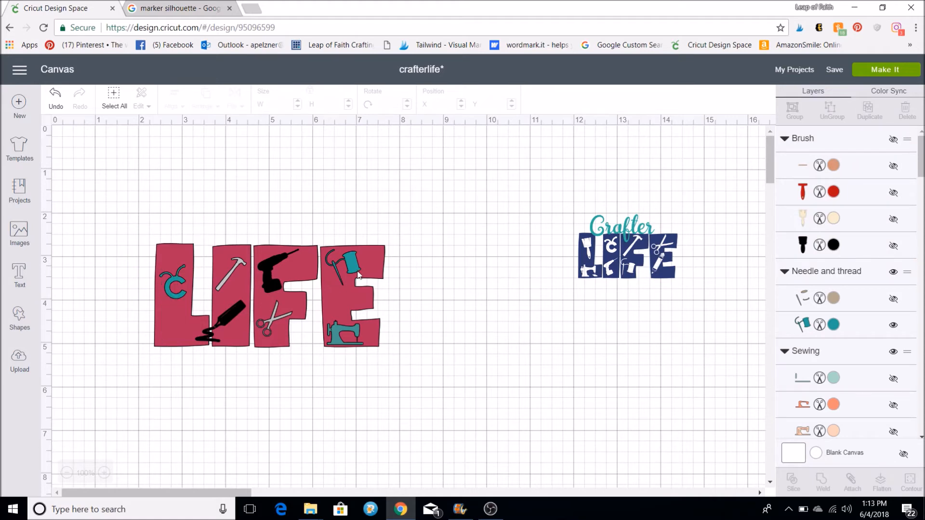
mouse_move(820, 225)
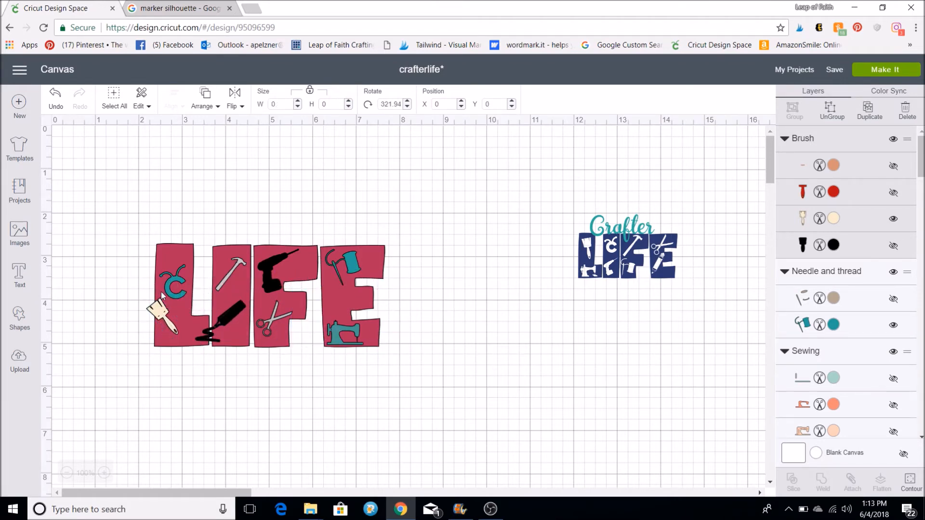
Shrink and angle the paint brush silhouette into the L under the Cricut logo.
click(171, 319)
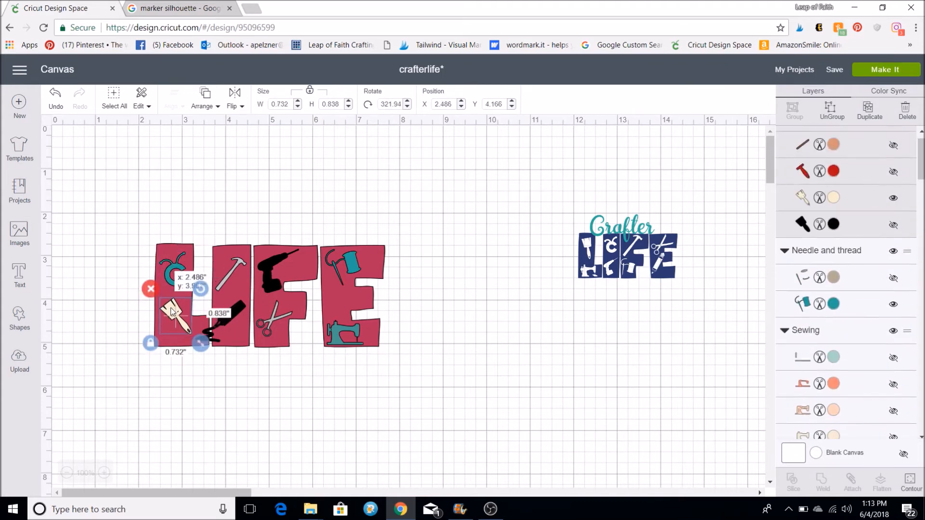
click(446, 373)
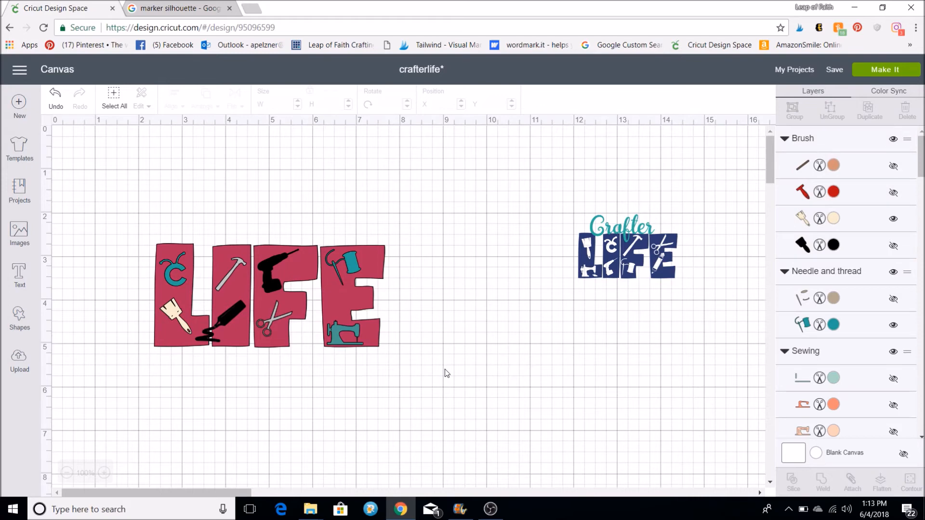
mouse_move(487, 407)
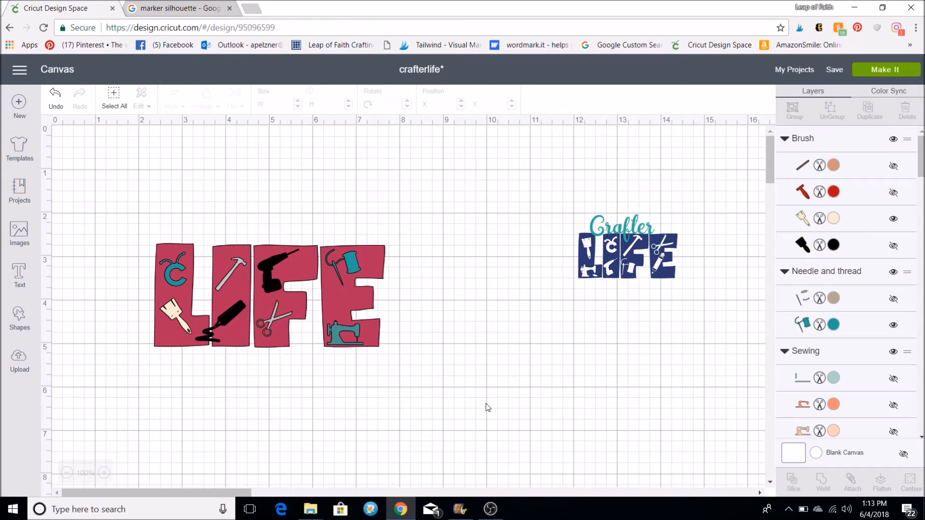
Slice the Cricut logo, paintbrush and marker out of LIFE and remove the leftover pieces.
click(172, 271)
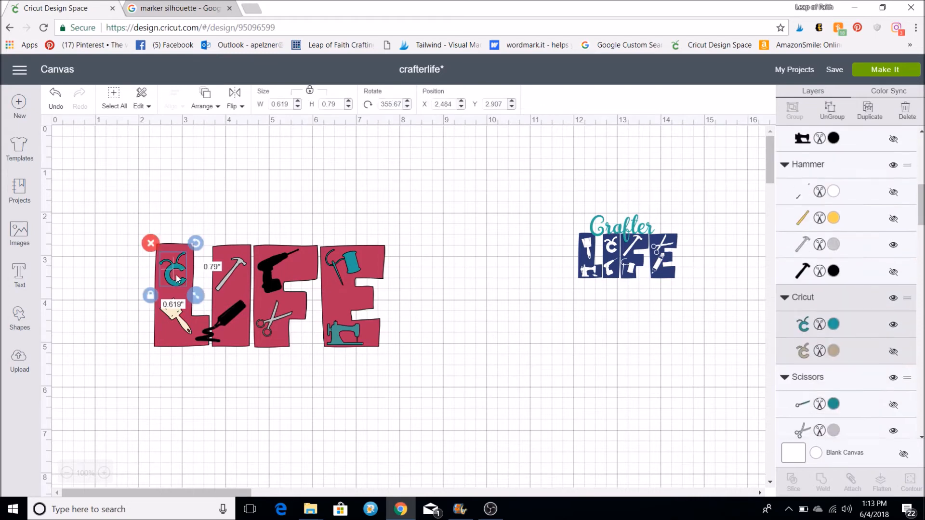
scroll(down, 3)
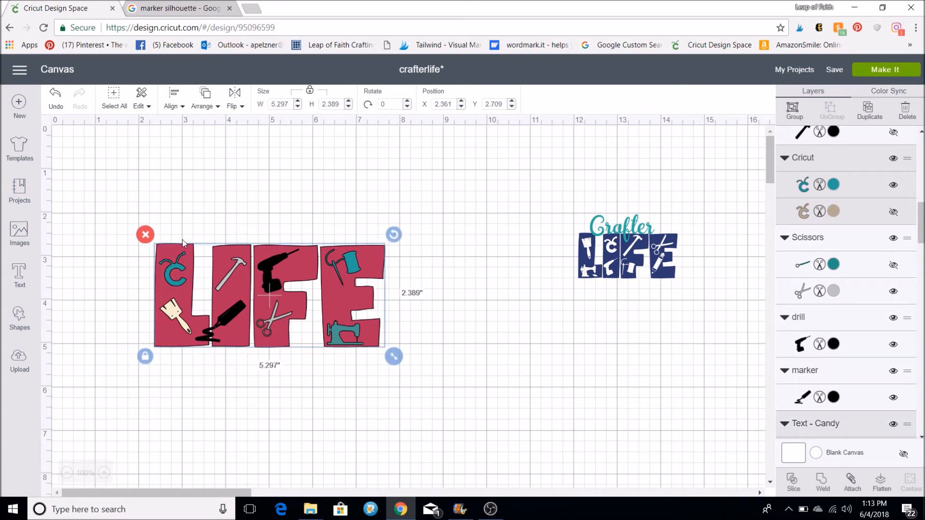
mouse_move(777, 511)
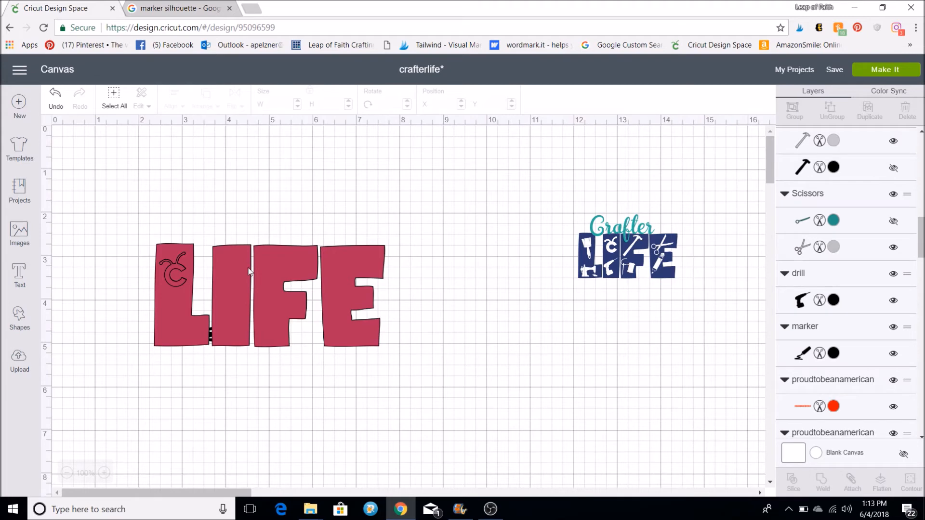
click(173, 269)
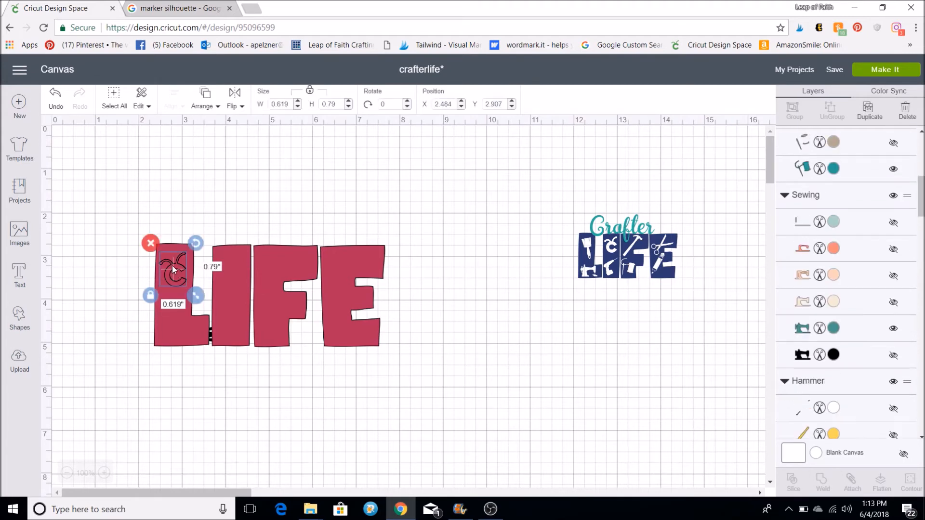
click(793, 482)
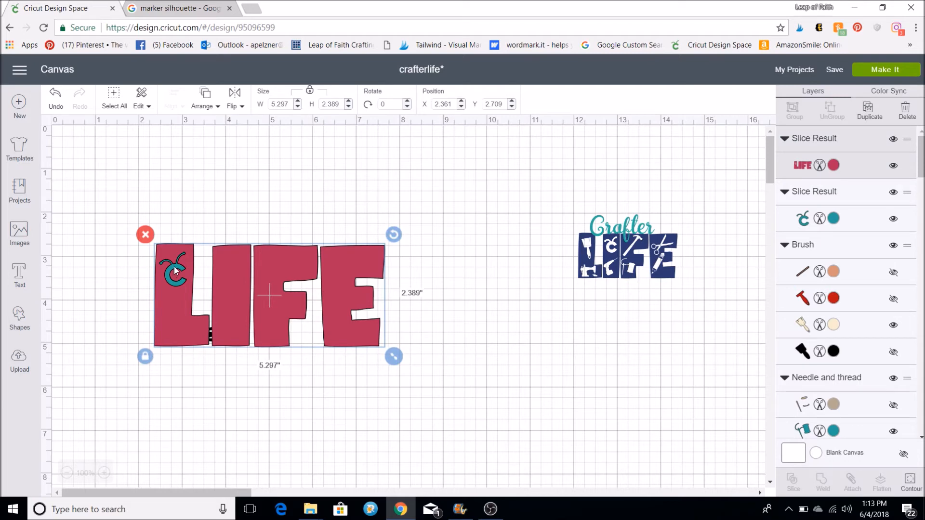
mouse_move(217, 121)
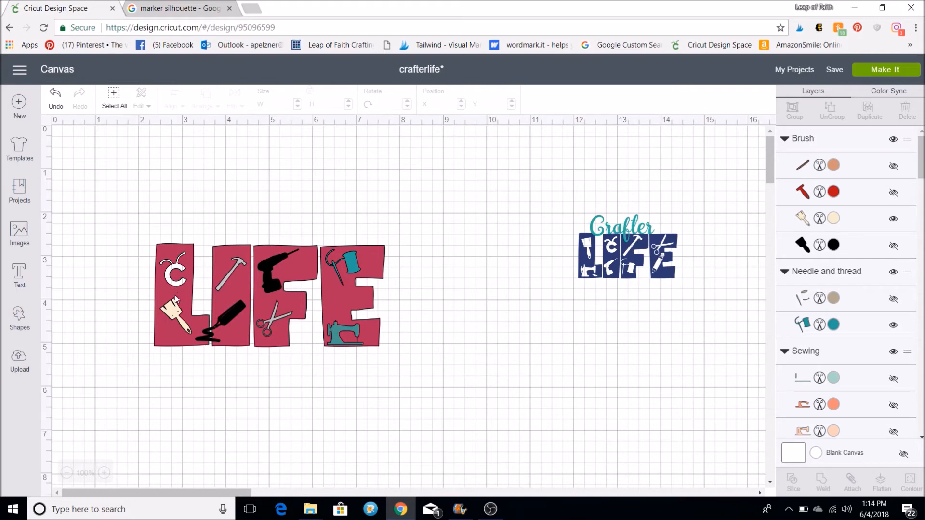
click(175, 313)
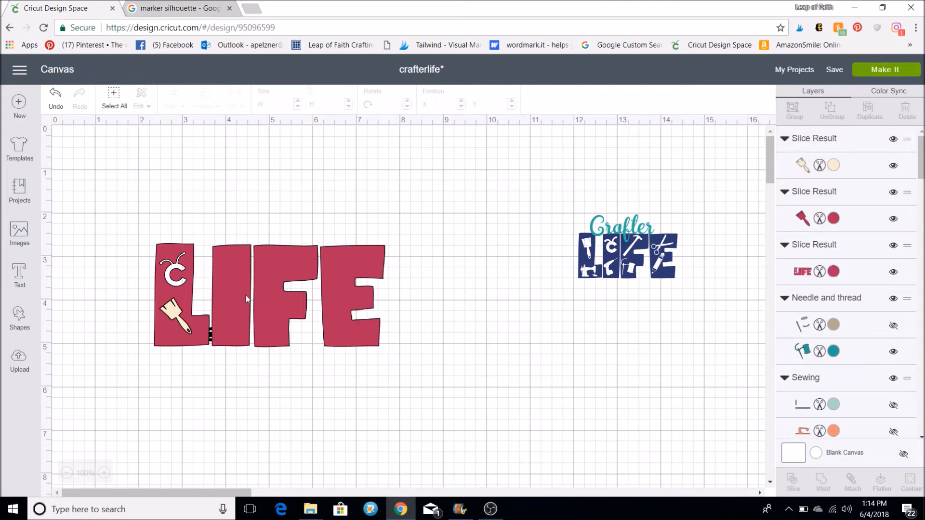
Bring the sliced LIFE text to the front via Arrange, then deselect it.
click(266, 295)
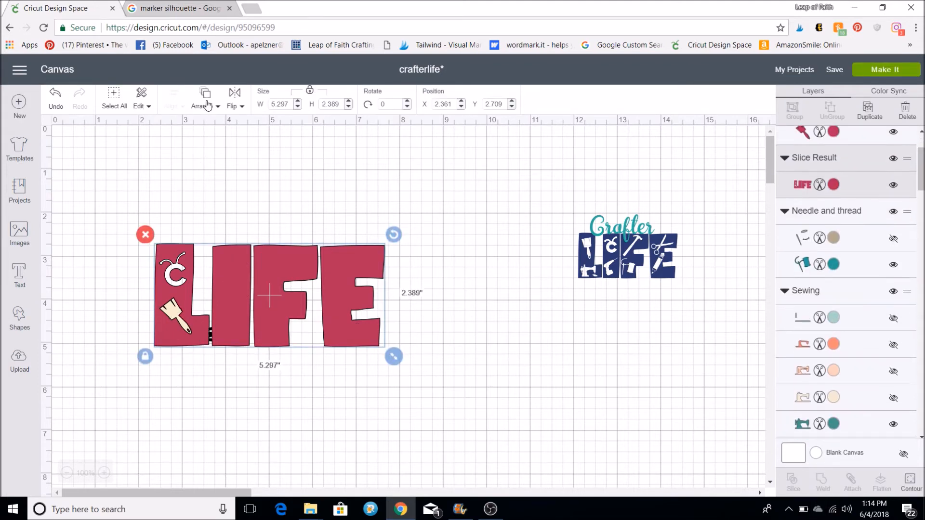
click(203, 106)
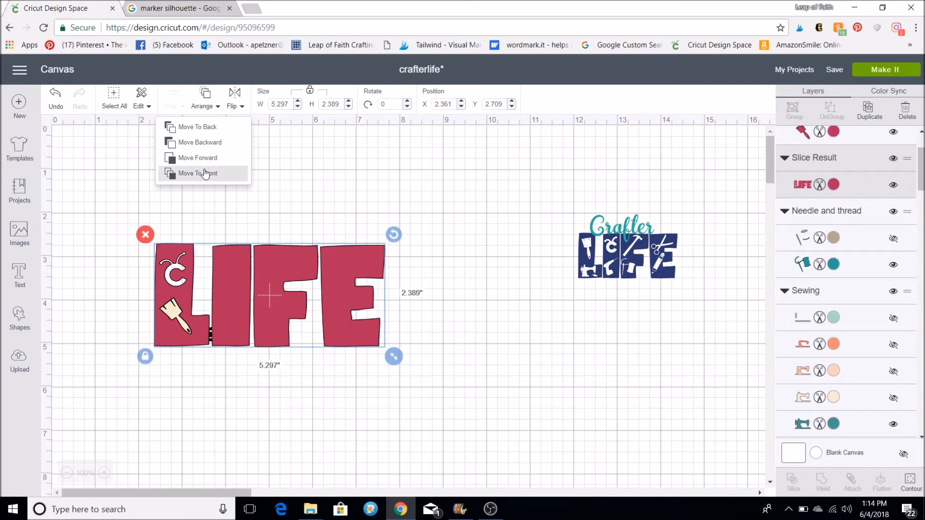
click(198, 173)
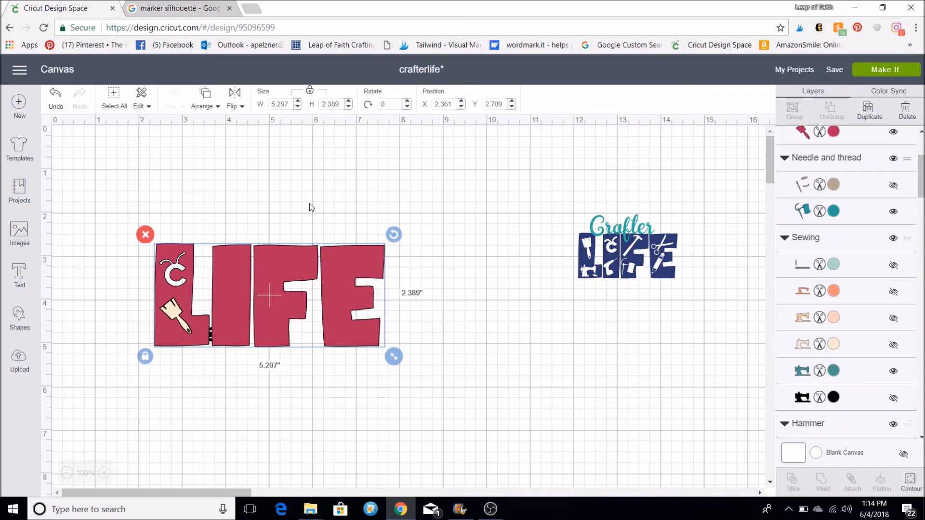
click(204, 97)
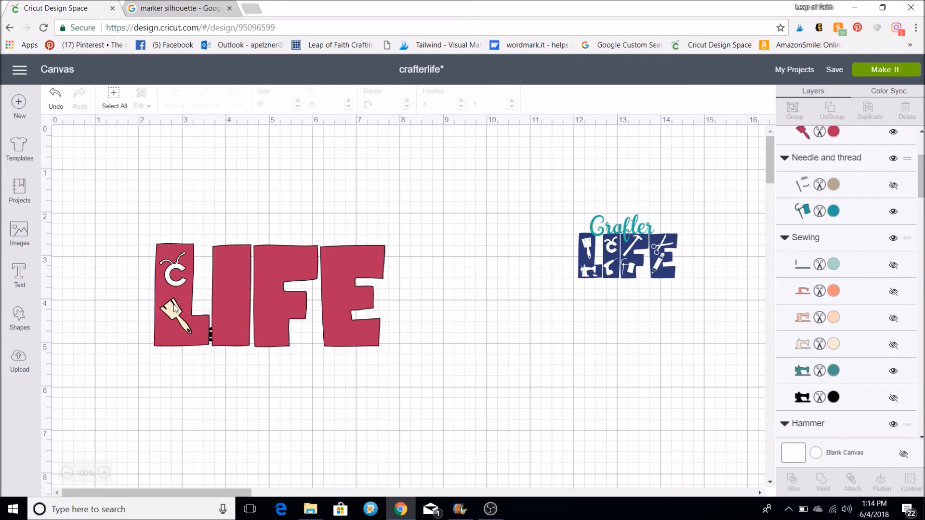
click(204, 98)
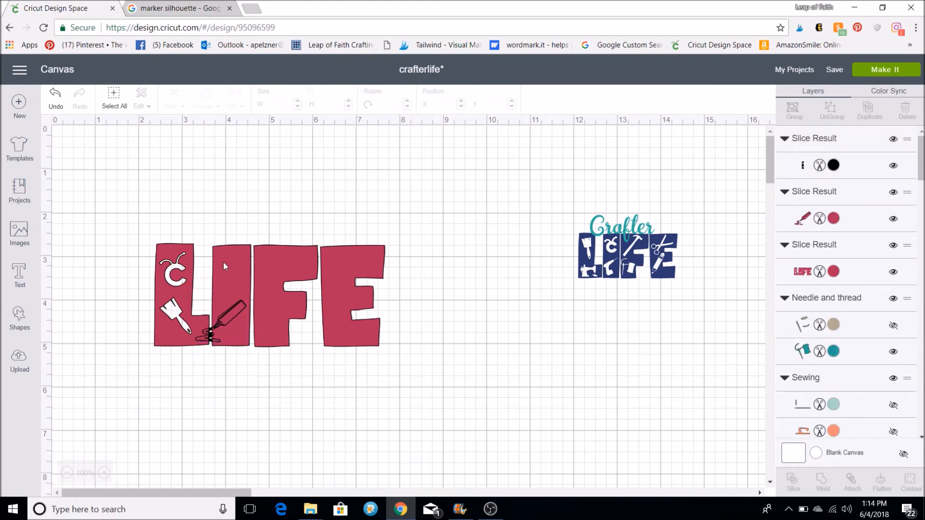
Move LIFE to the back and select it together with the hammer silhouette.
click(203, 97)
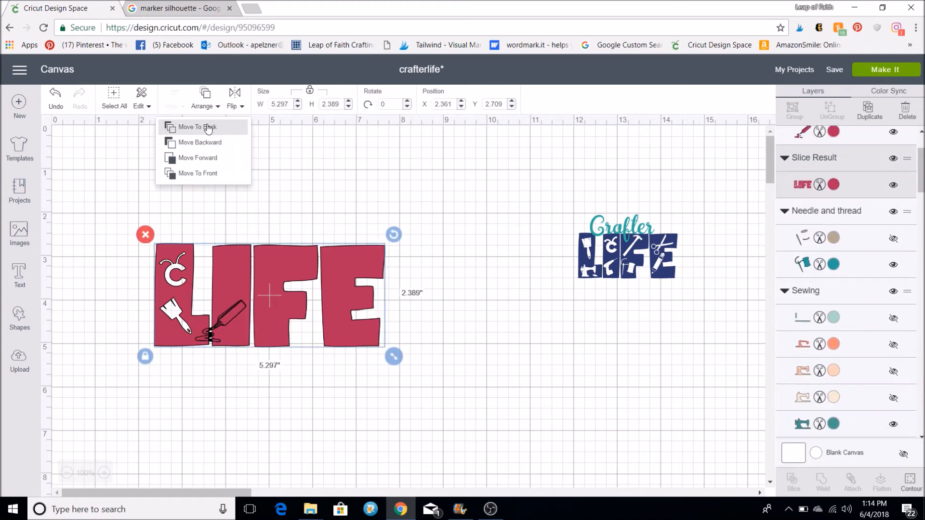
click(196, 127)
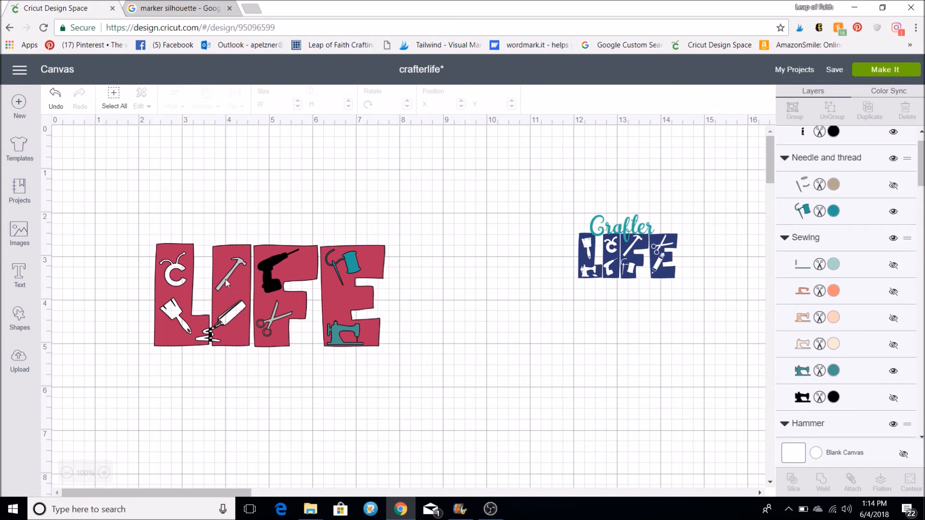
click(209, 337)
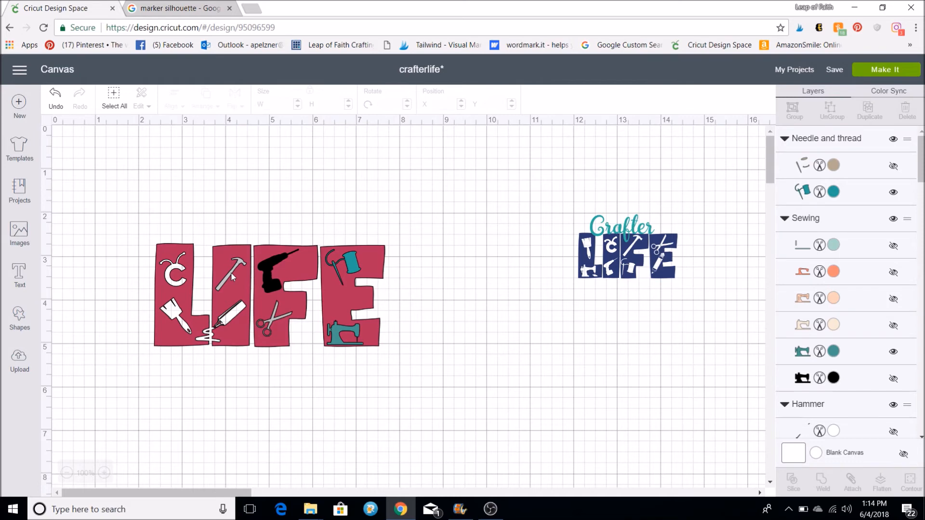
click(233, 273)
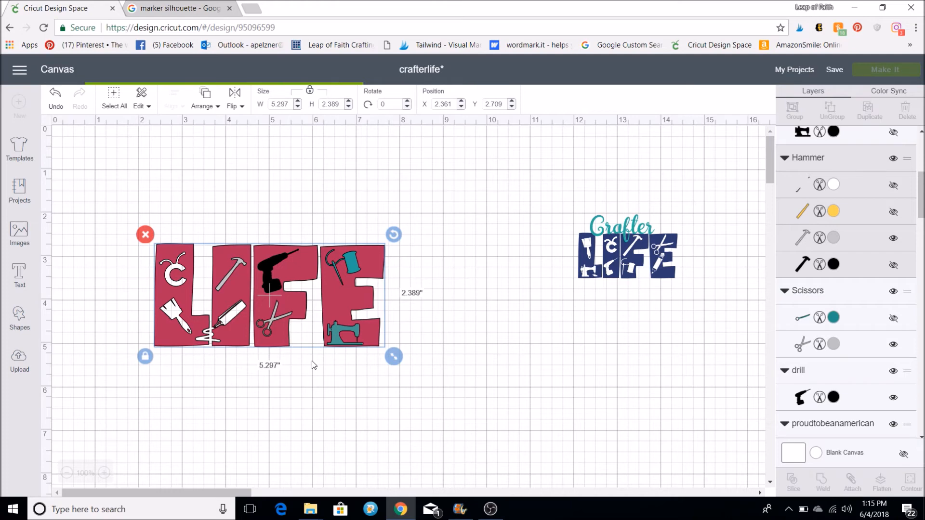
Slice the hammer and then the drill shapes out of the LIFE letters.
click(793, 478)
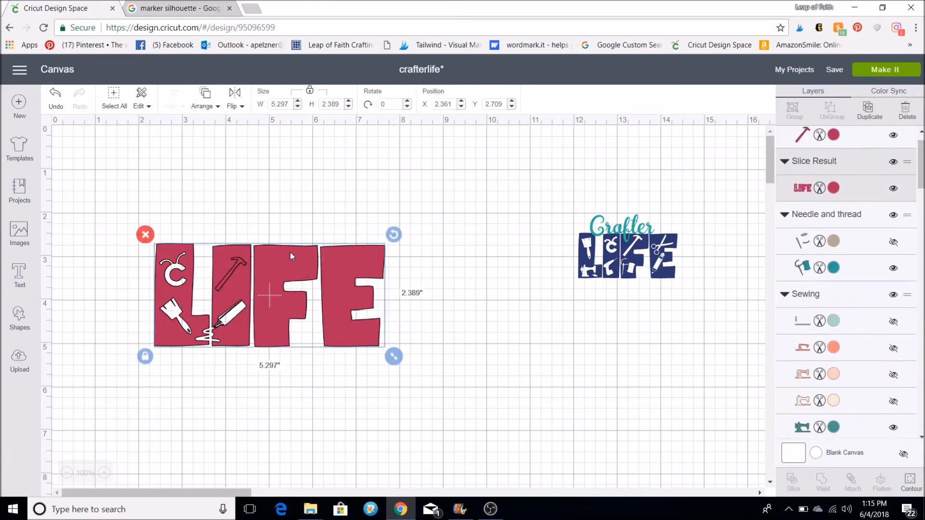
click(204, 94)
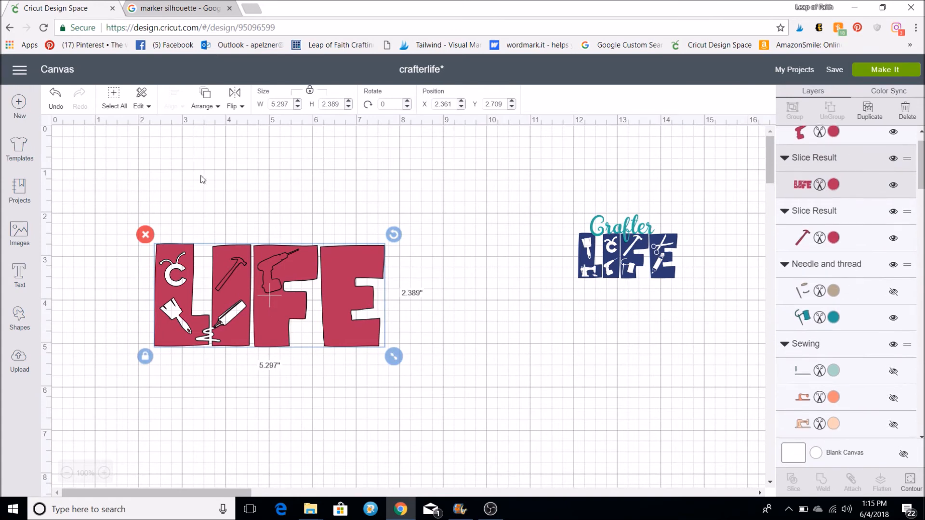
click(205, 95)
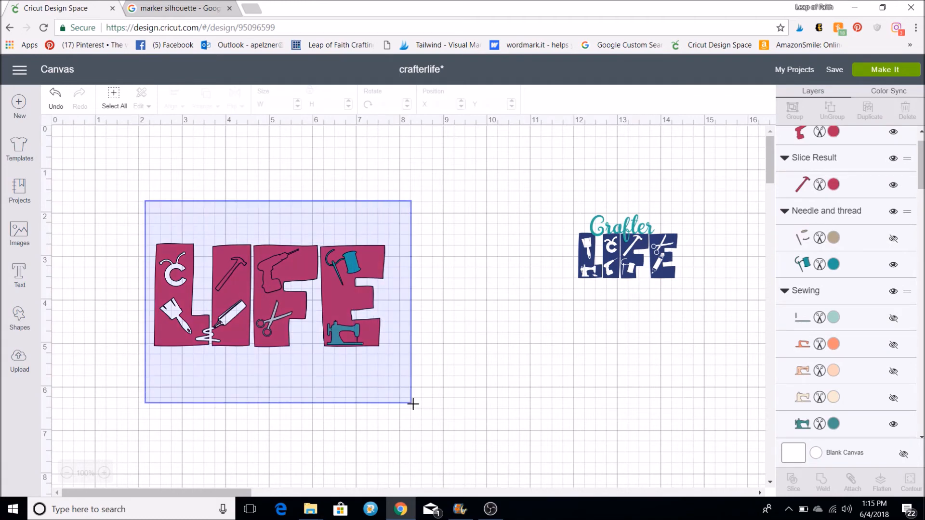
Slice the sewing machine and the needle-and-thread out of the LIFE letters.
click(348, 330)
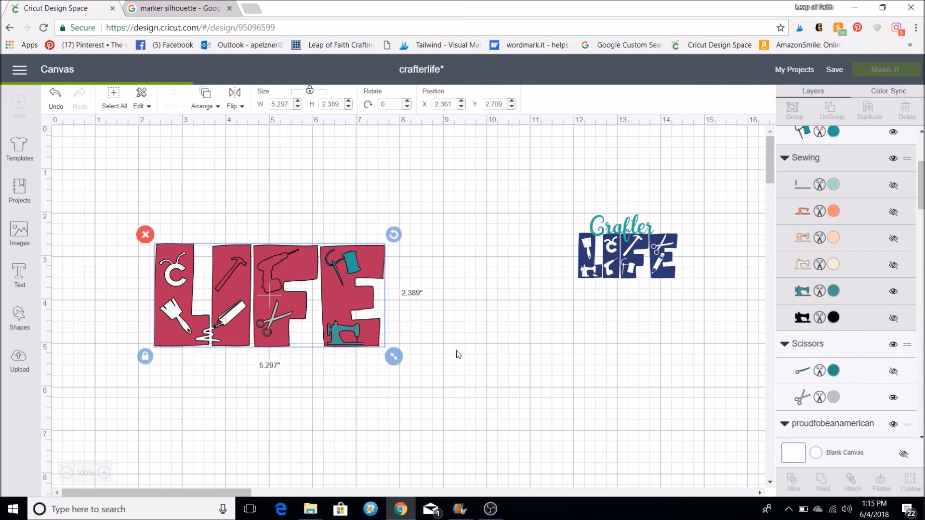
click(456, 354)
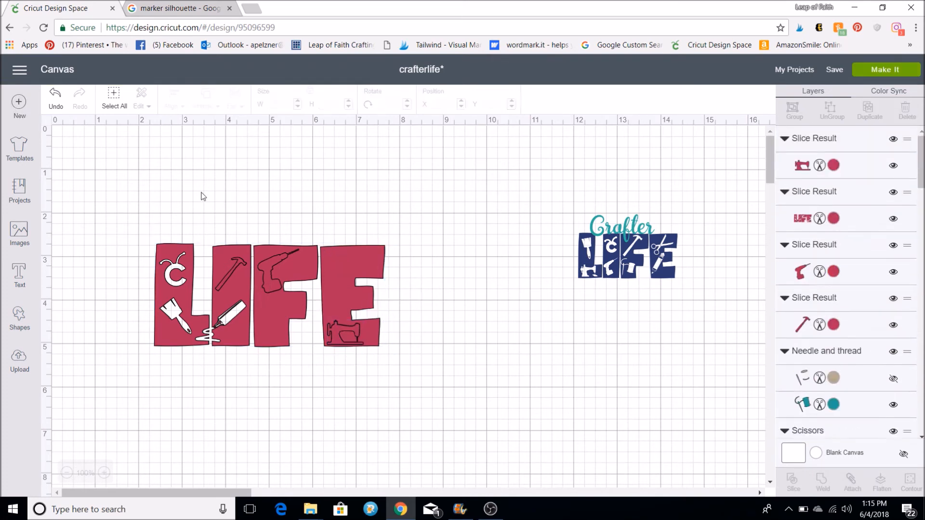
click(266, 295)
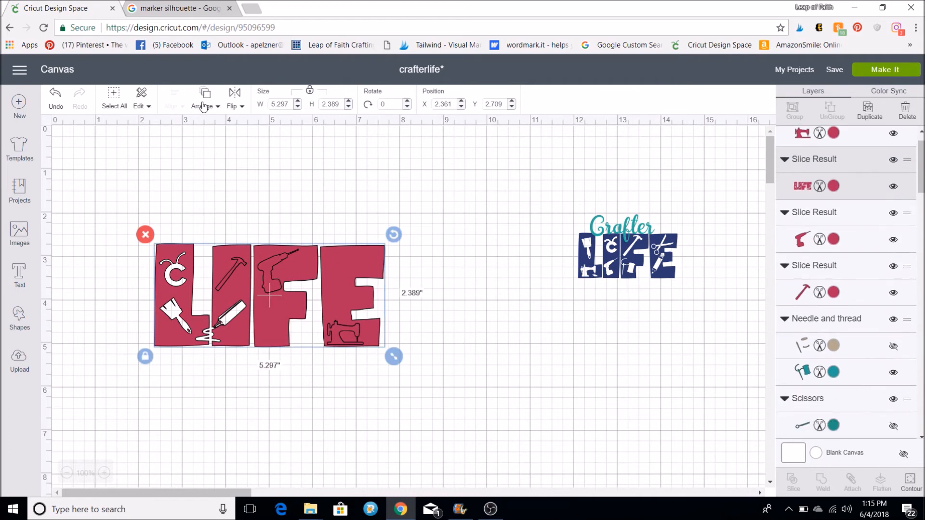
click(204, 99)
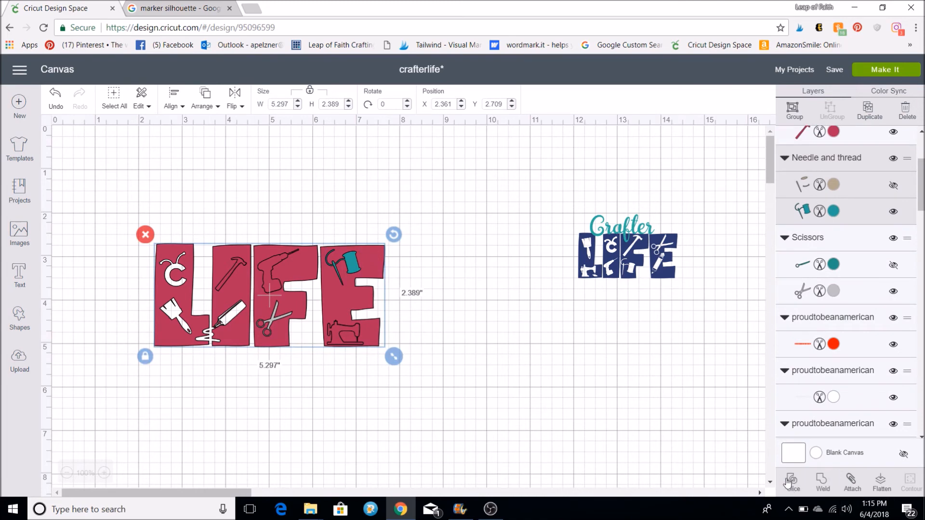
click(792, 481)
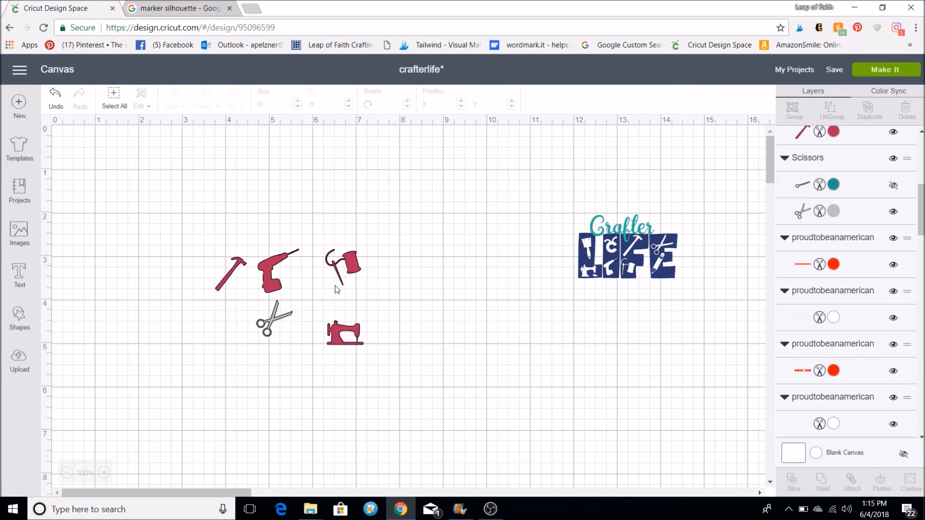
click(792, 478)
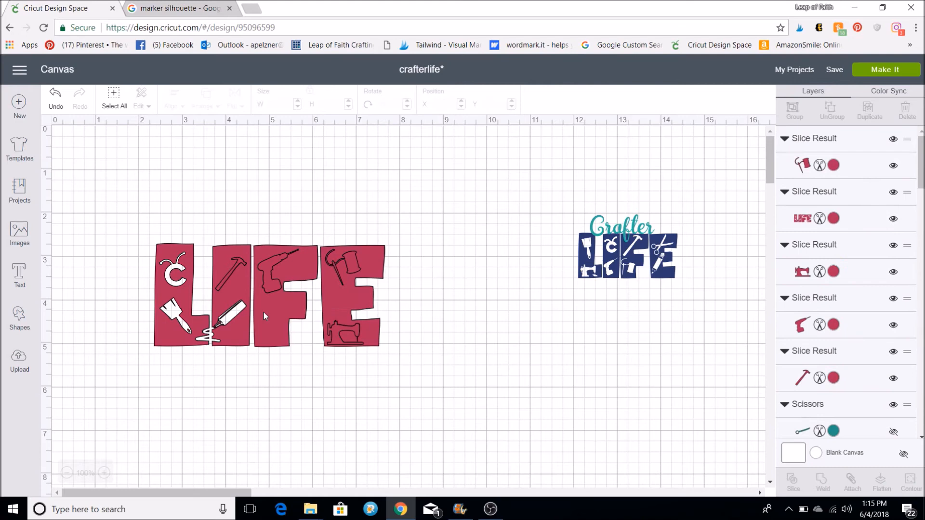
Slice the scissors shape out of the LIFE letters.
click(266, 294)
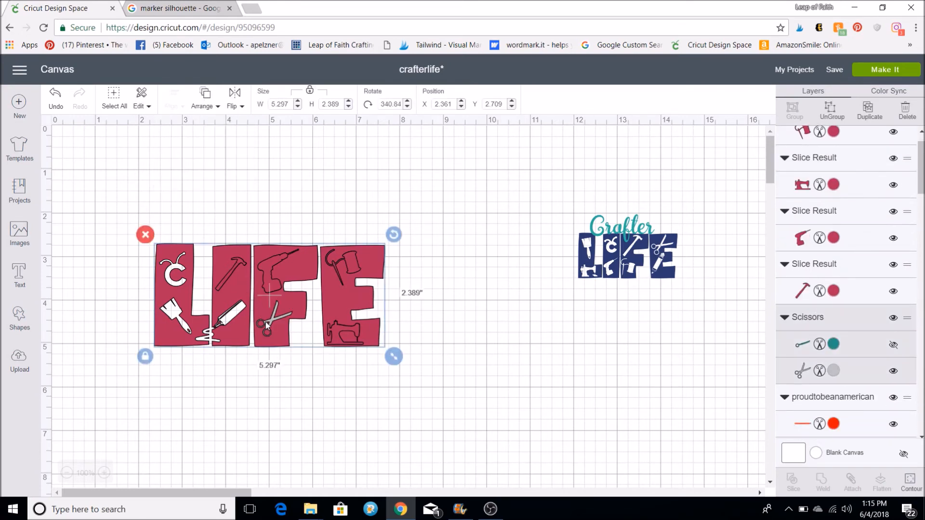
click(266, 325)
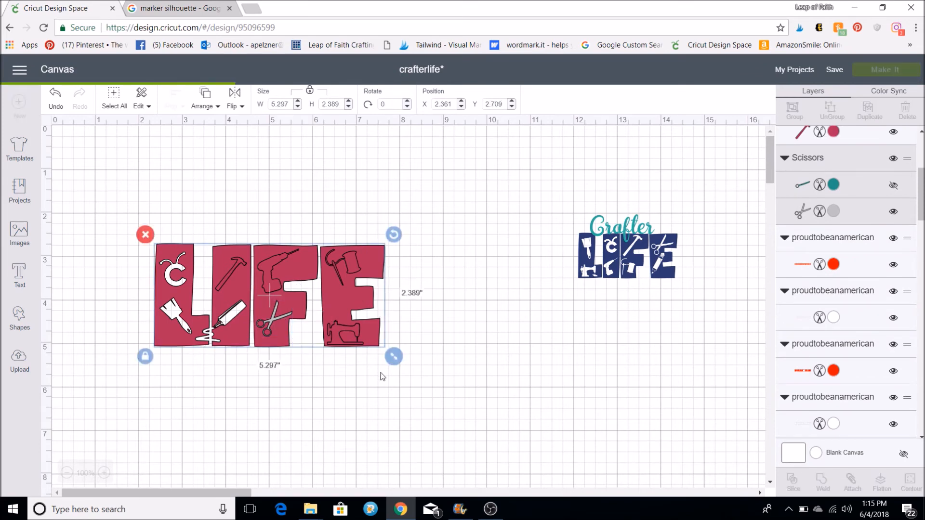
click(381, 376)
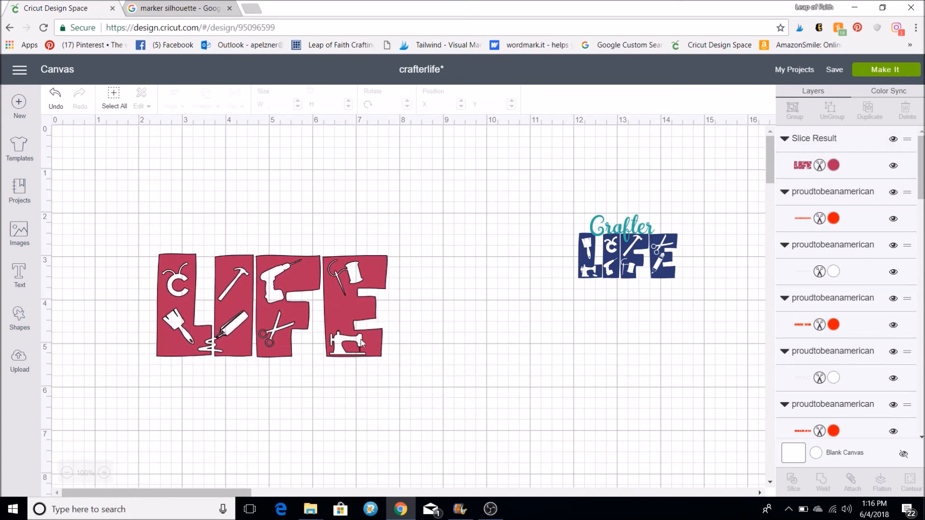
Check the finished LIFE slice result, then deselect it on the canvas.
click(272, 307)
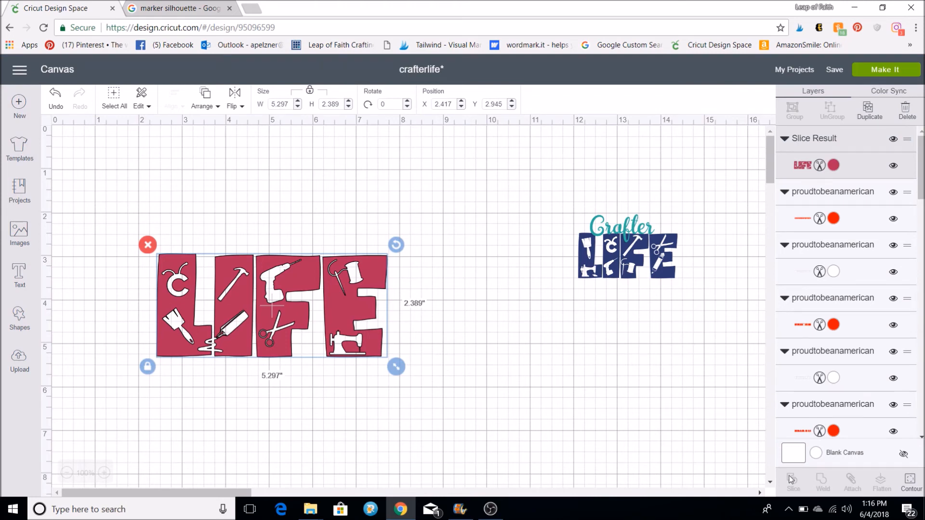
mouse_move(521, 408)
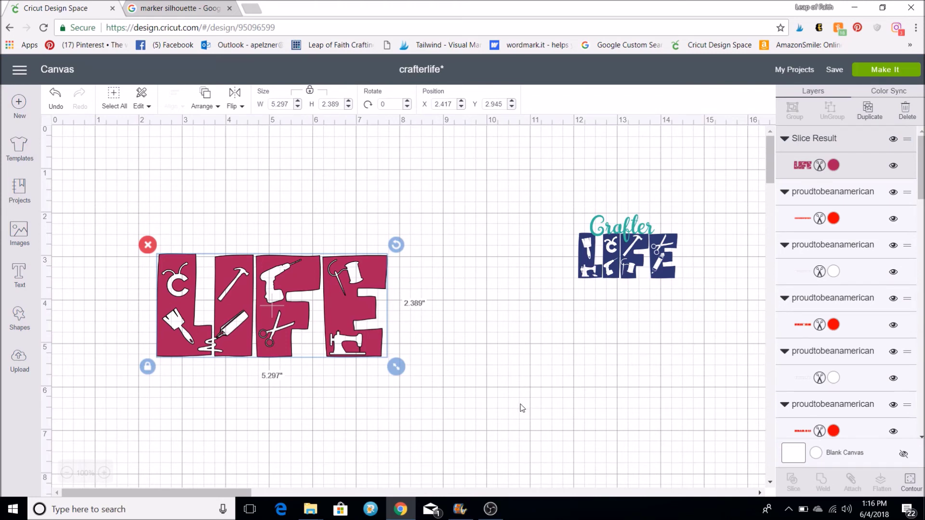
click(522, 408)
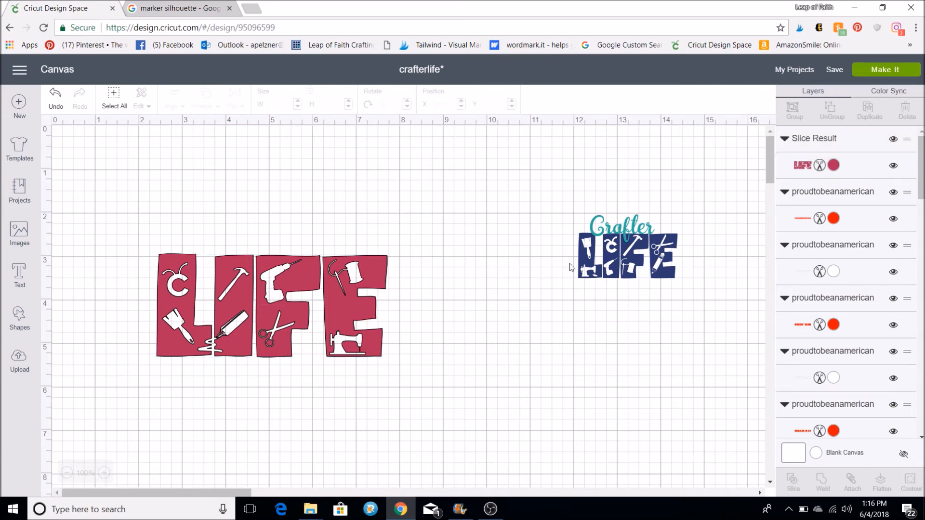
mouse_move(406, 234)
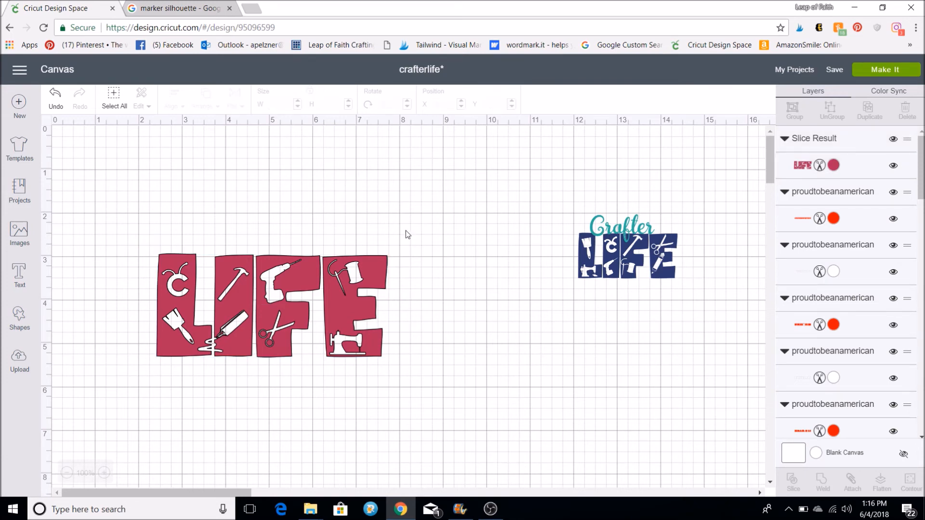
mouse_move(185, 8)
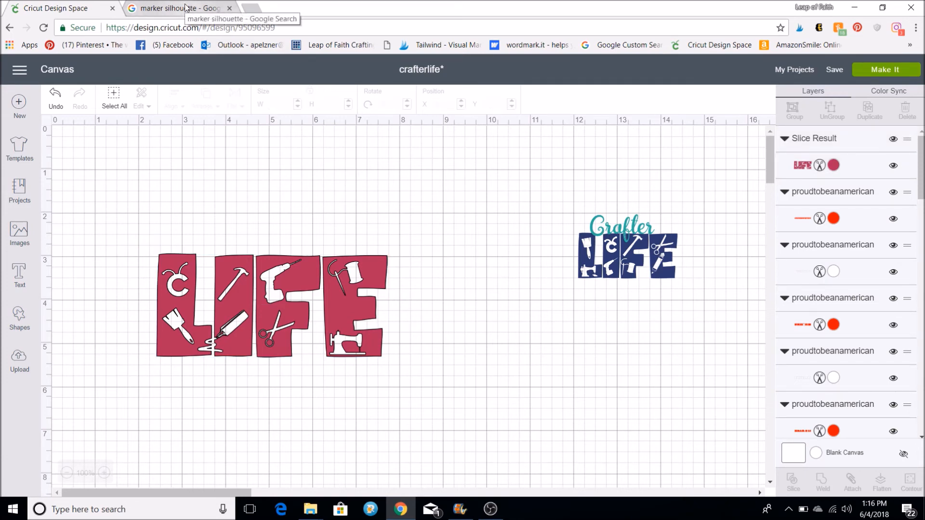
Switch to the second Chrome tab and load wordmark.it from the bookmarks bar.
click(177, 8)
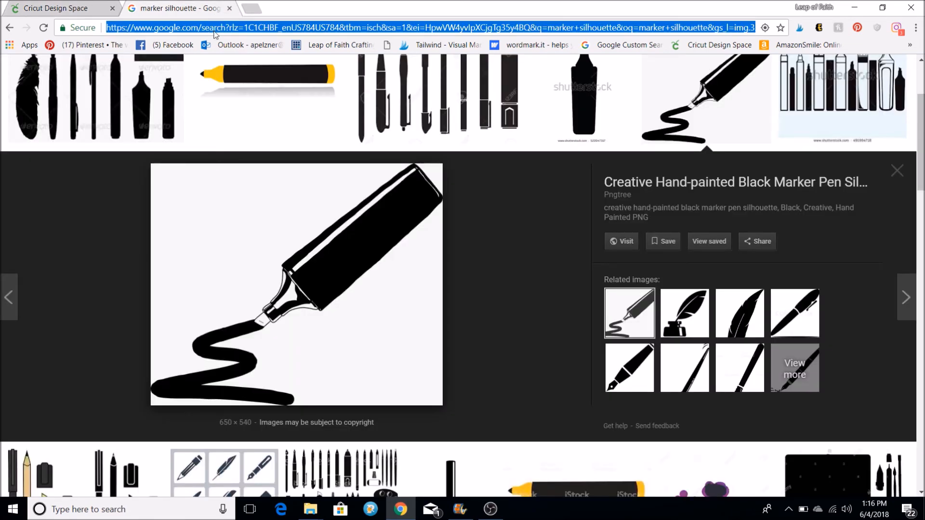
click(525, 46)
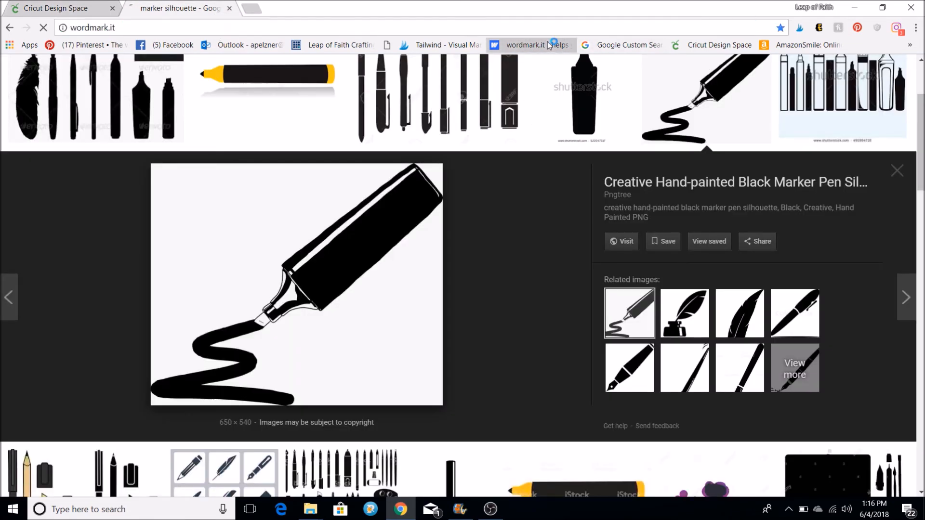
click(525, 45)
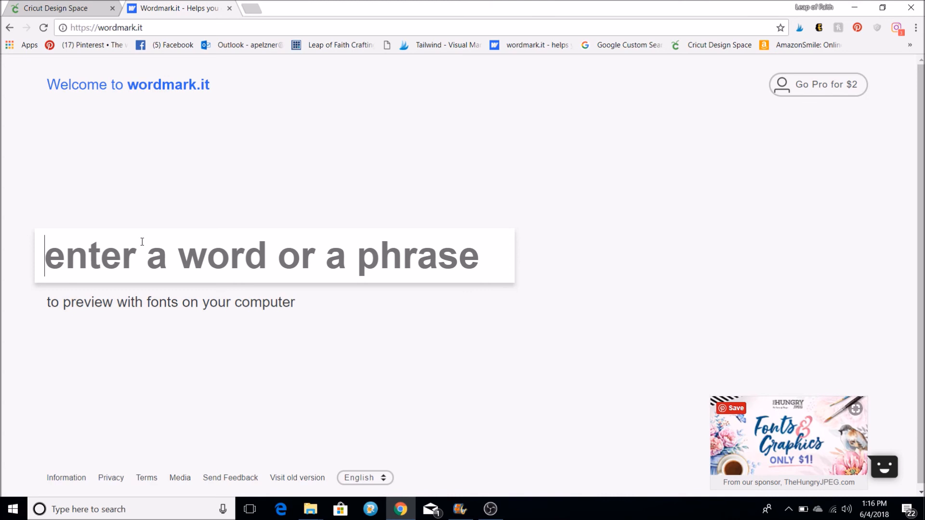
Preview 'Crafter', pick five script fonts including Amastery Script, and filter to show only those.
text(Crafter)
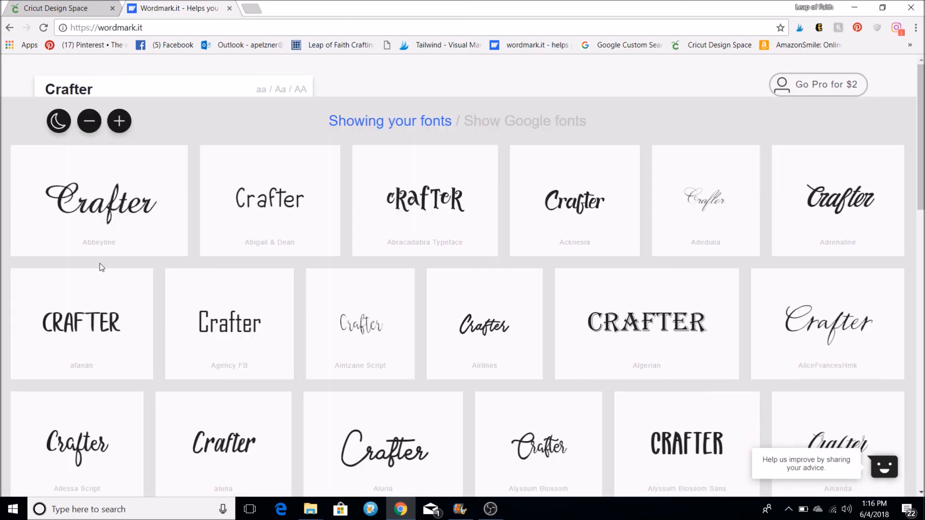
mouse_move(496, 295)
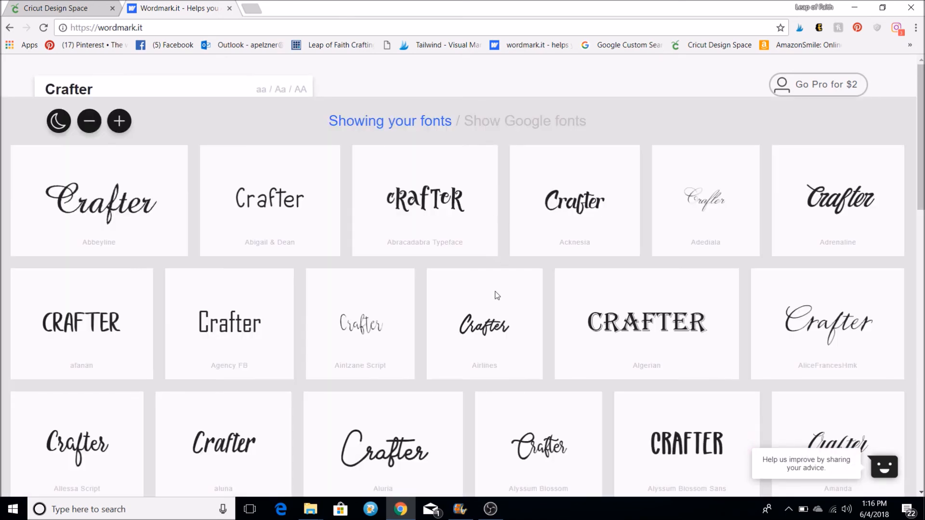
scroll(down, 3)
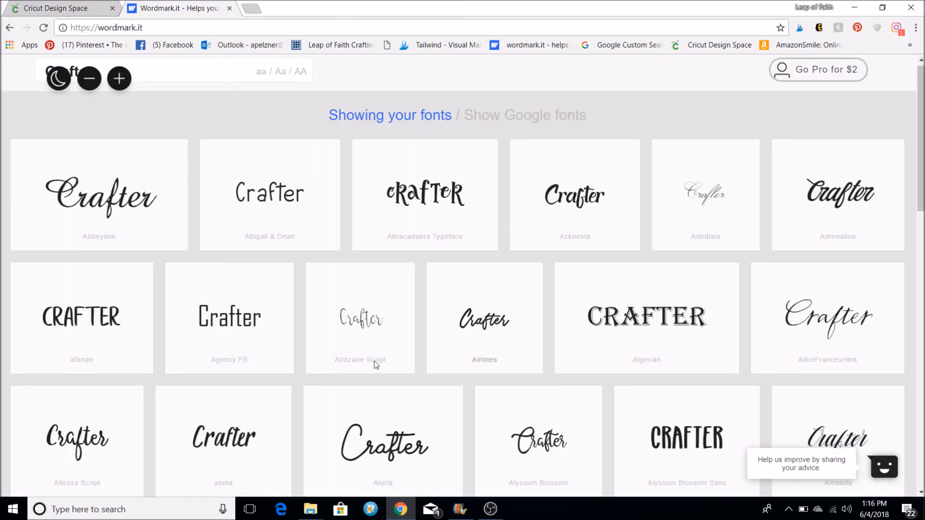
mouse_move(300, 289)
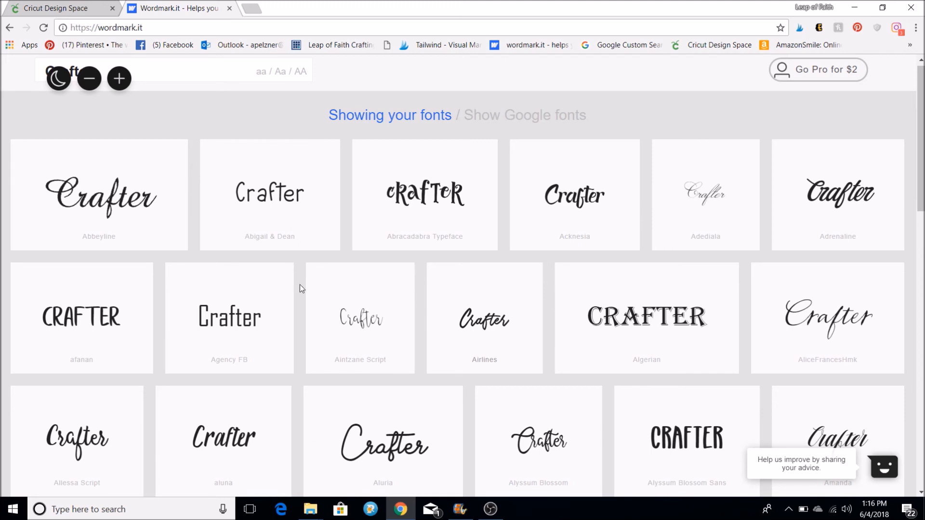
scroll(down, 3)
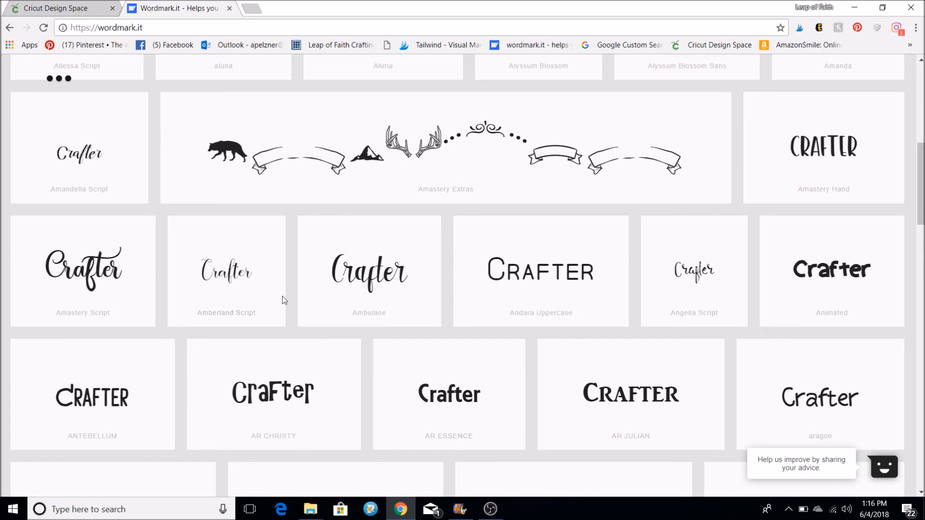
click(83, 271)
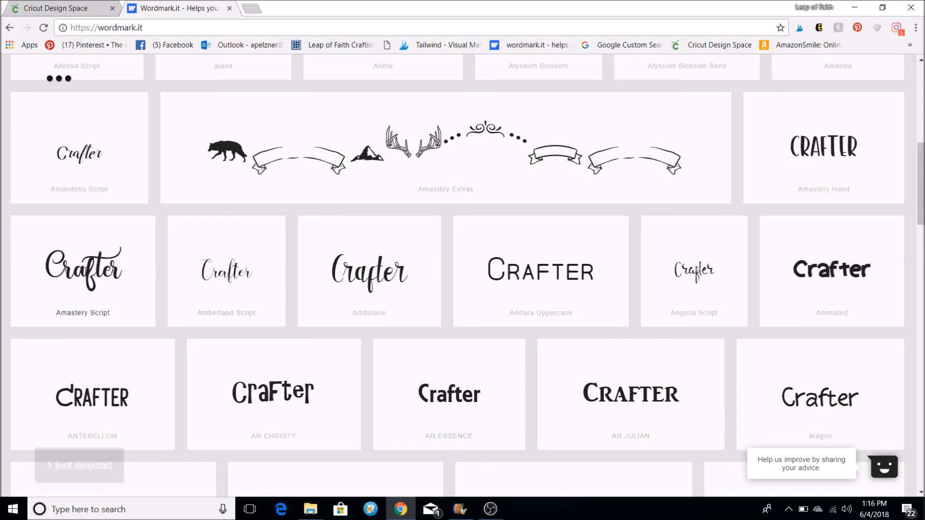
scroll(down, 3)
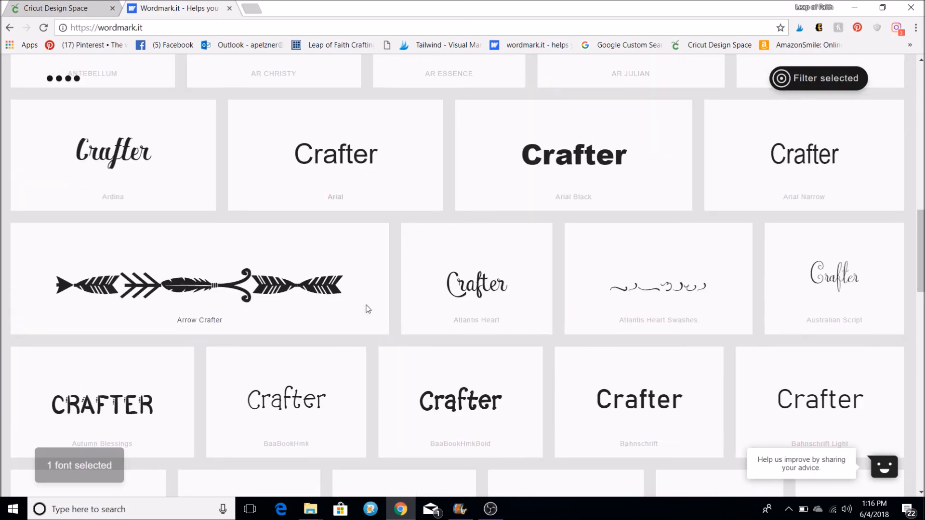
scroll(down, 3)
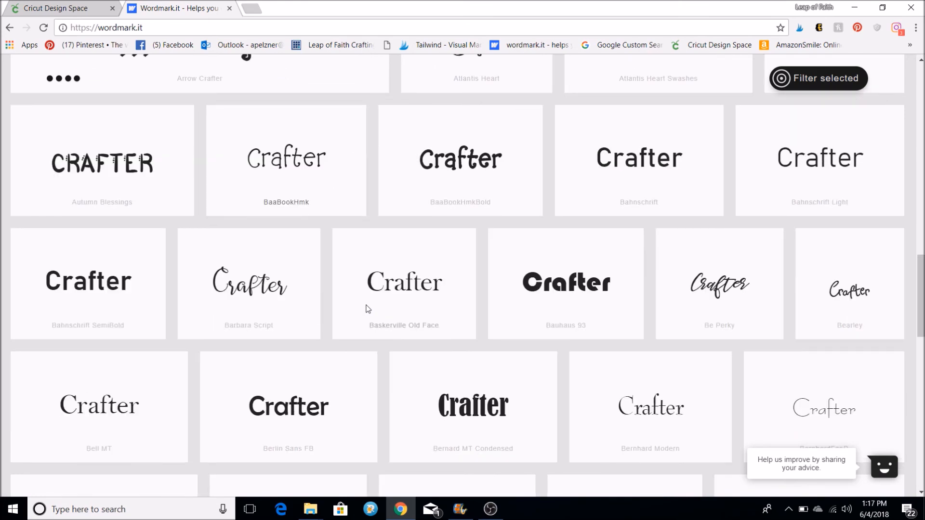
scroll(down, 3)
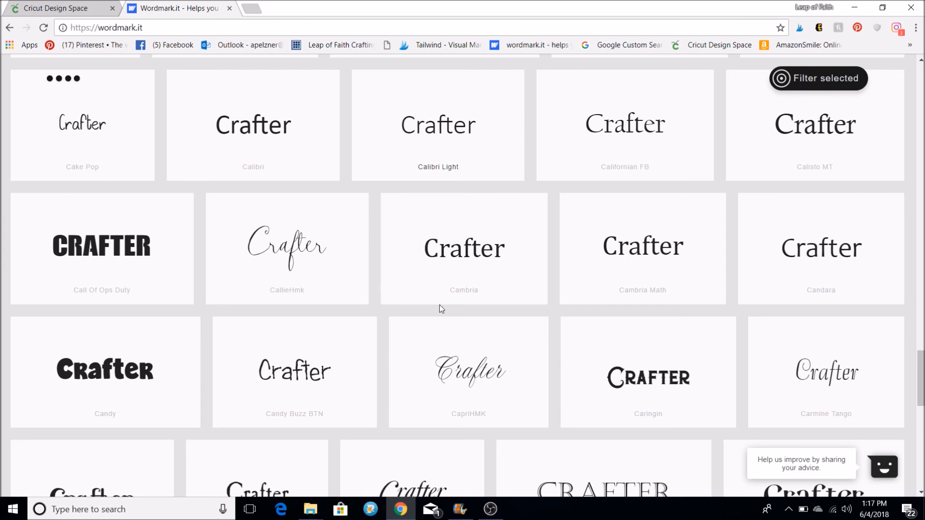
scroll(down, 3)
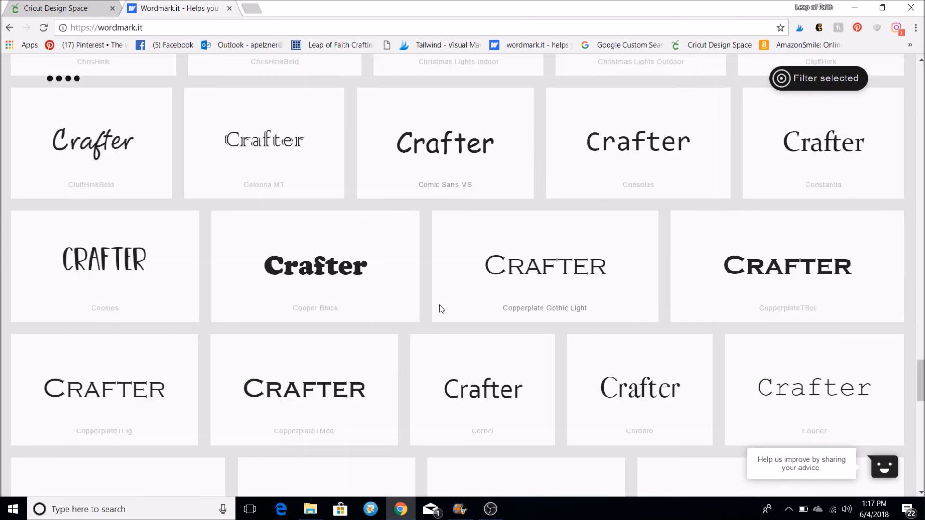
scroll(down, 3)
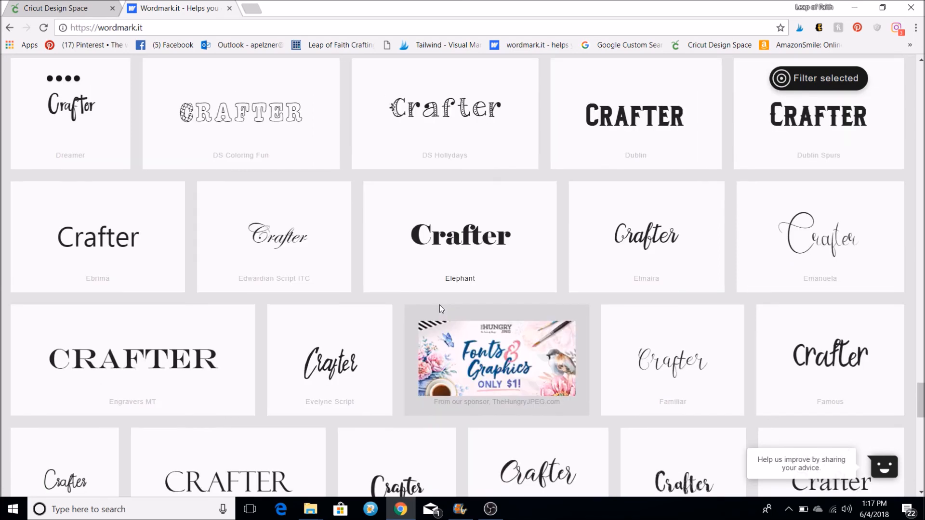
scroll(down, 3)
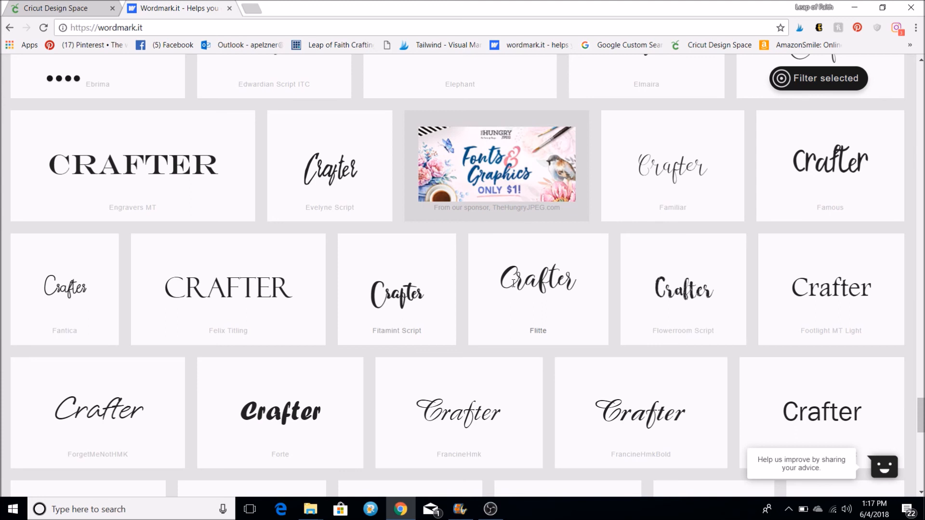
scroll(down, 3)
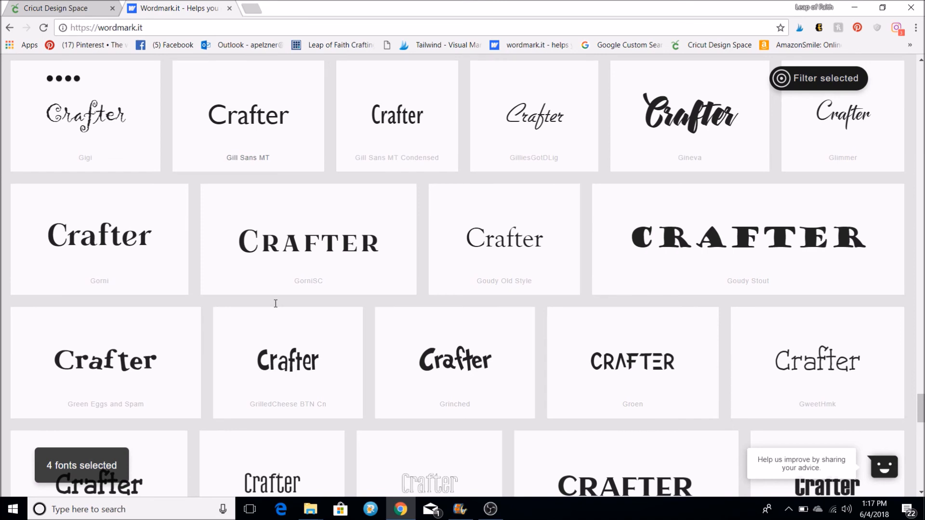
scroll(down, 3)
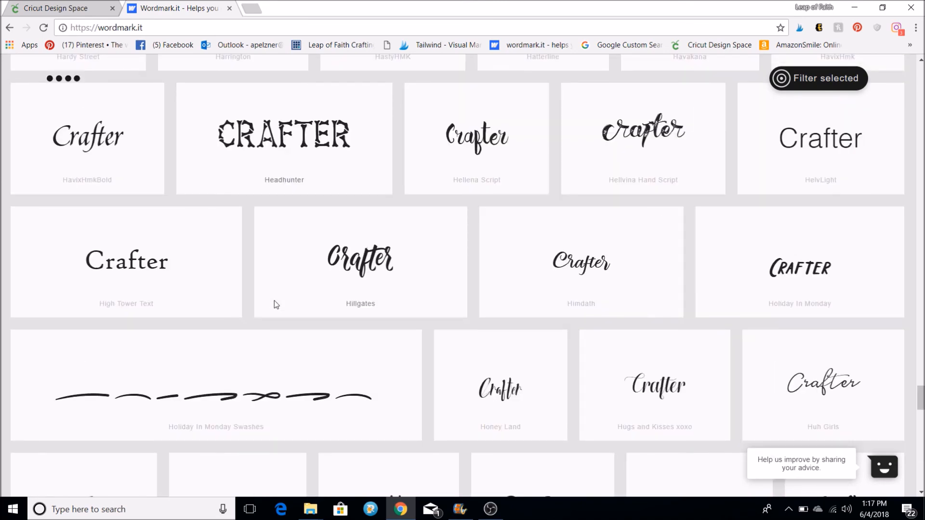
click(818, 78)
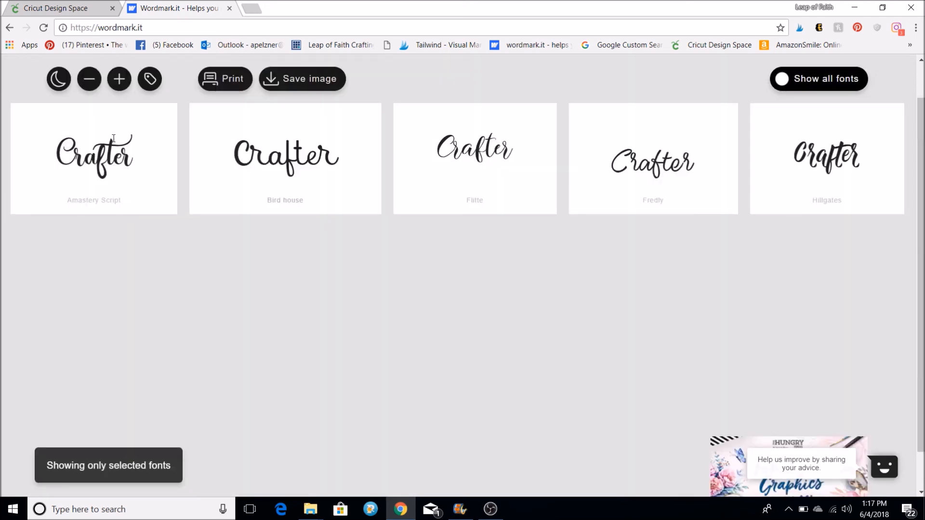
mouse_move(147, 170)
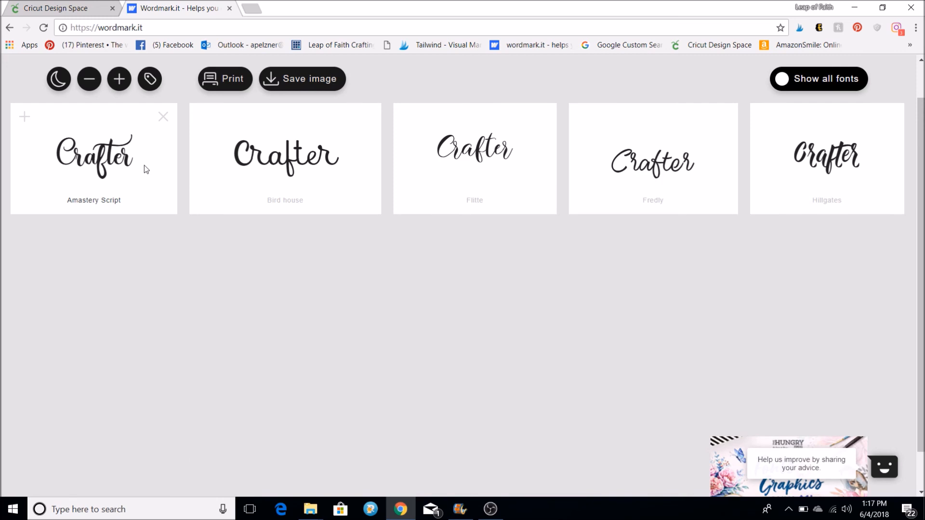
Add a new text object reading 'Crafter' on the crafterlife canvas.
click(56, 8)
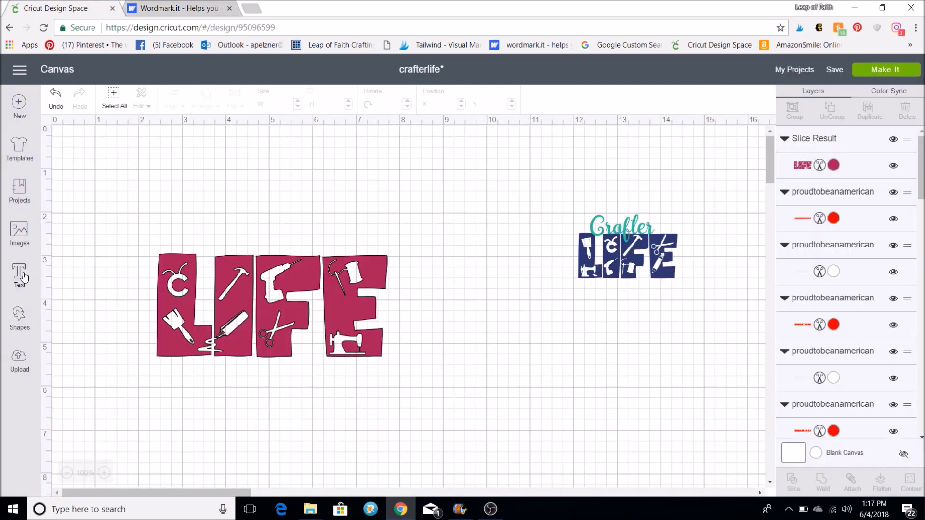
click(19, 275)
text(CC)
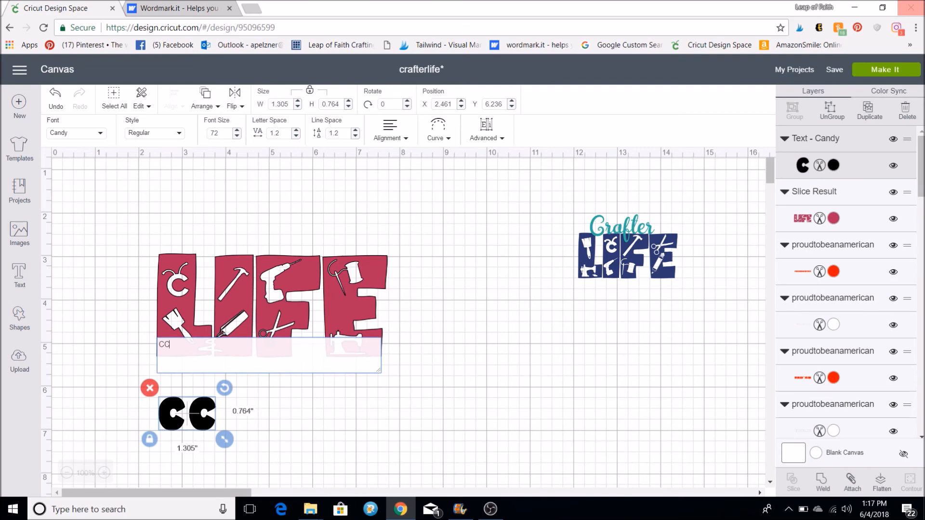
text(rafter)
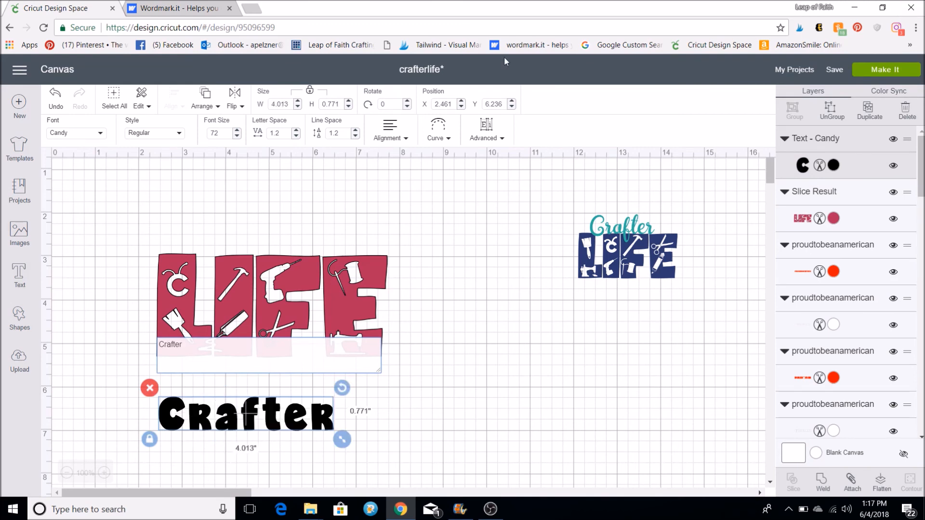
mouse_move(108, 156)
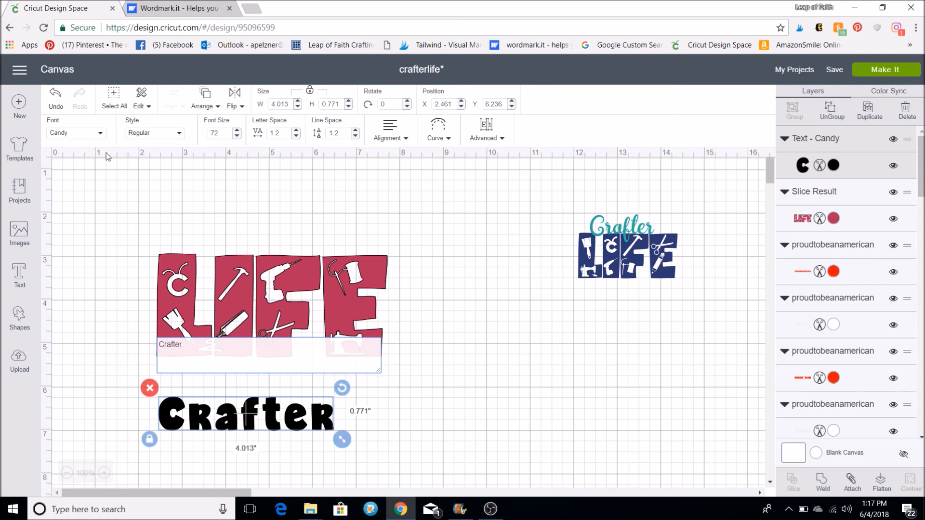
Search the fonts for 'amas' and apply Amastery Script to the Crafter text.
click(100, 133)
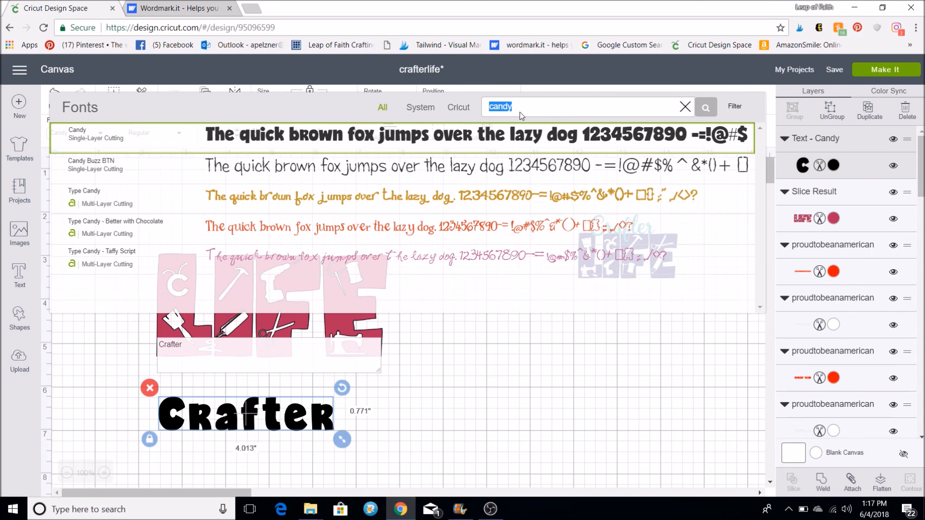
click(514, 107)
text(amas)
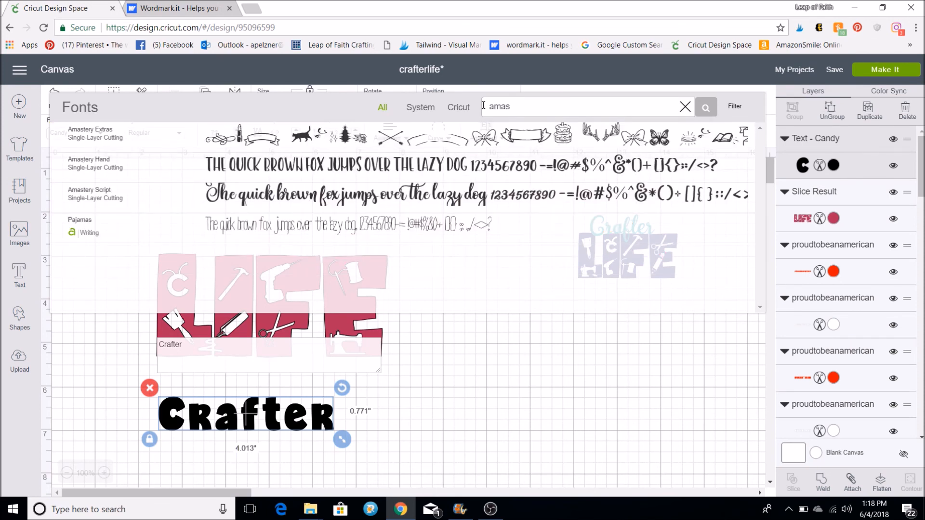
click(90, 194)
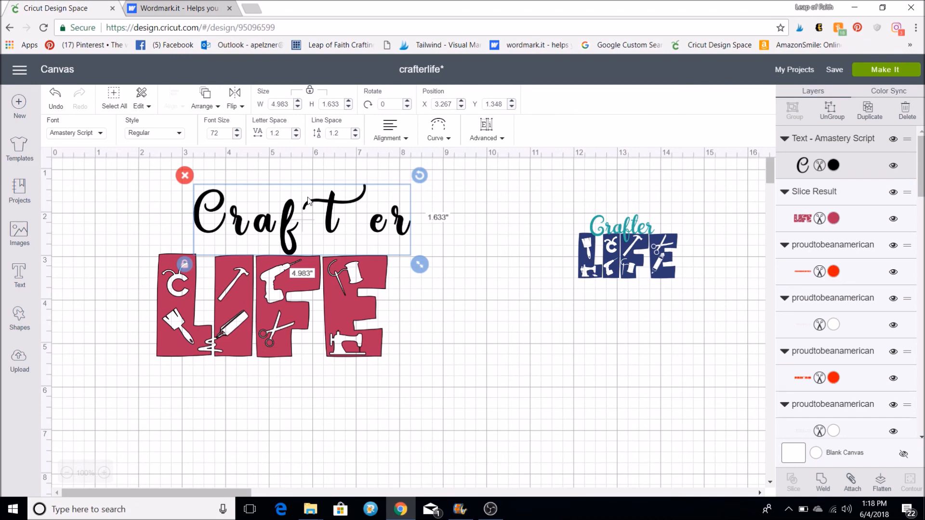
mouse_move(297, 142)
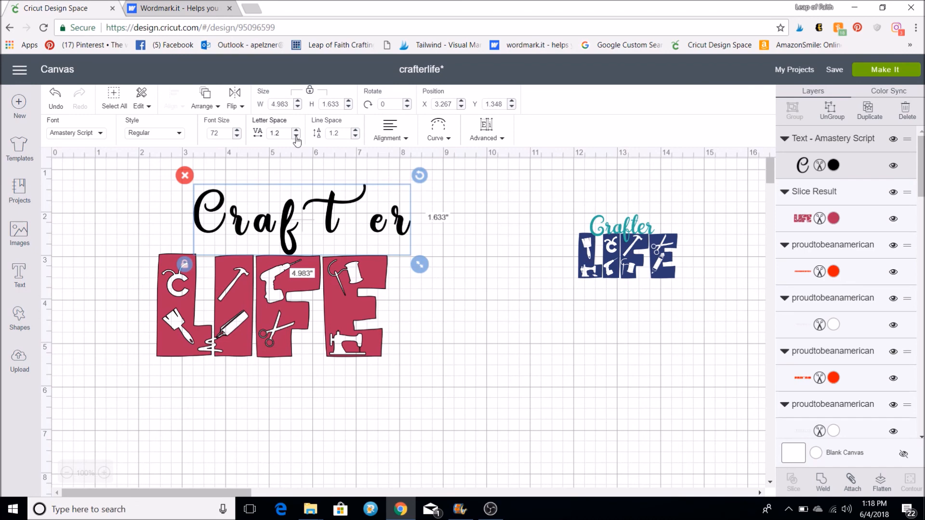
Lower the Letter Space of Crafter four notches so the script letters sit closer.
click(296, 136)
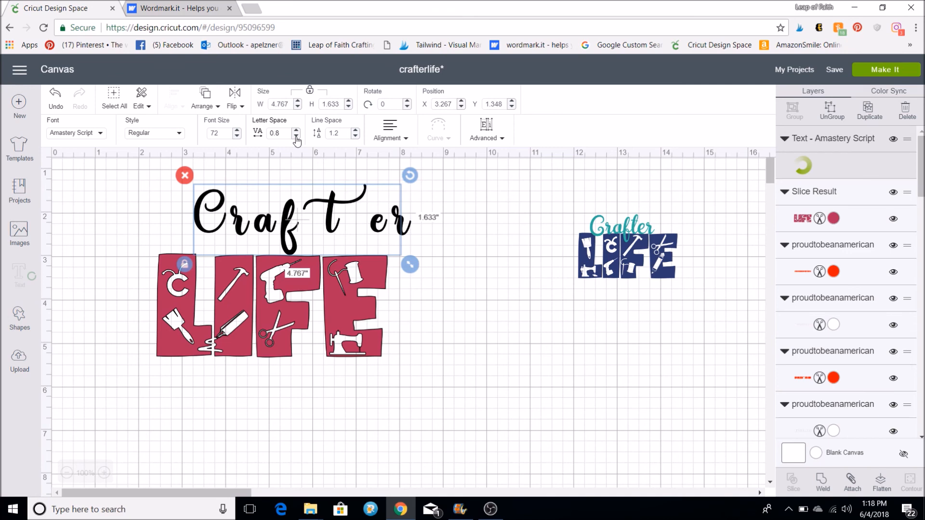
click(295, 136)
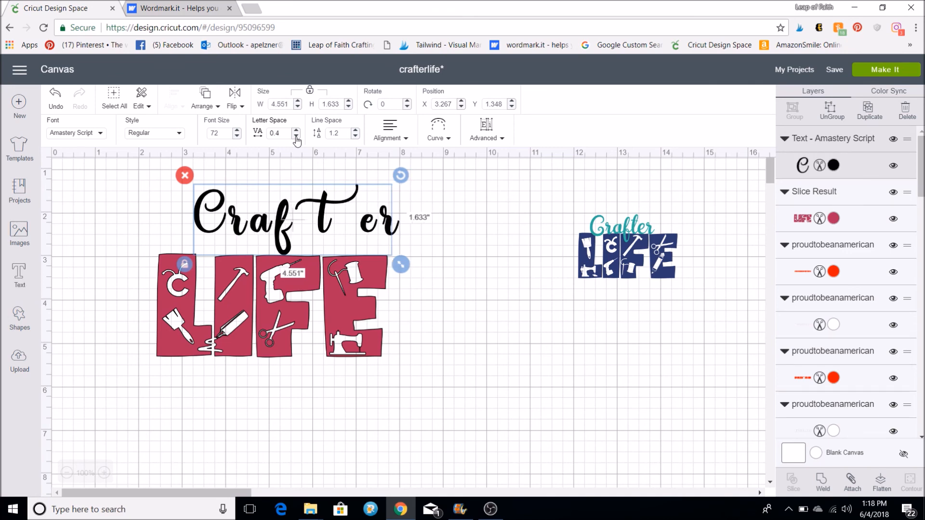
click(297, 136)
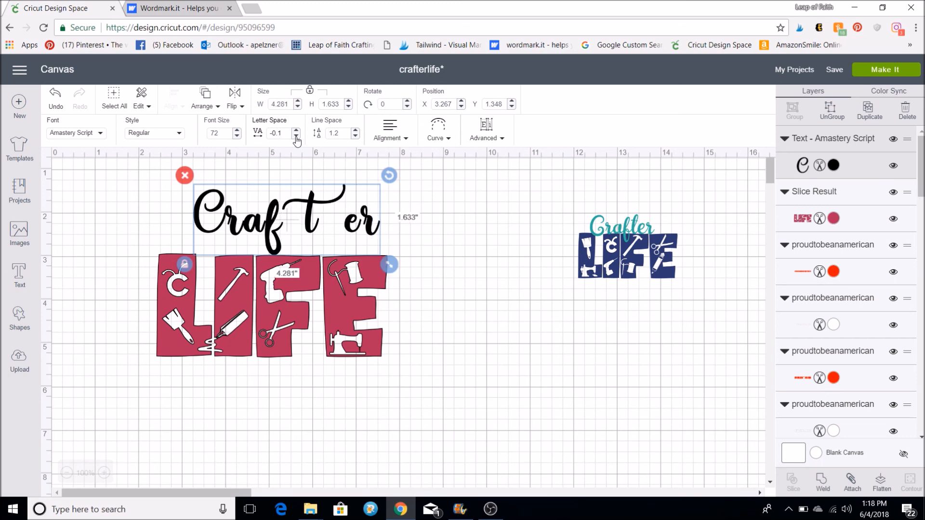
click(297, 136)
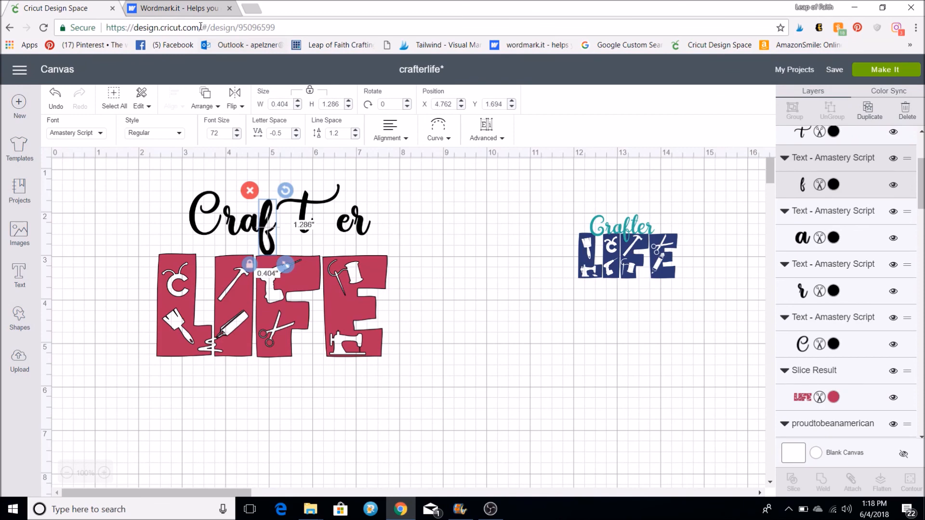
Check the font preview, then arrange the ungrouped letters into a connected script word.
click(177, 9)
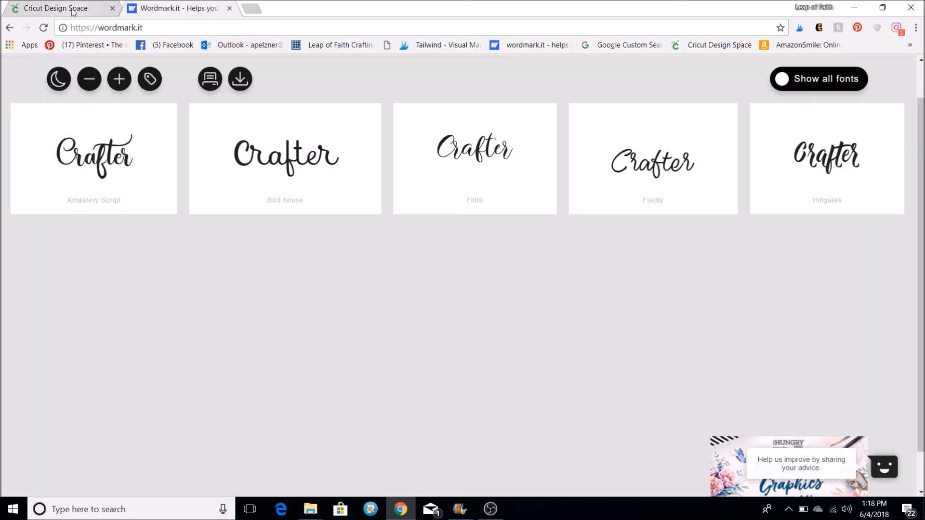
click(55, 7)
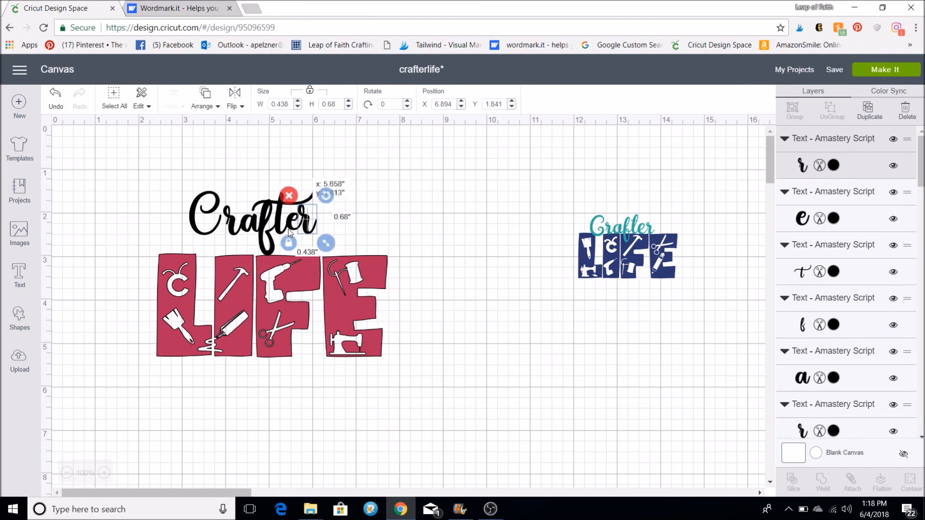
click(172, 176)
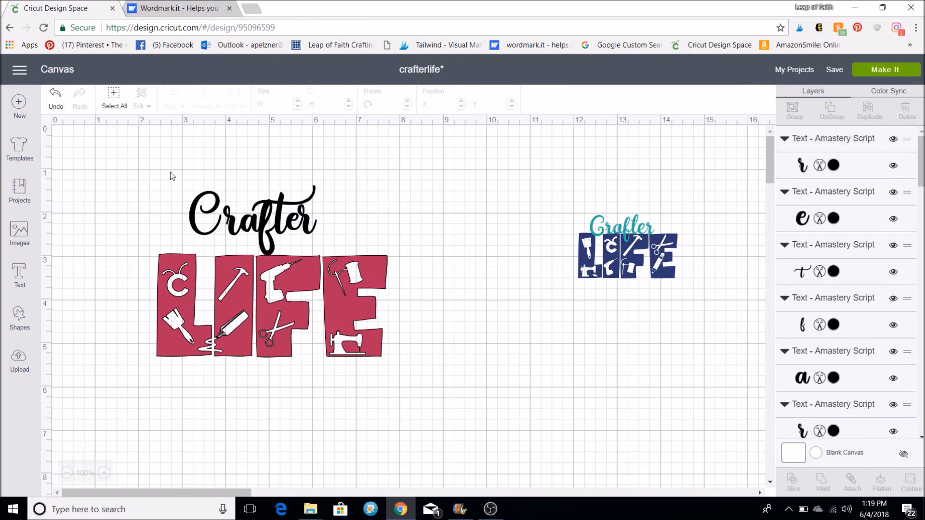
Weld all Crafter letters into one shape and move it down overlapping the top of LIFE.
click(251, 222)
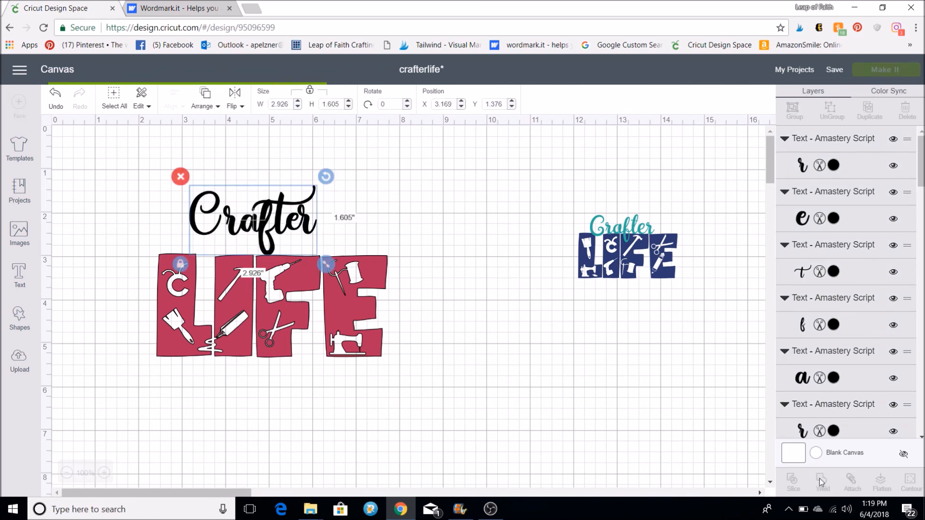
click(821, 482)
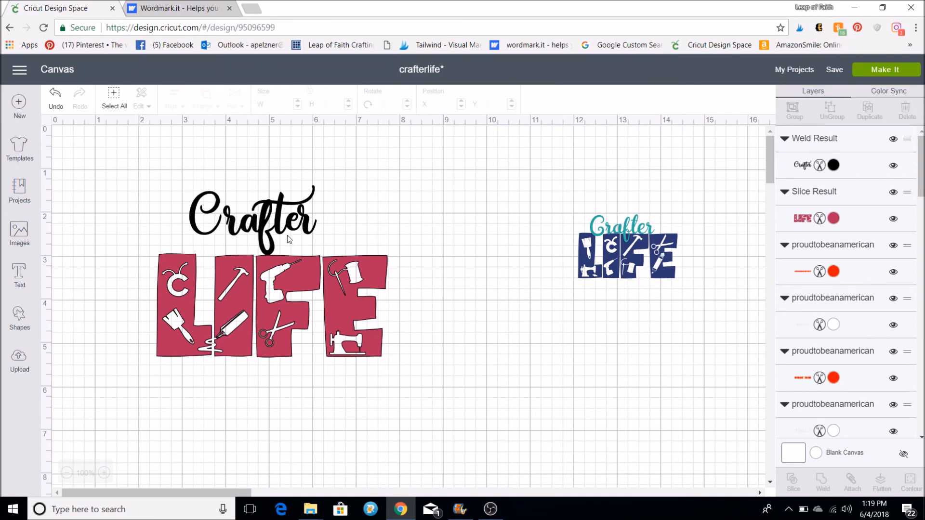
click(250, 222)
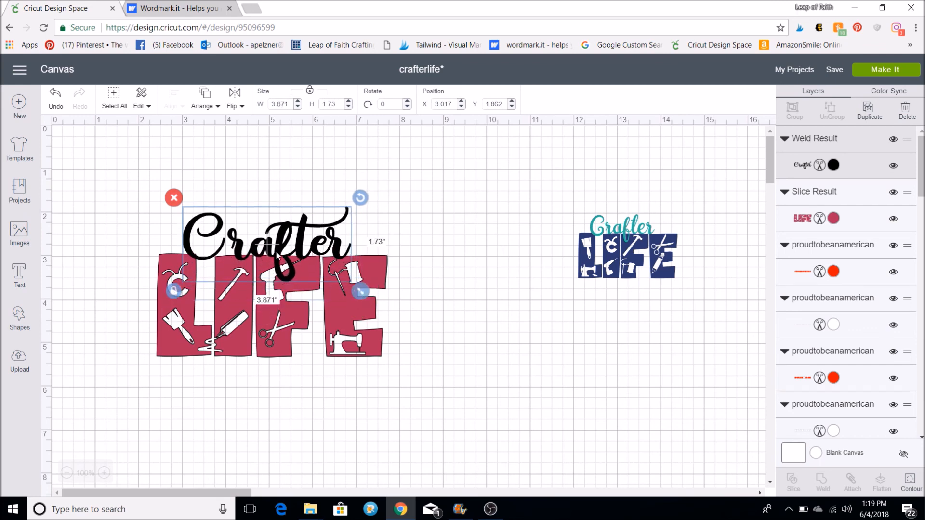
drag(271, 248, 242, 242)
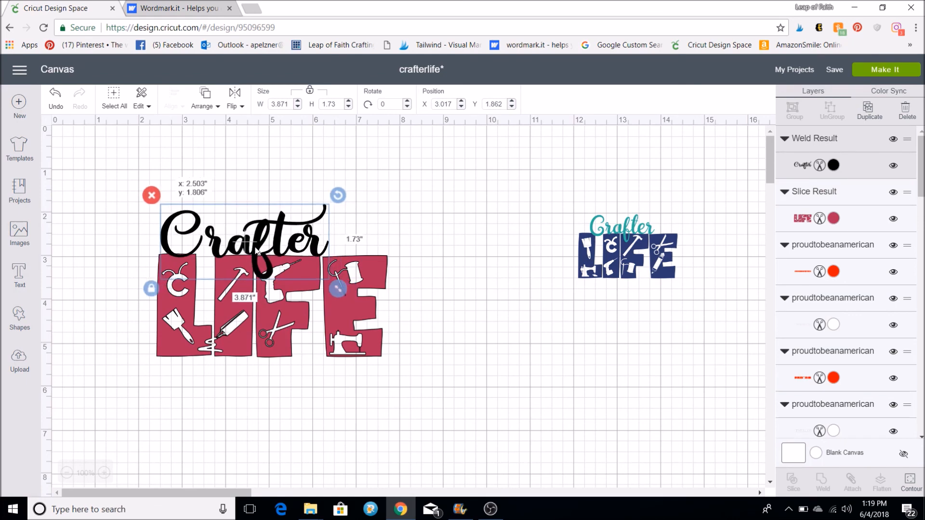
click(443, 289)
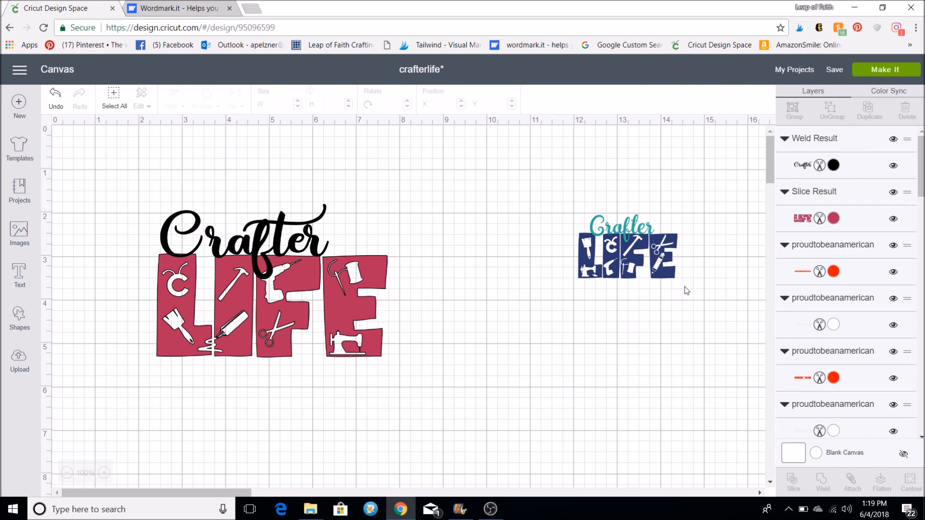
mouse_move(616, 258)
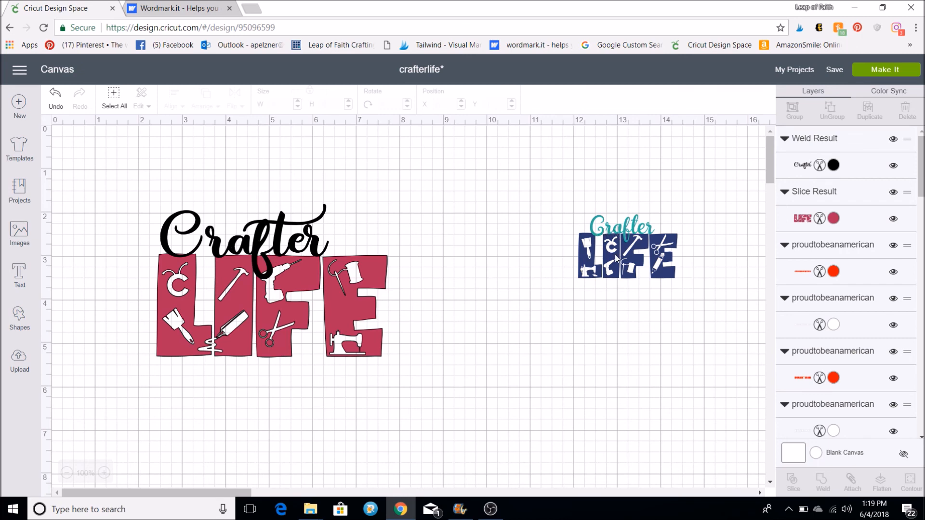